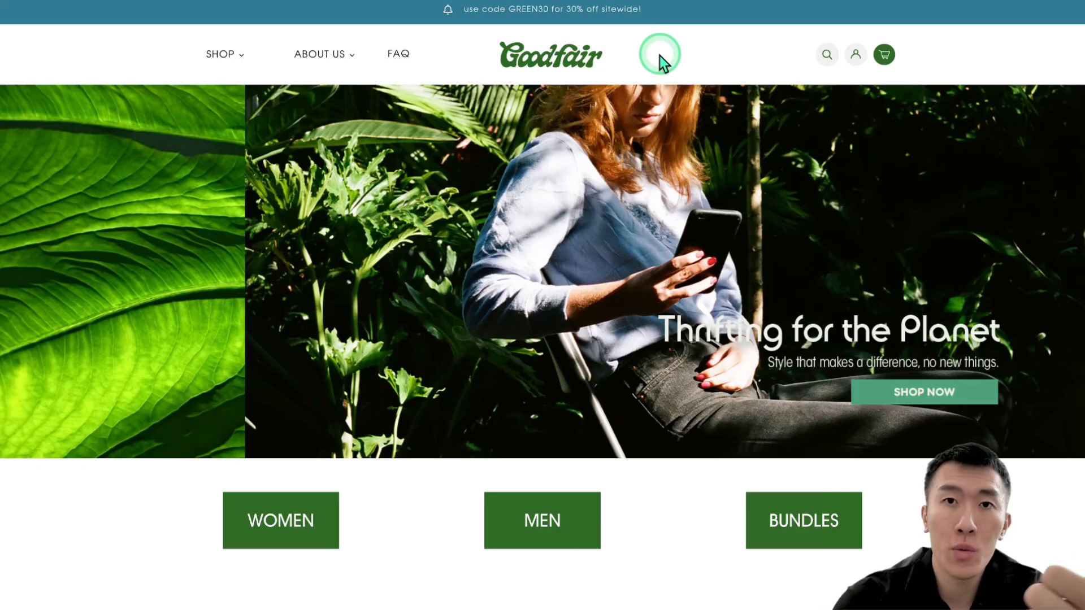
mouse_move(557, 158)
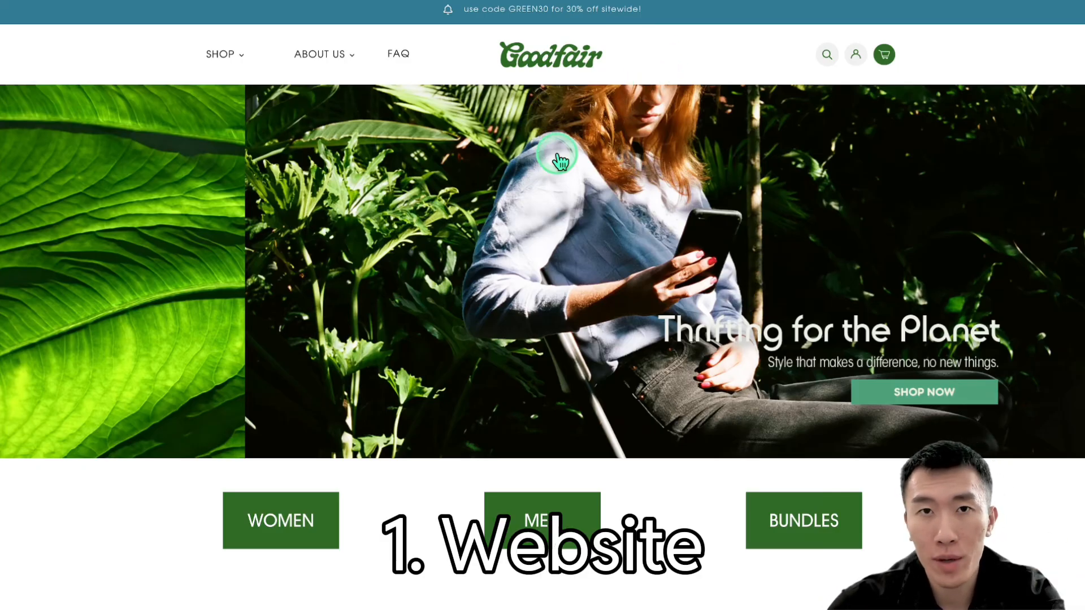
Step: Scroll the Goodfair home page and open the FAQ page from the top navigation
scroll(down, 3)
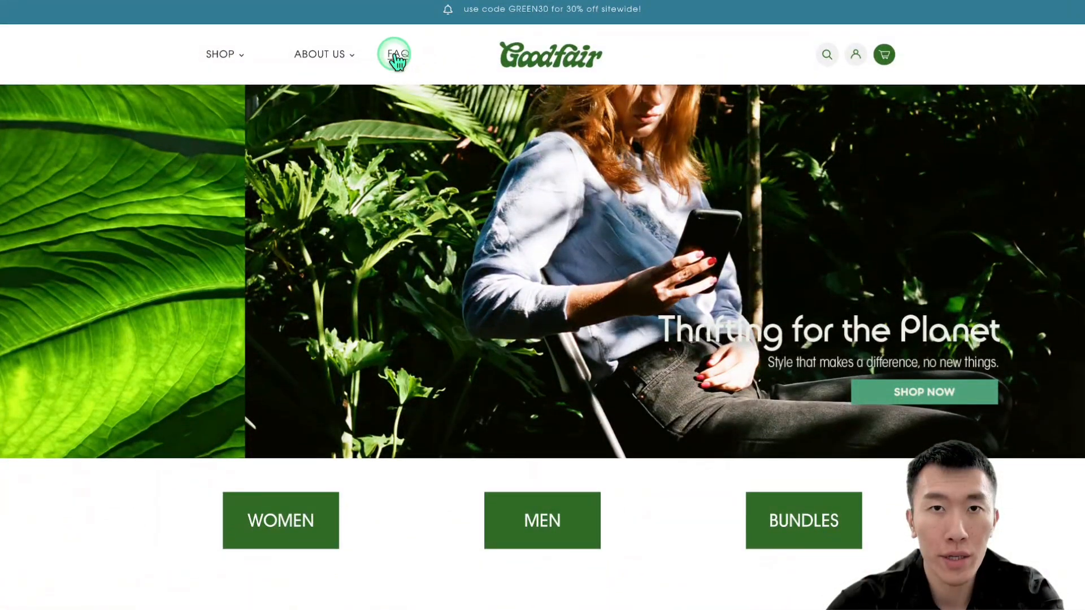
click(397, 55)
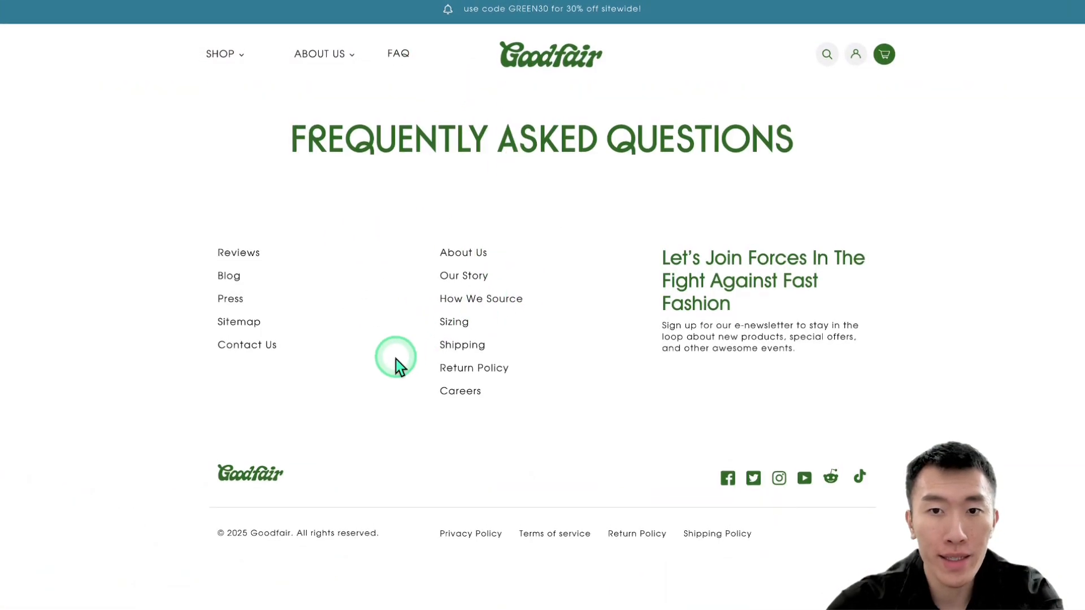
mouse_move(605, 401)
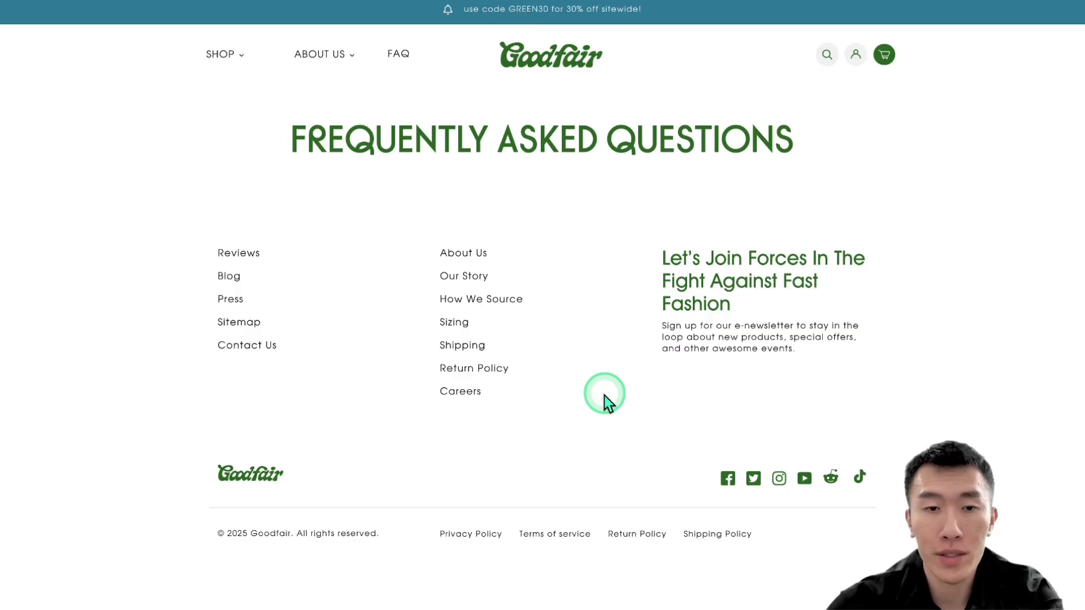
mouse_move(453, 283)
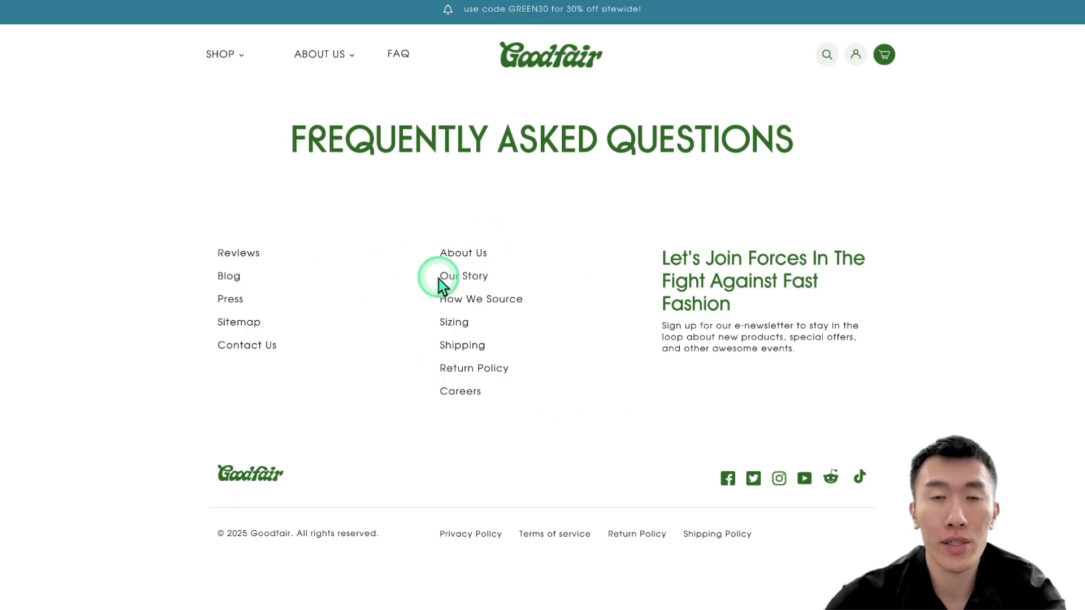
mouse_move(591, 282)
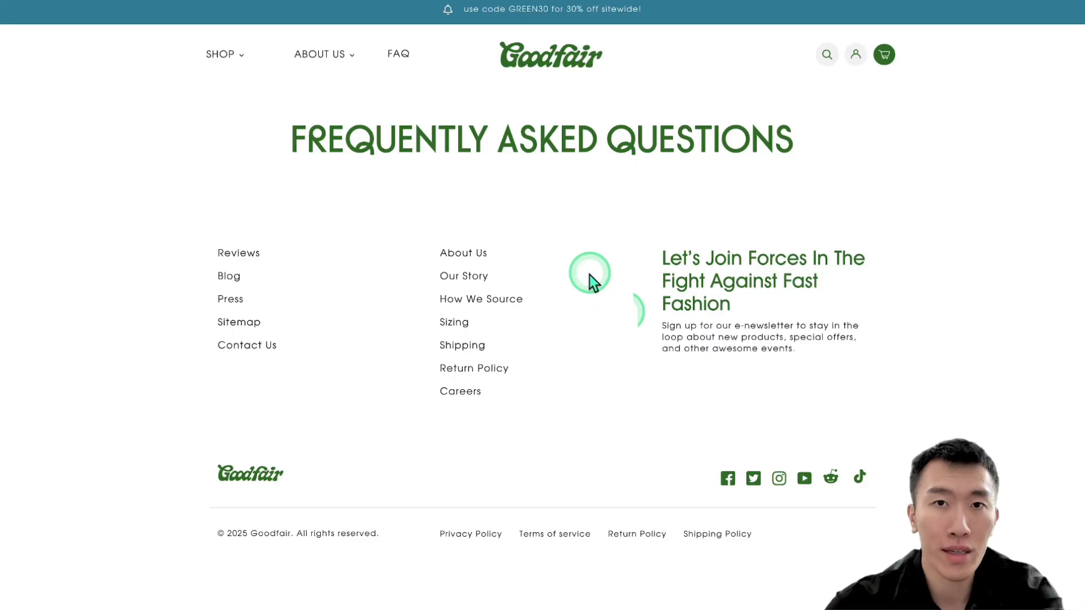
mouse_move(536, 135)
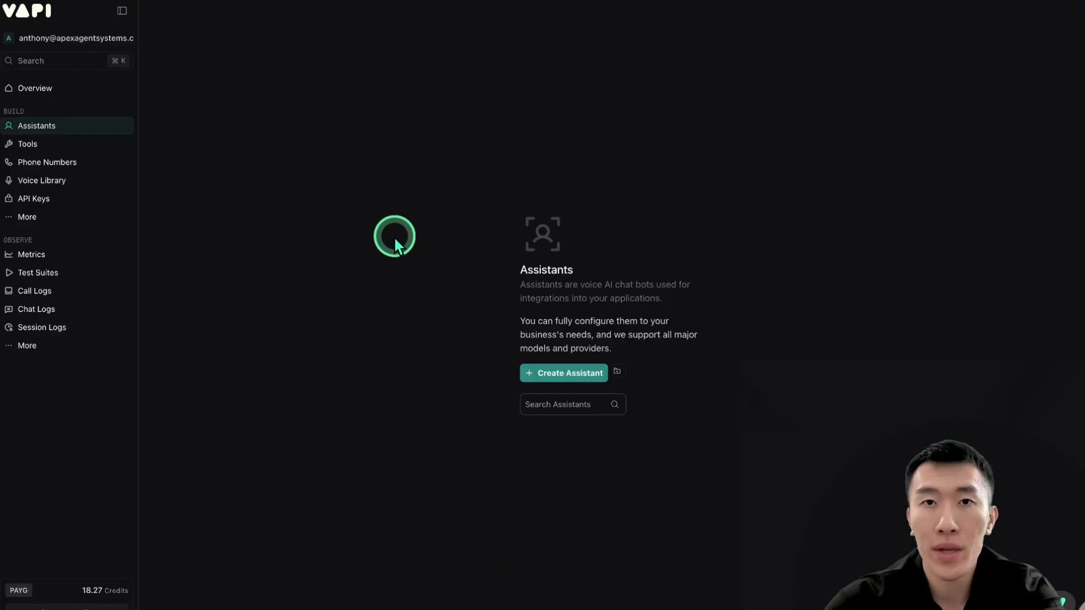
mouse_move(451, 313)
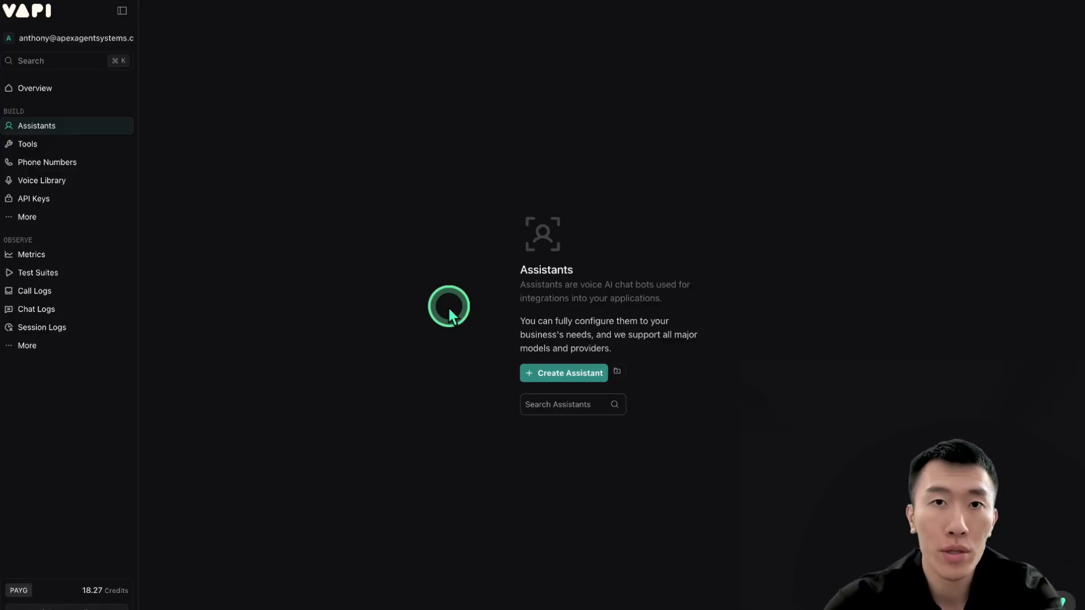
mouse_move(393, 105)
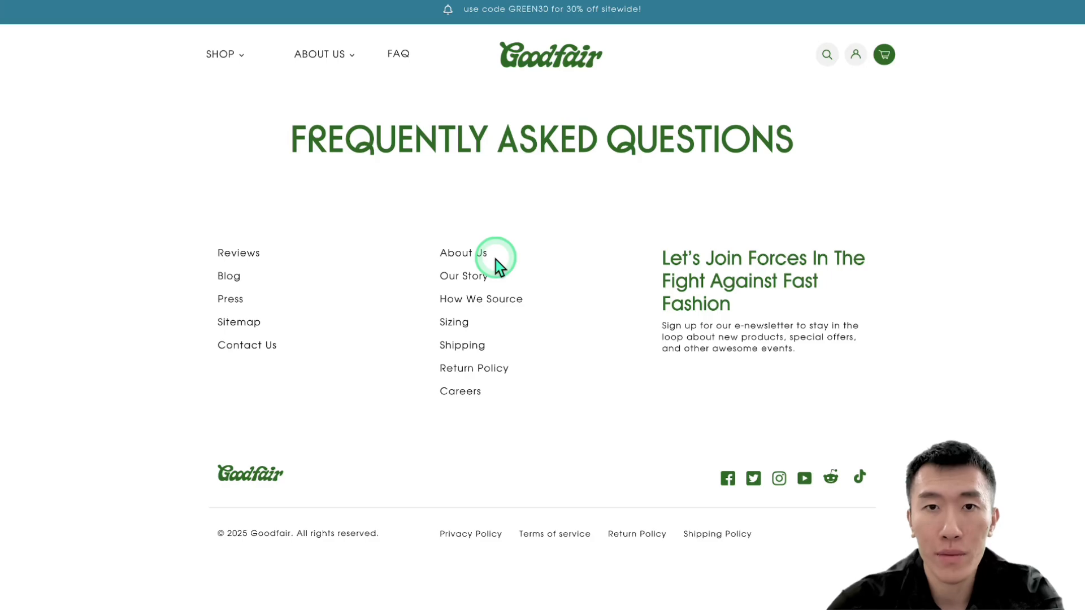
Step: Open SHOP > SHOP ALL and scroll through the used clothes collection
click(219, 54)
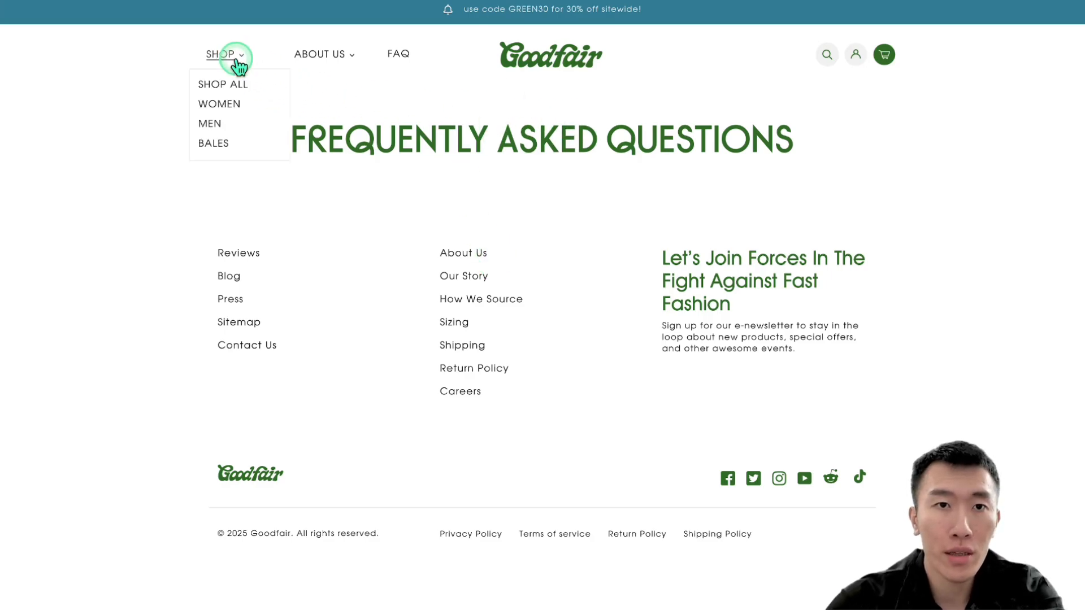
mouse_move(445, 337)
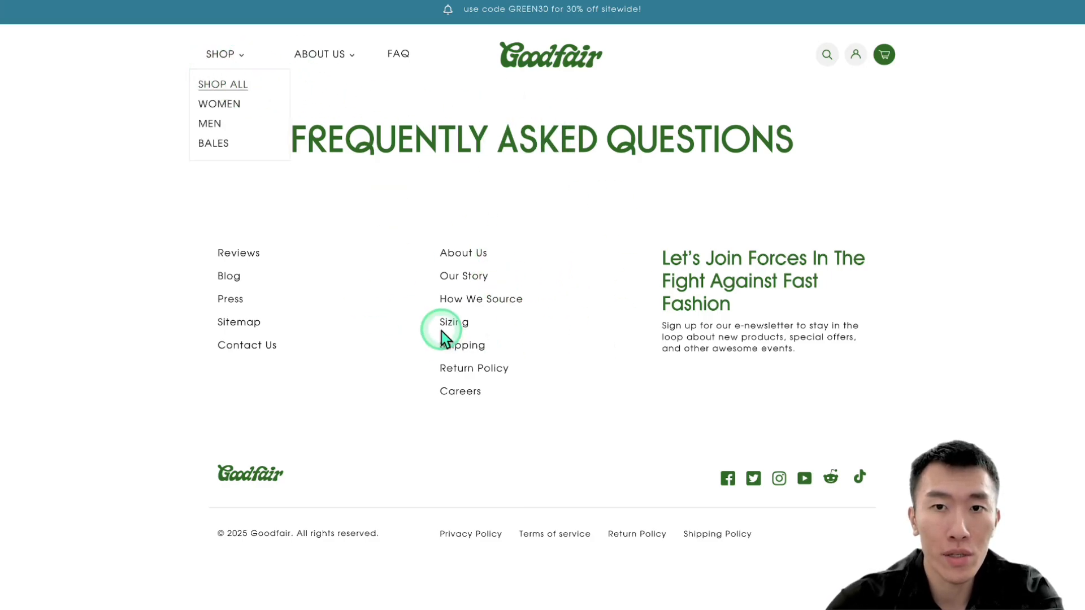
click(222, 84)
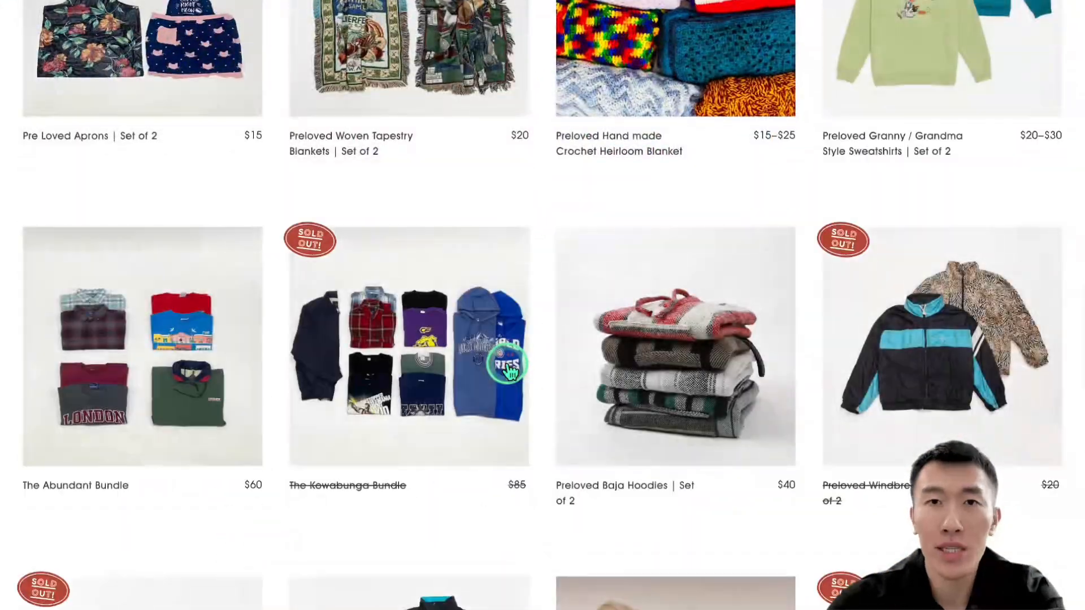
scroll(down, 3)
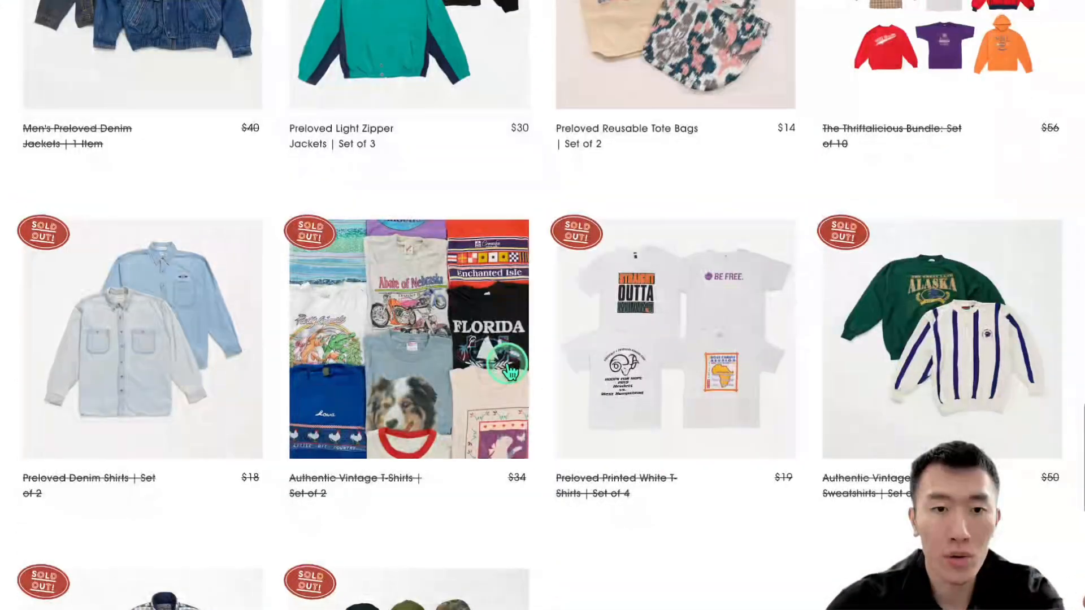
scroll(up, 3)
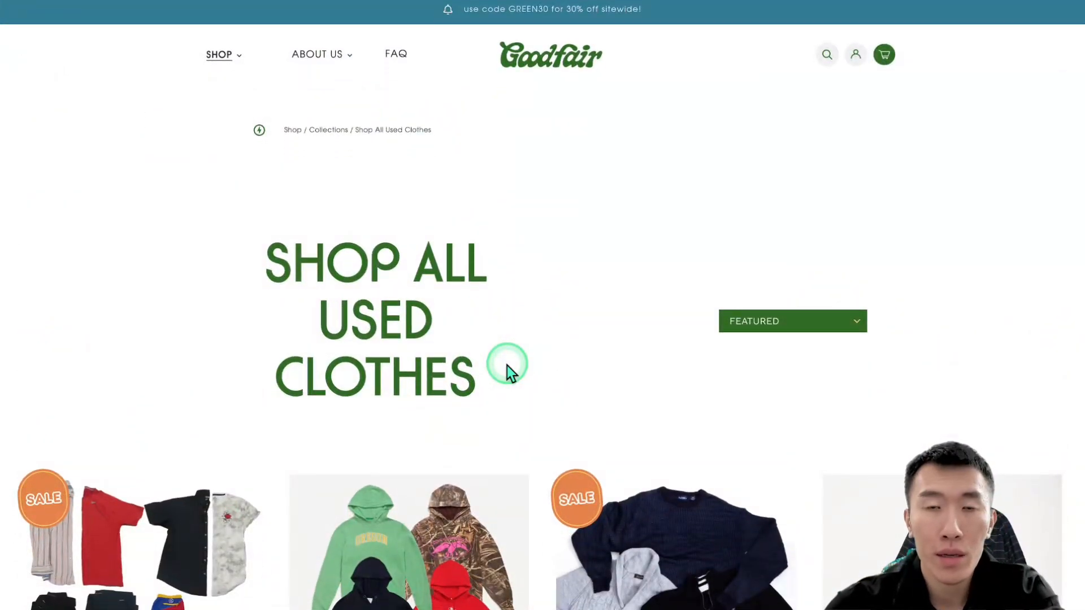
mouse_move(510, 310)
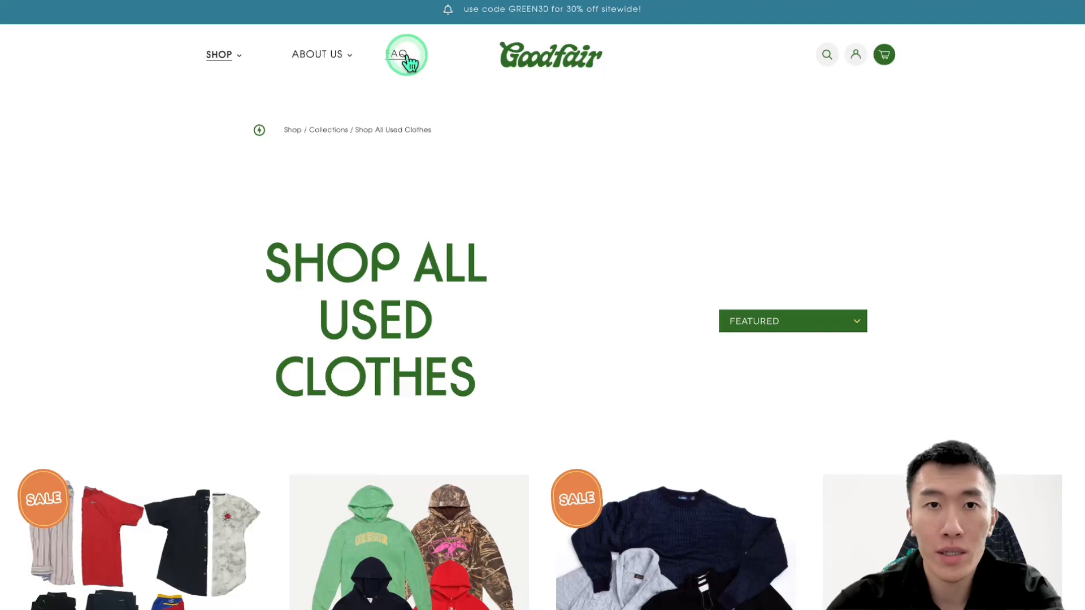
Step: Revisit the FAQ, browse the collection again, then return to the Goodfair home page
click(407, 54)
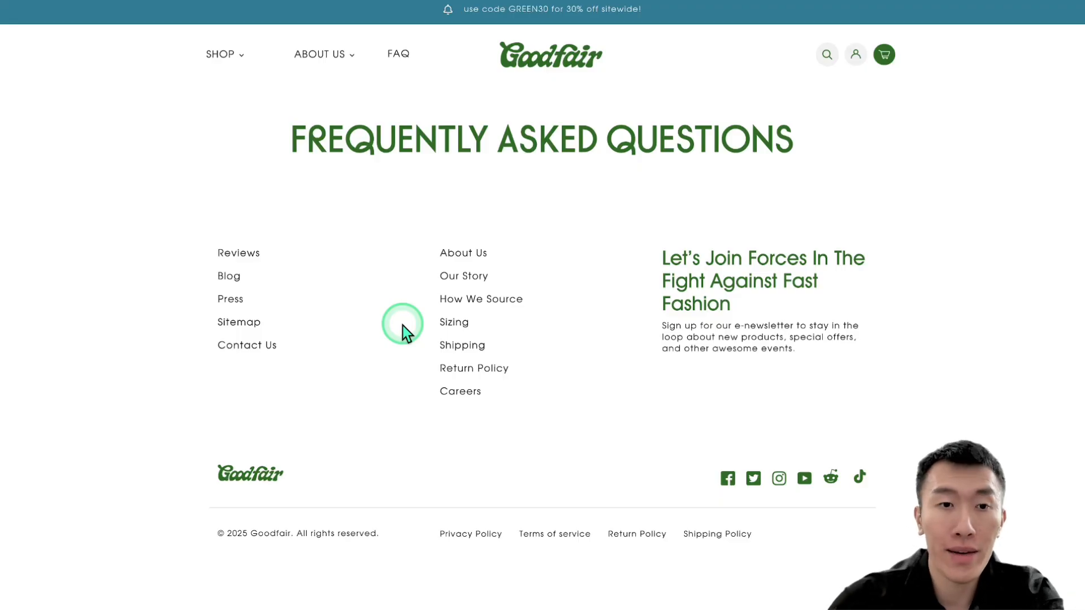
mouse_move(414, 325)
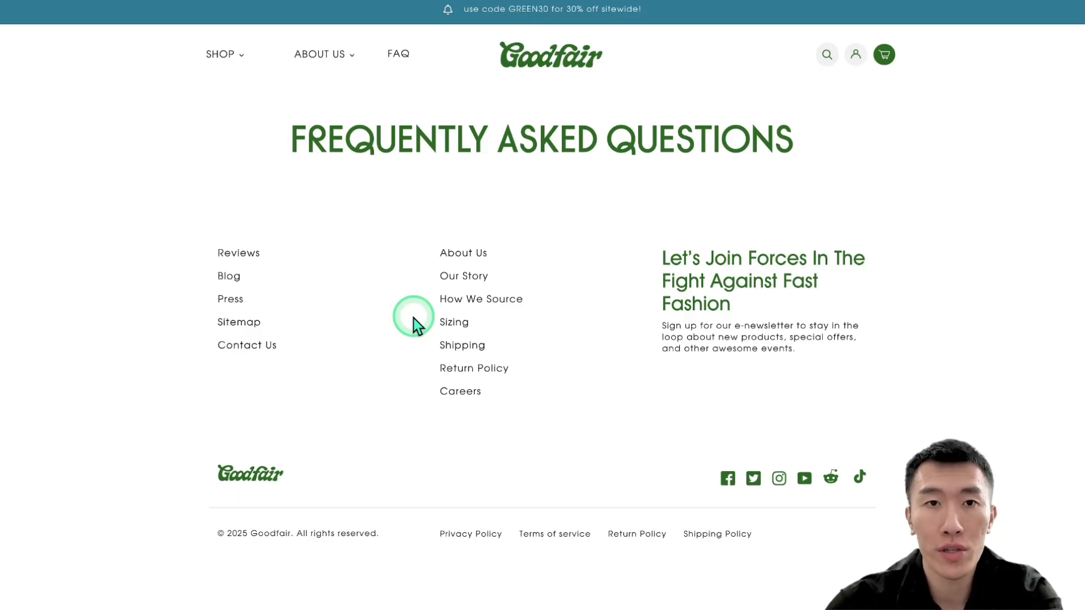
click(219, 54)
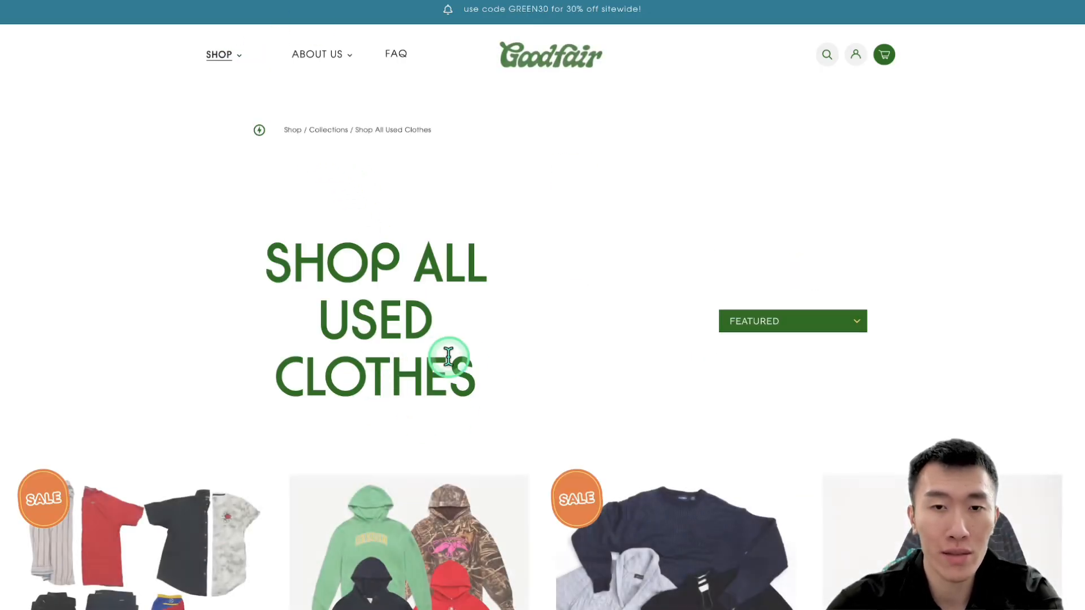
scroll(down, 3)
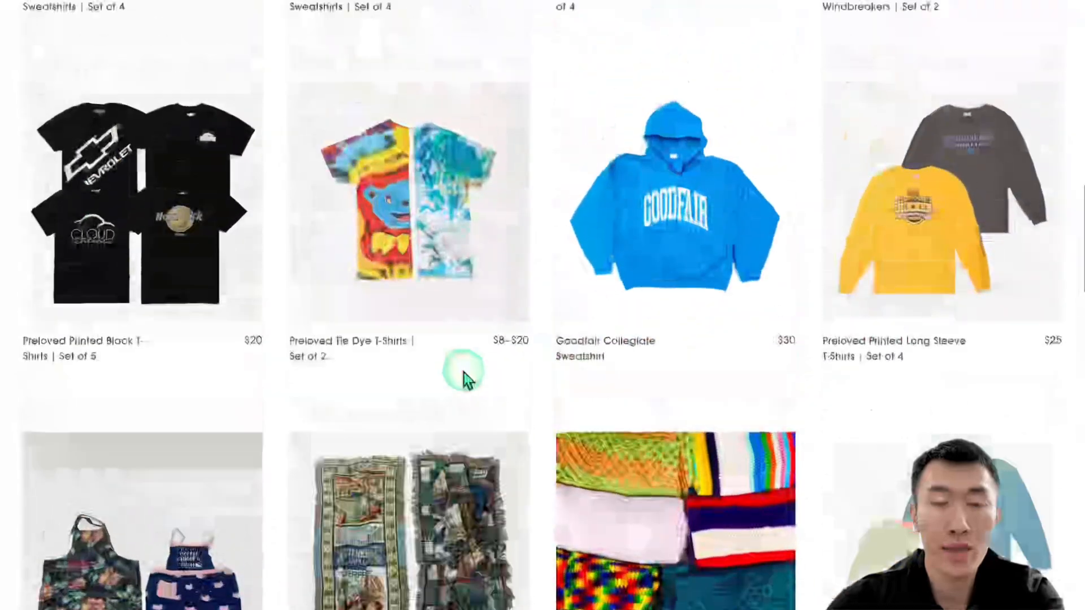
scroll(up, 3)
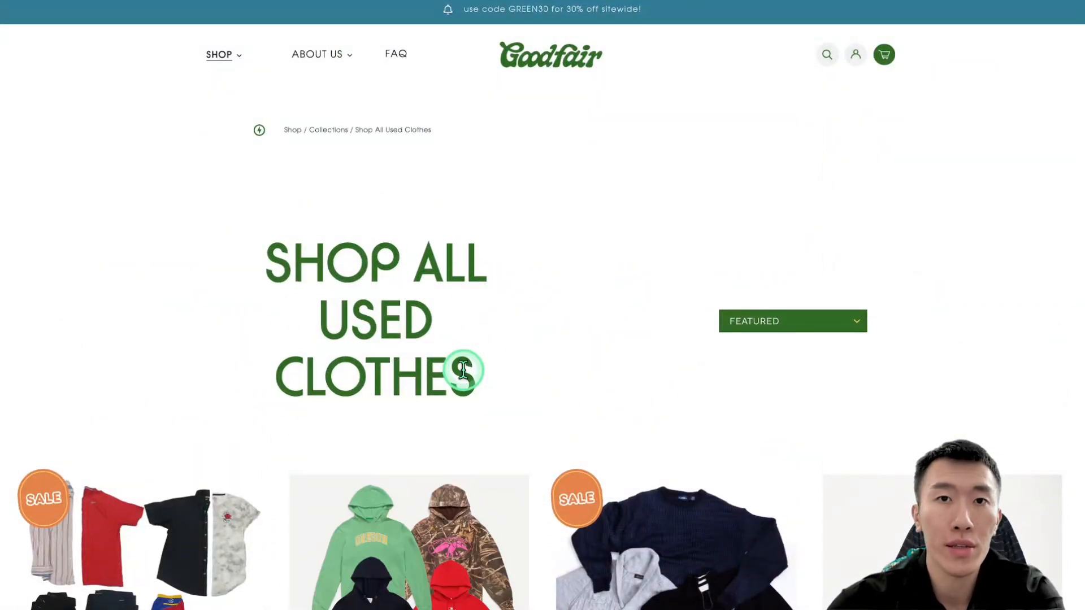
click(550, 55)
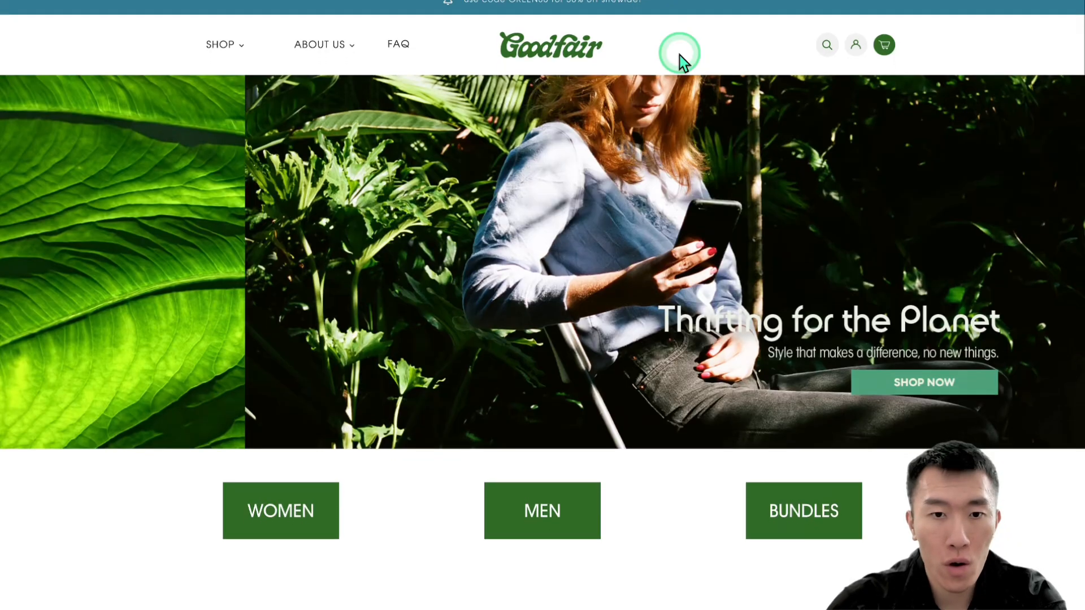
scroll(down, 3)
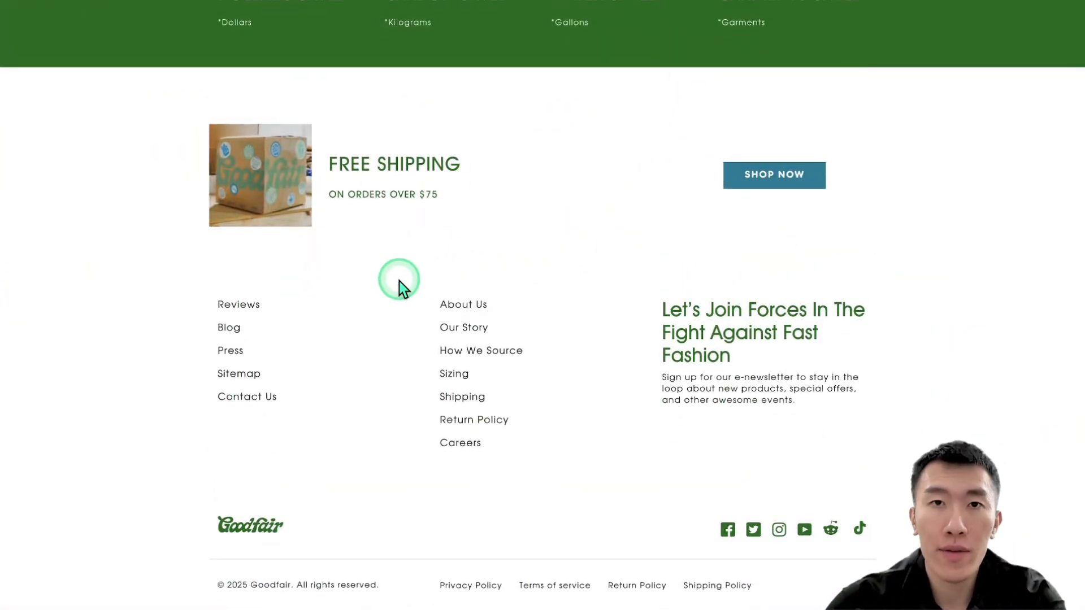
mouse_move(463, 305)
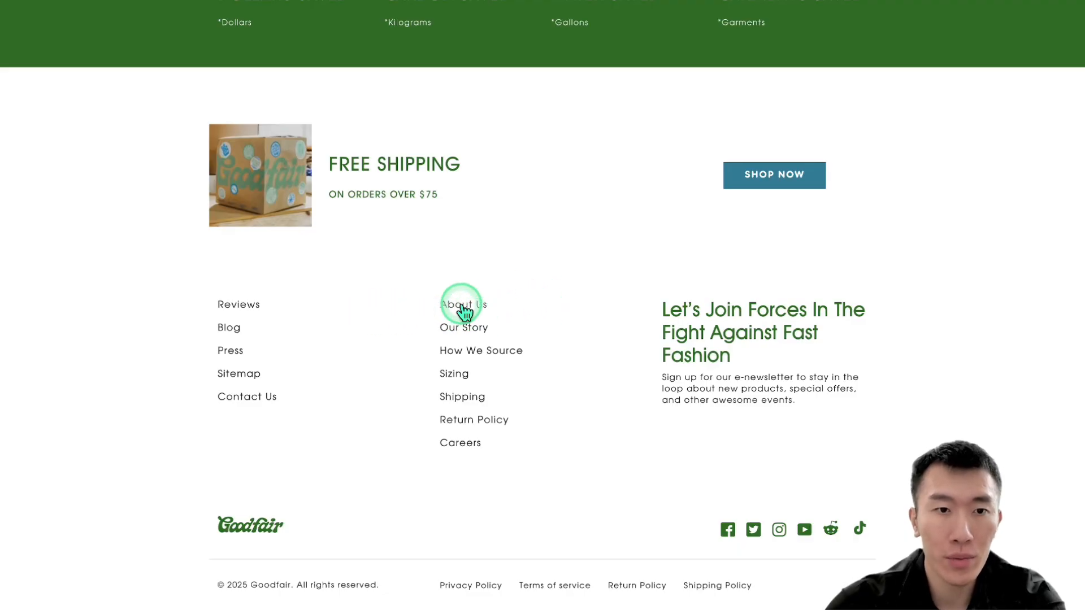
mouse_move(463, 401)
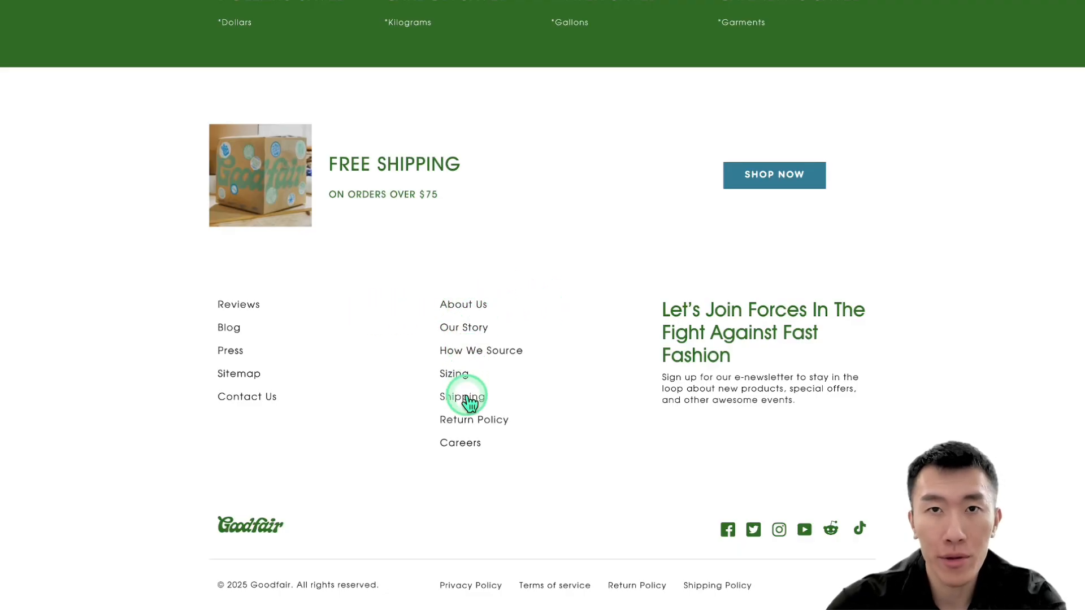
mouse_move(468, 425)
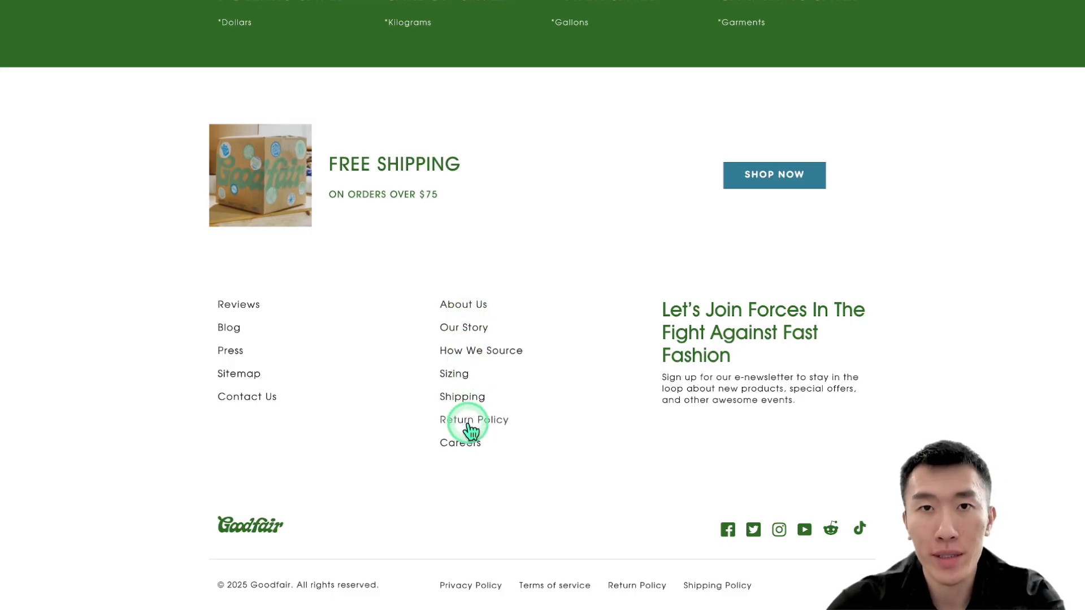
mouse_move(463, 327)
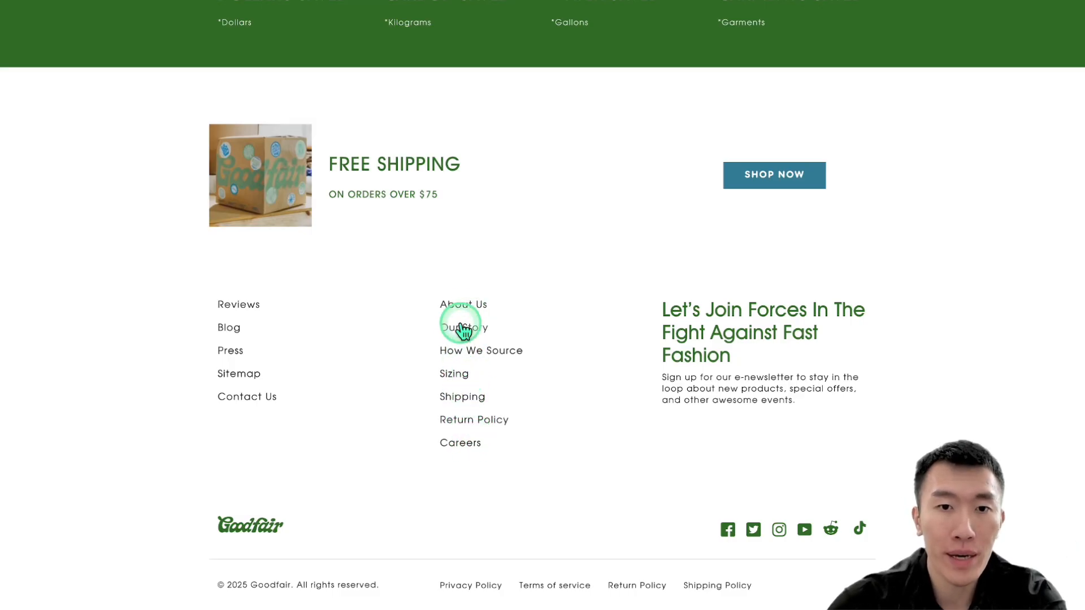
mouse_move(437, 397)
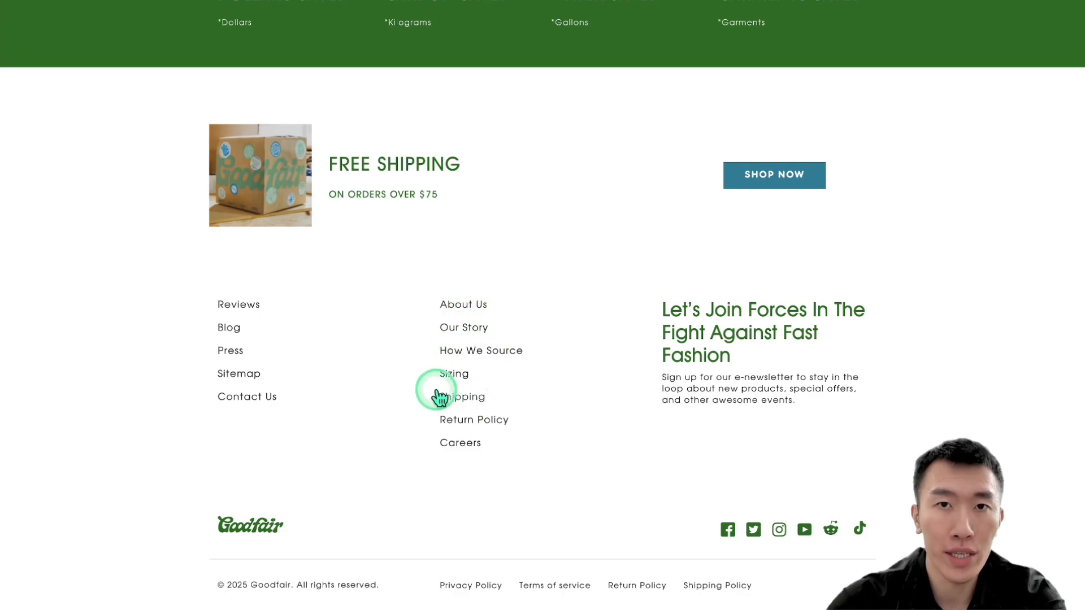
mouse_move(470, 383)
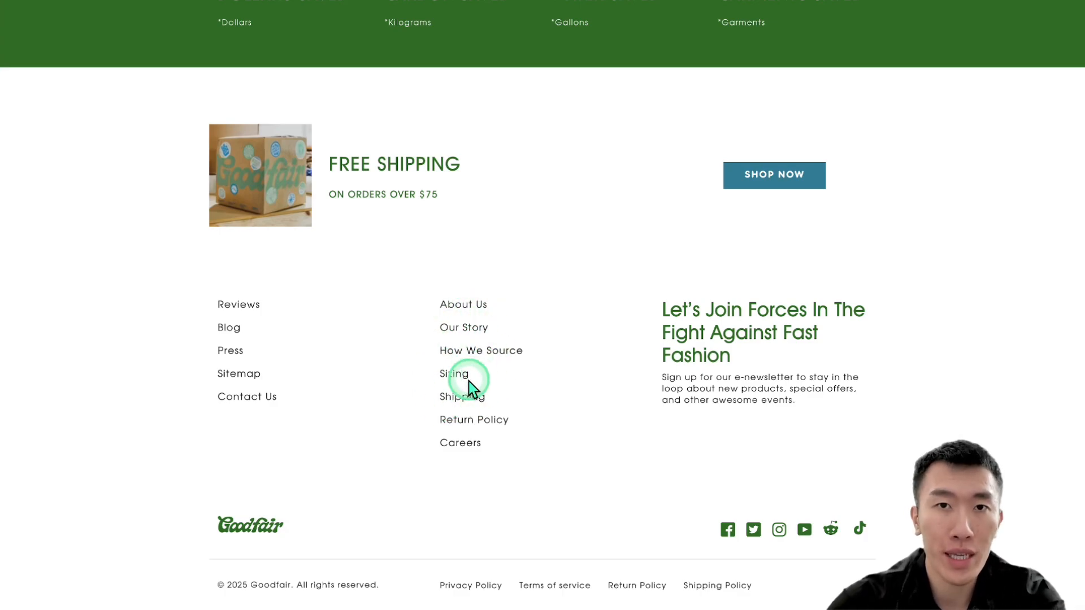
mouse_move(476, 423)
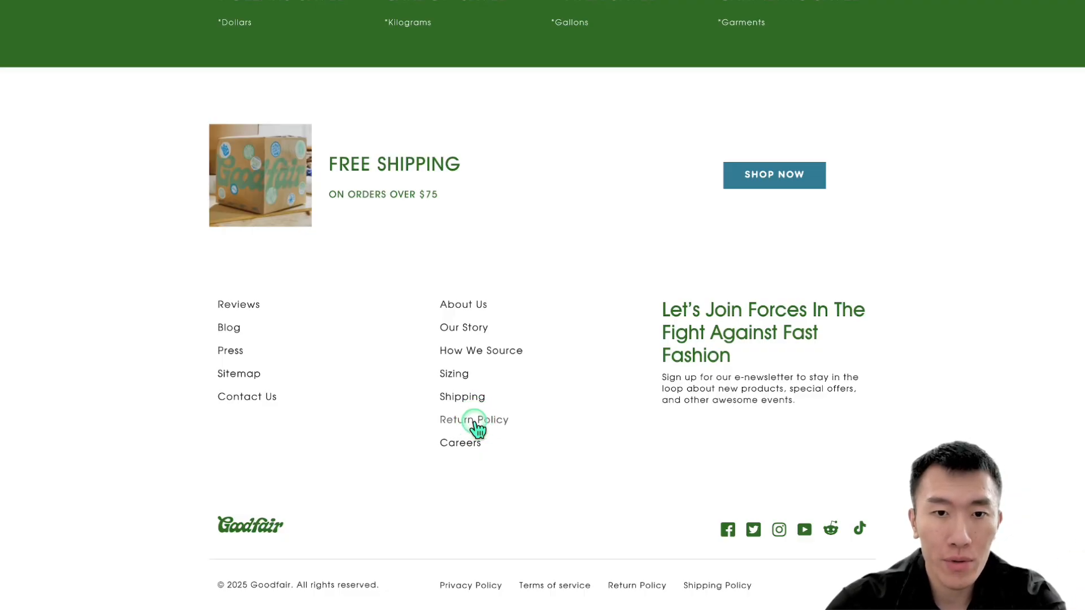
click(474, 419)
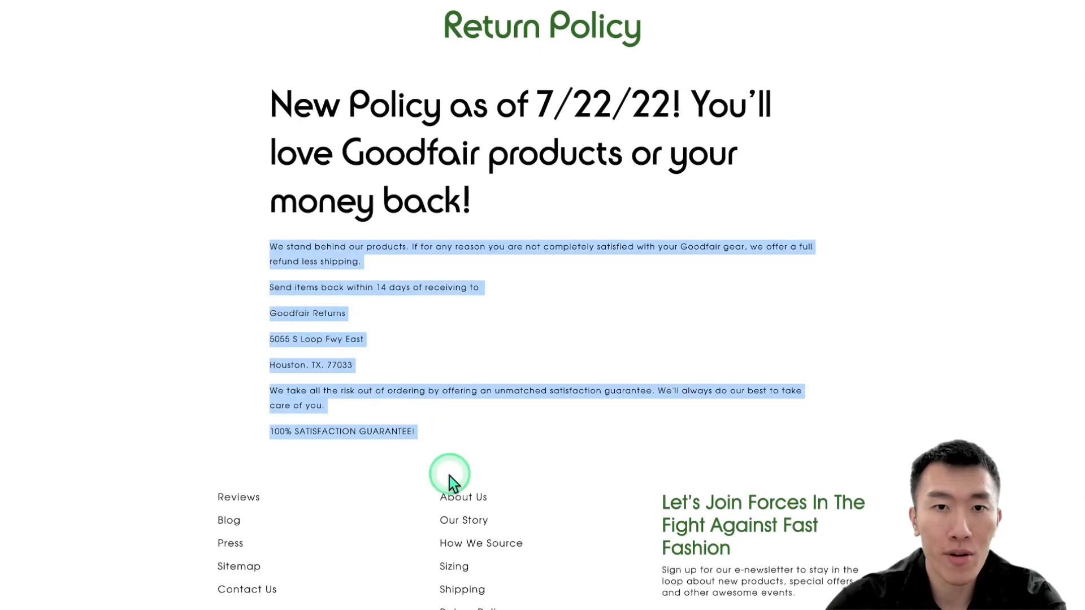
scroll(down, 3)
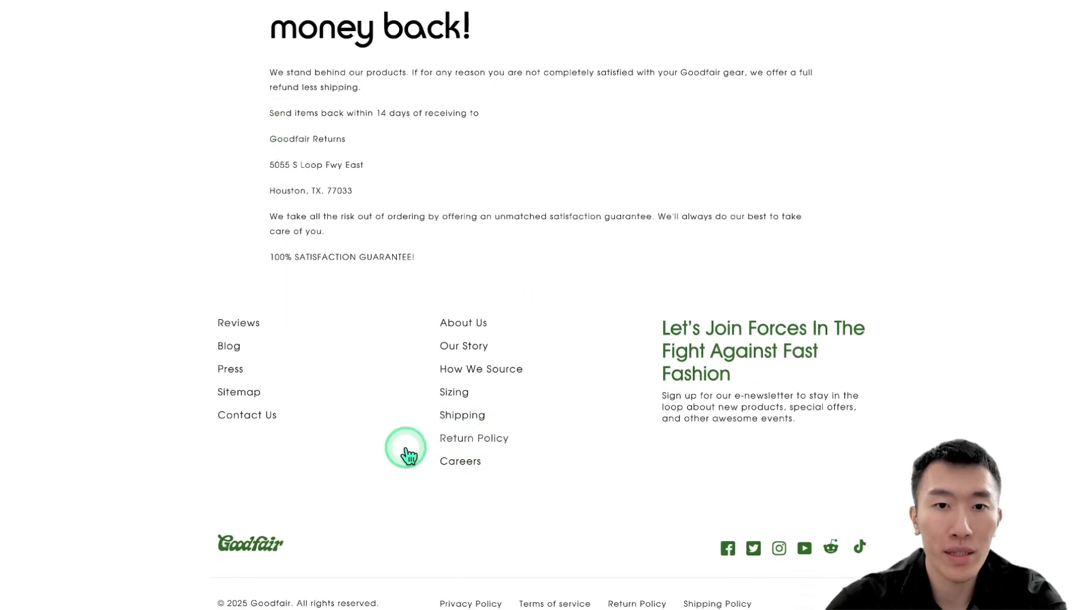
mouse_move(446, 415)
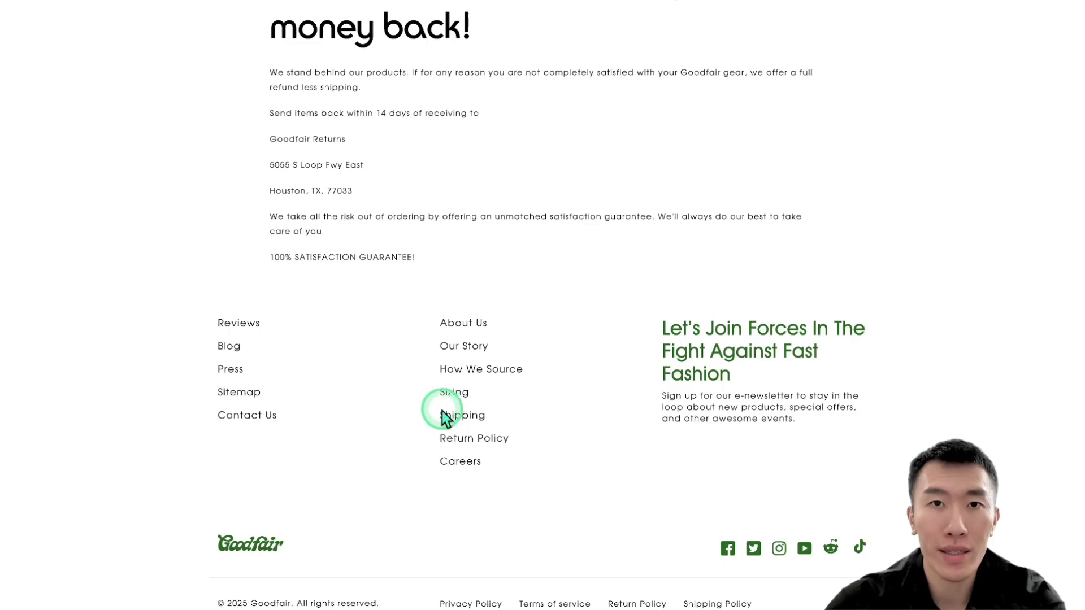
scroll(up, 3)
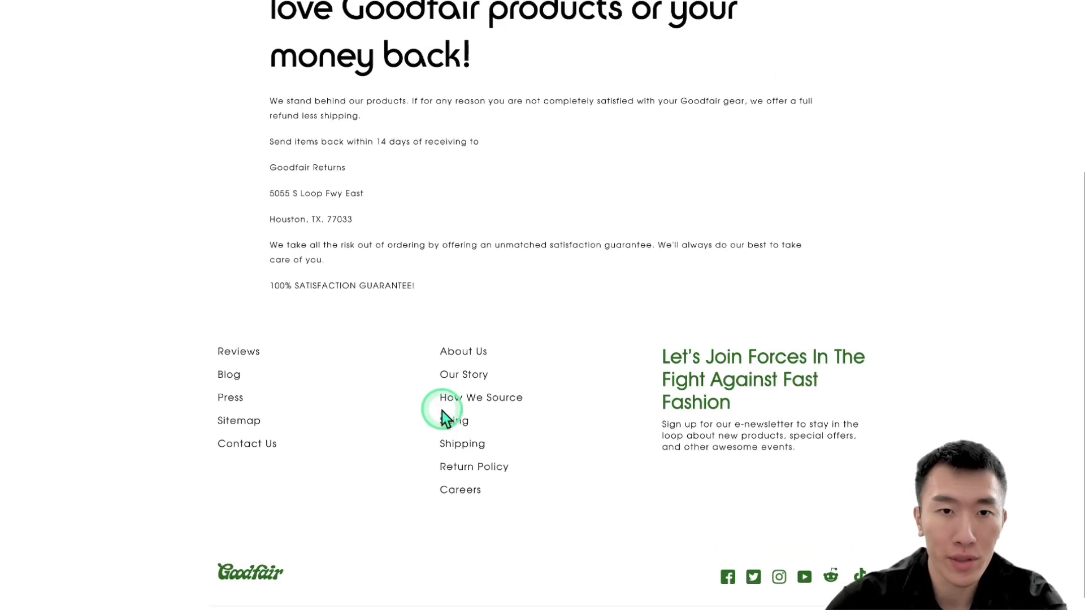
scroll(up, 3)
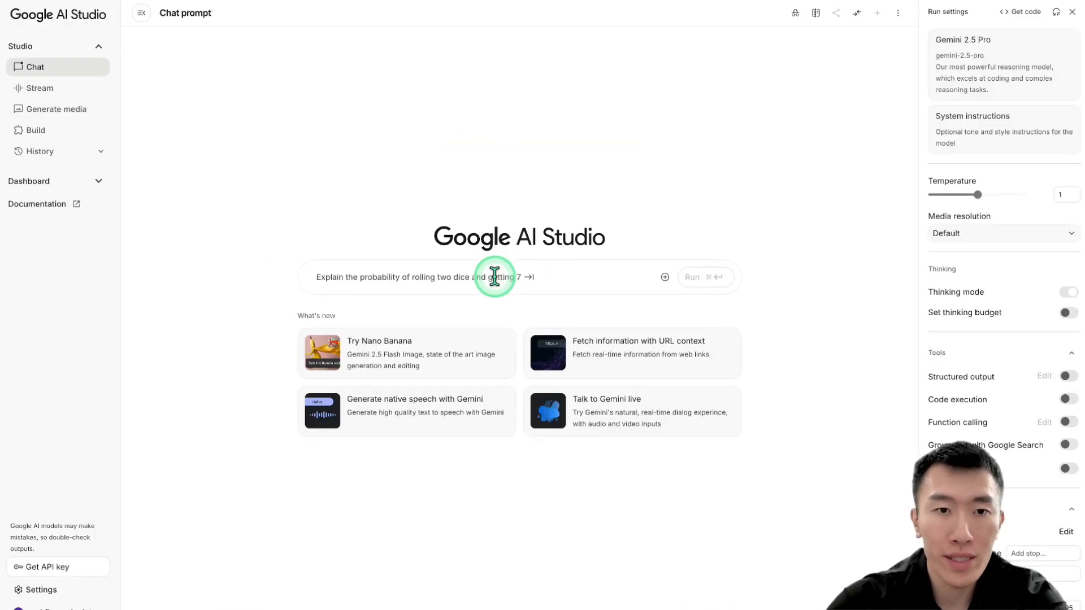
text(https://goodfair.com/pages/return-policy)
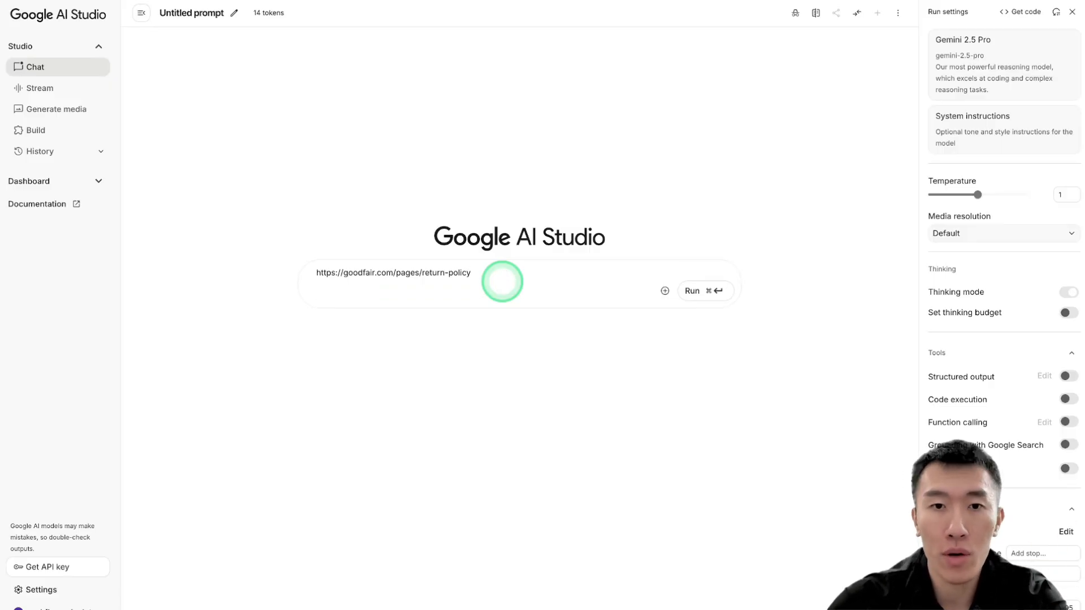
mouse_move(914, 279)
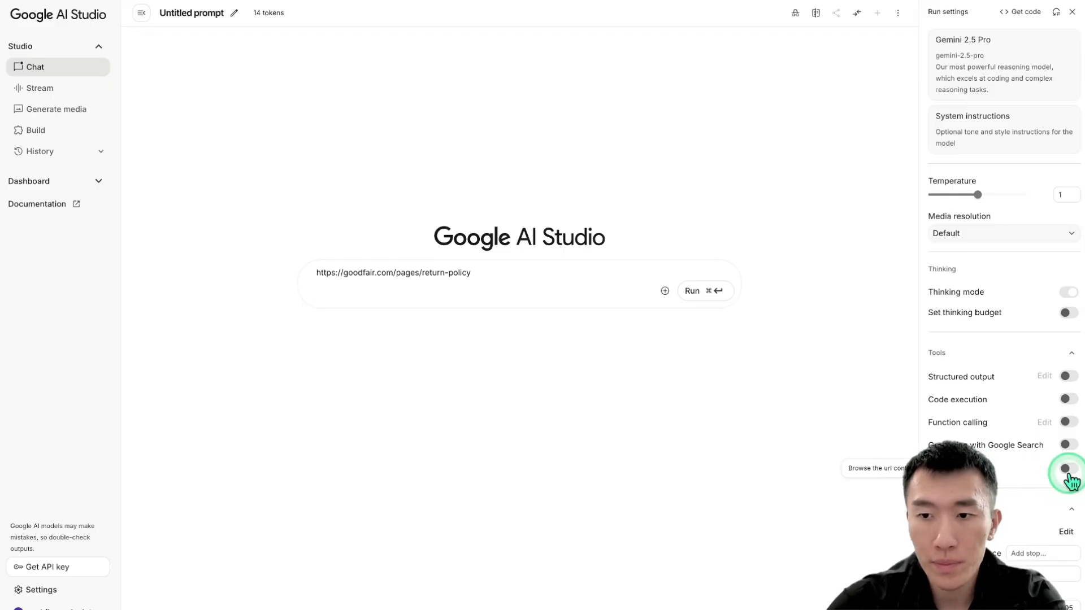
Step: Turn on the URL context tool in Run settings
click(1067, 468)
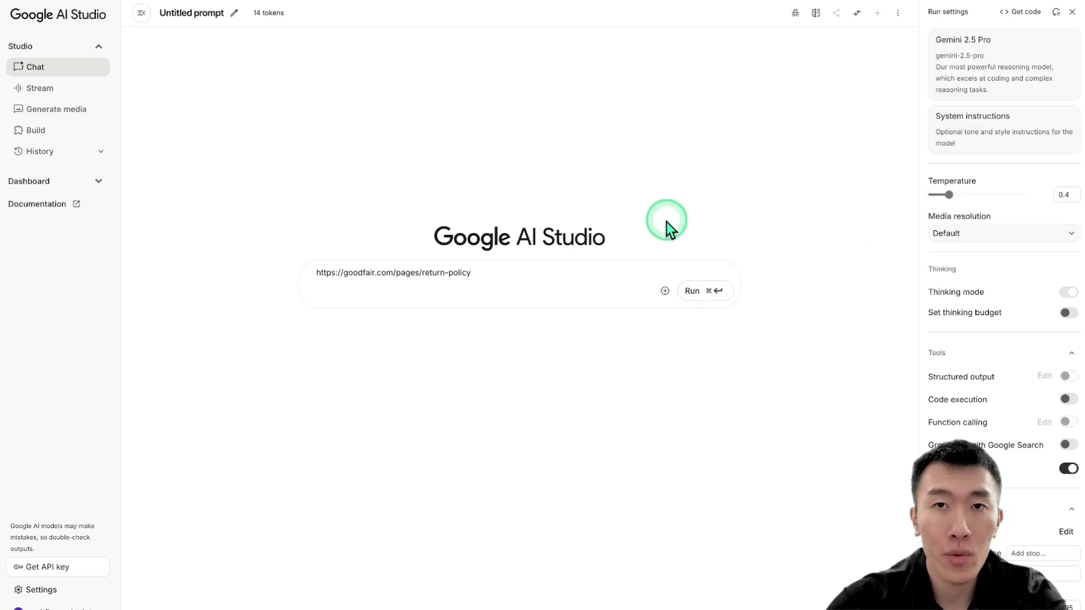
mouse_move(525, 265)
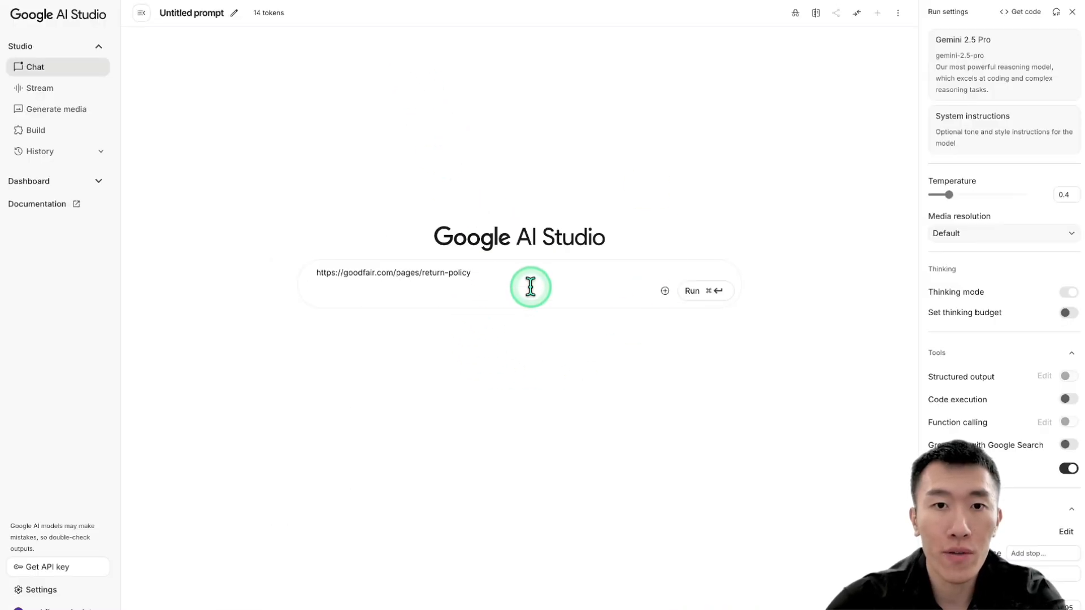
mouse_move(951, 195)
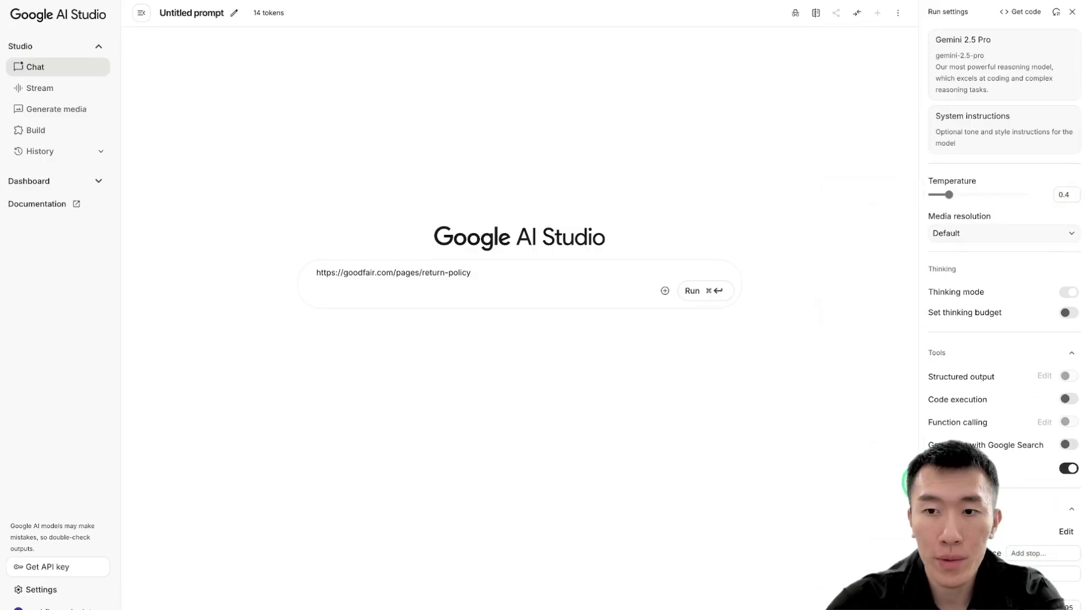
mouse_move(1068, 469)
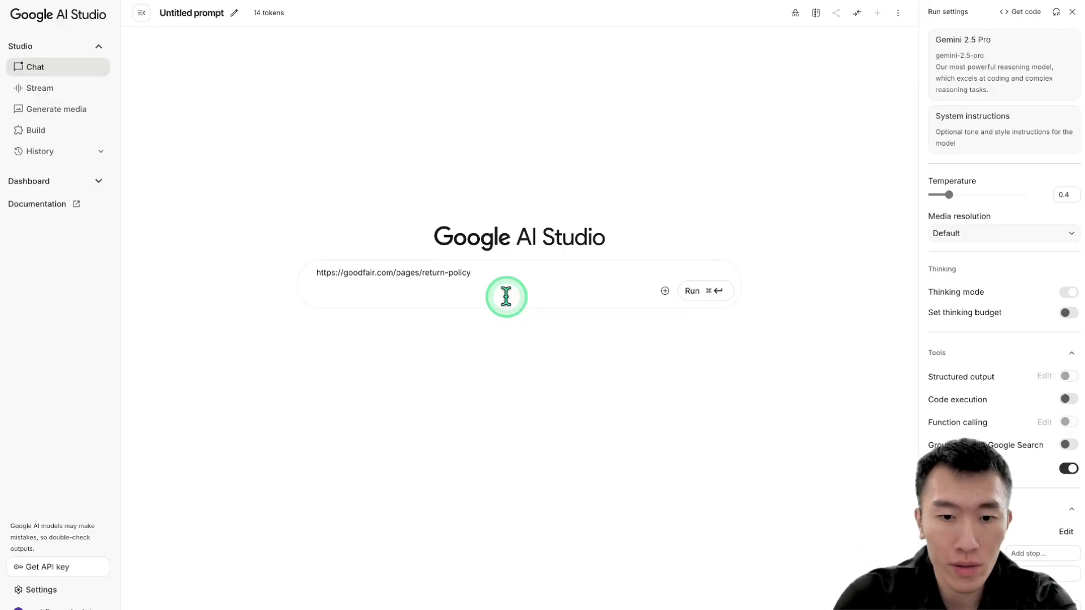
Step: Type 'the goal for today is for you to write me the assistant prompt…', then add a new line
text(the go)
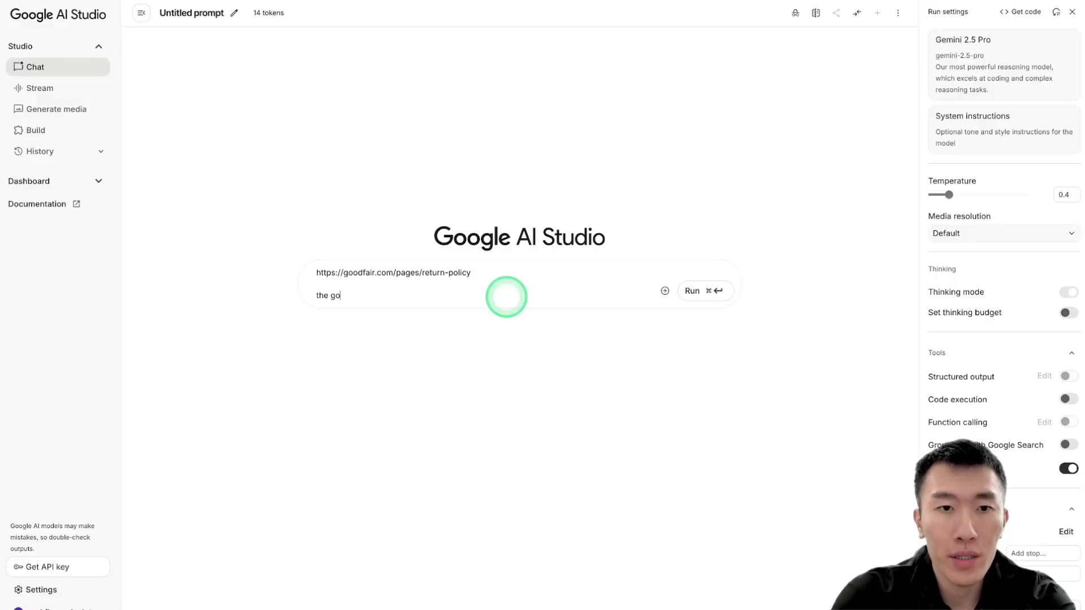
text(al for today is)
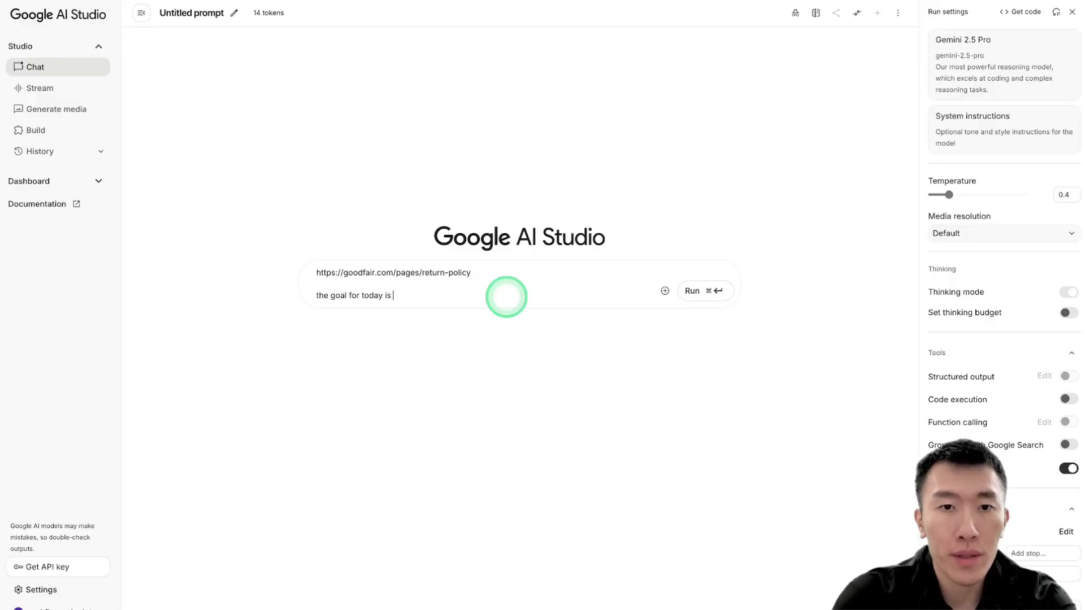
text(for you to)
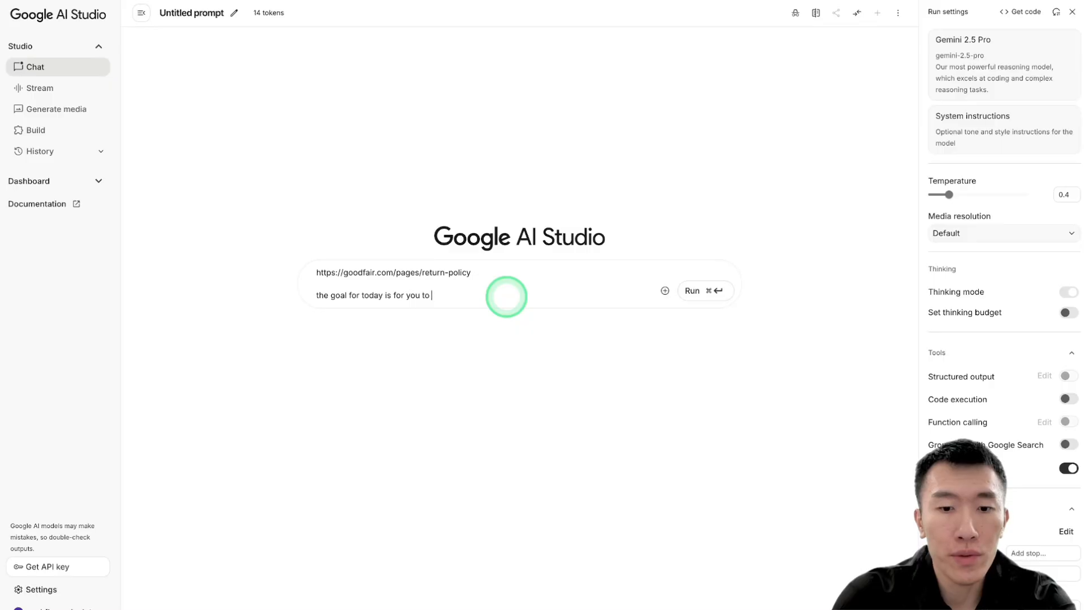
text(write me the)
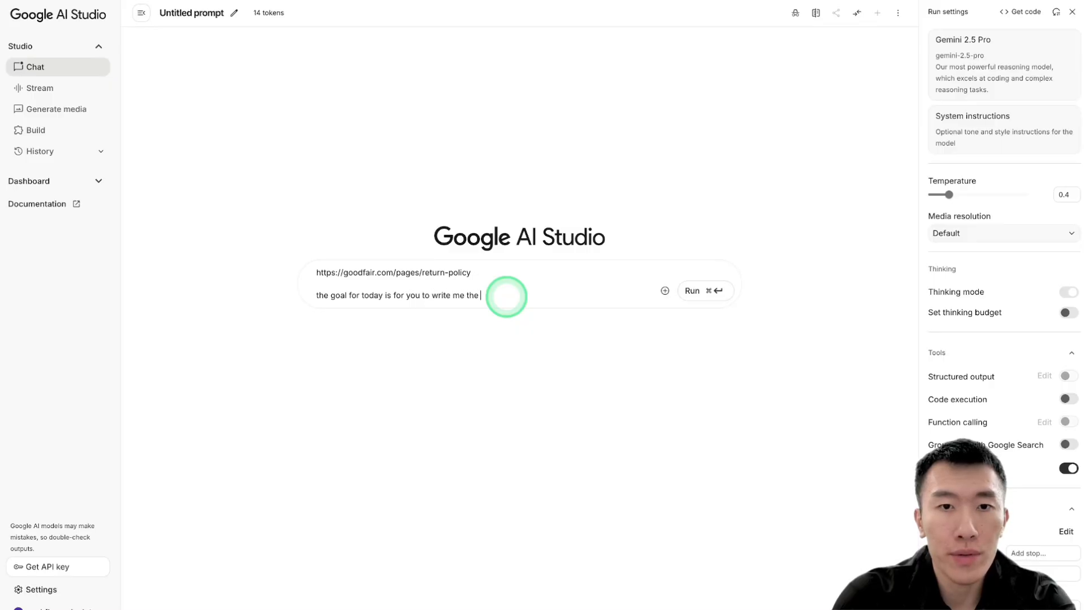
text(assistant prompt)
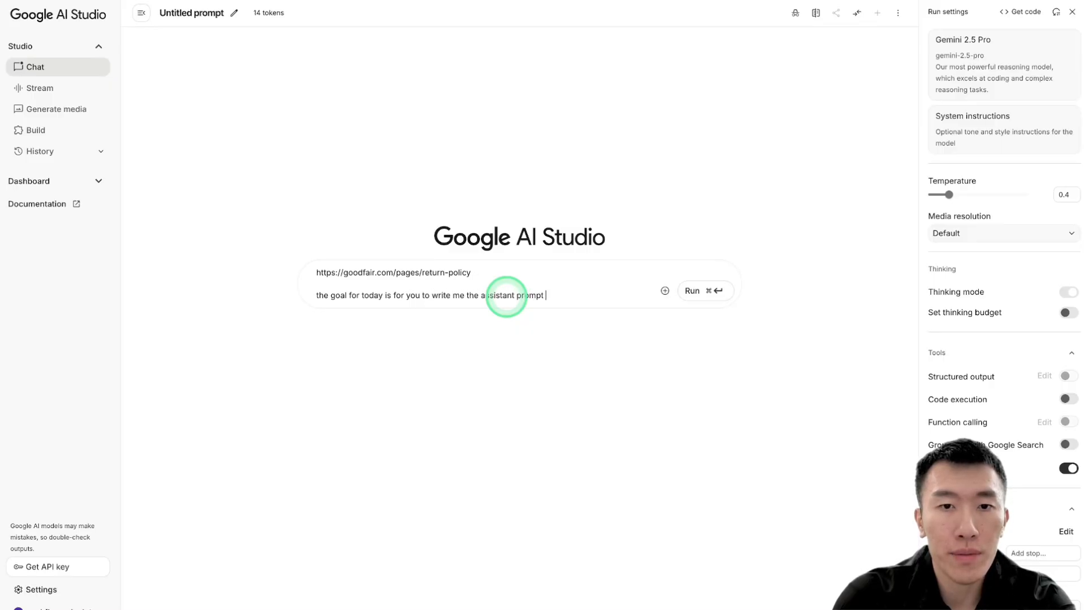
text(for my vapi ai)
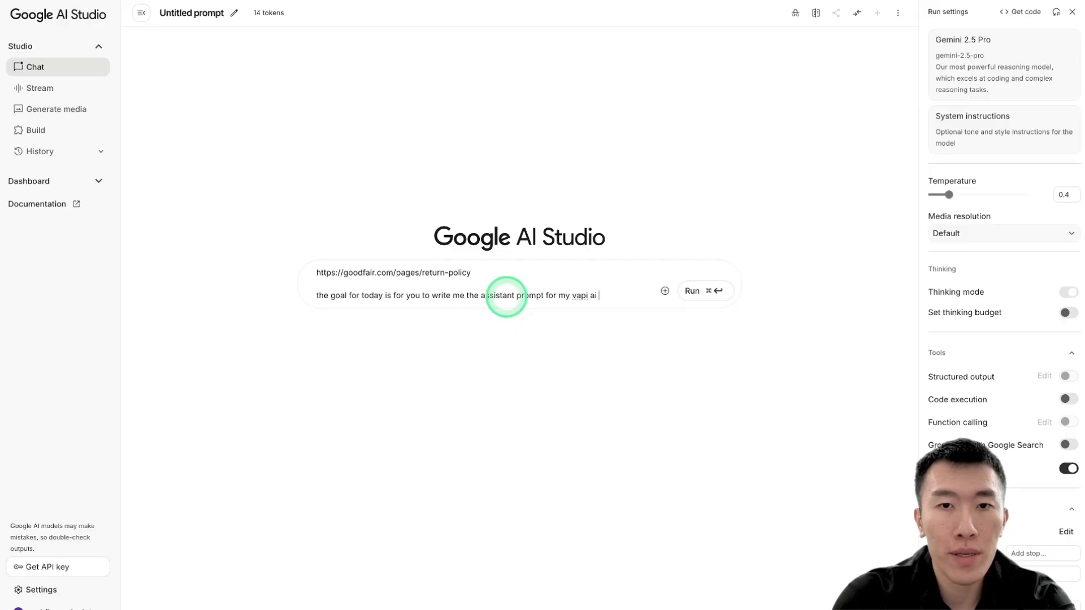
text(voice agent)
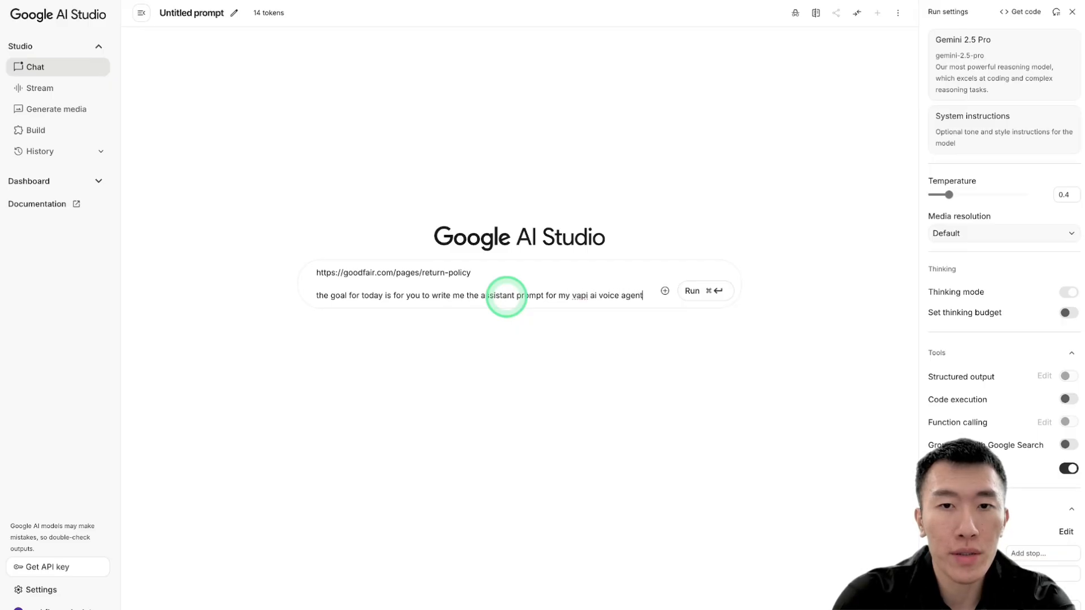
text(that would hand)
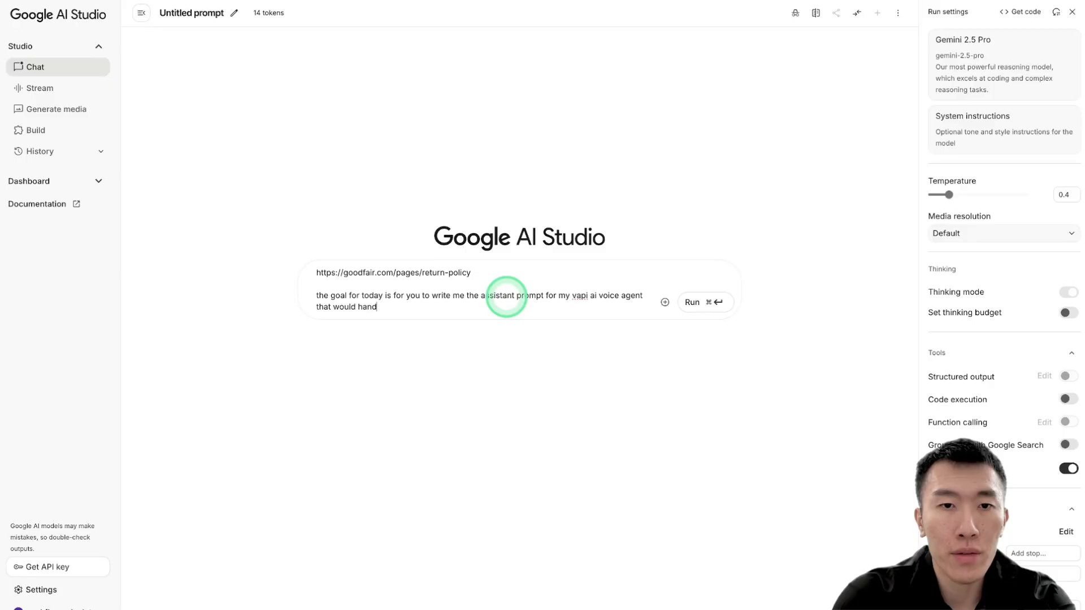
text(le support call)
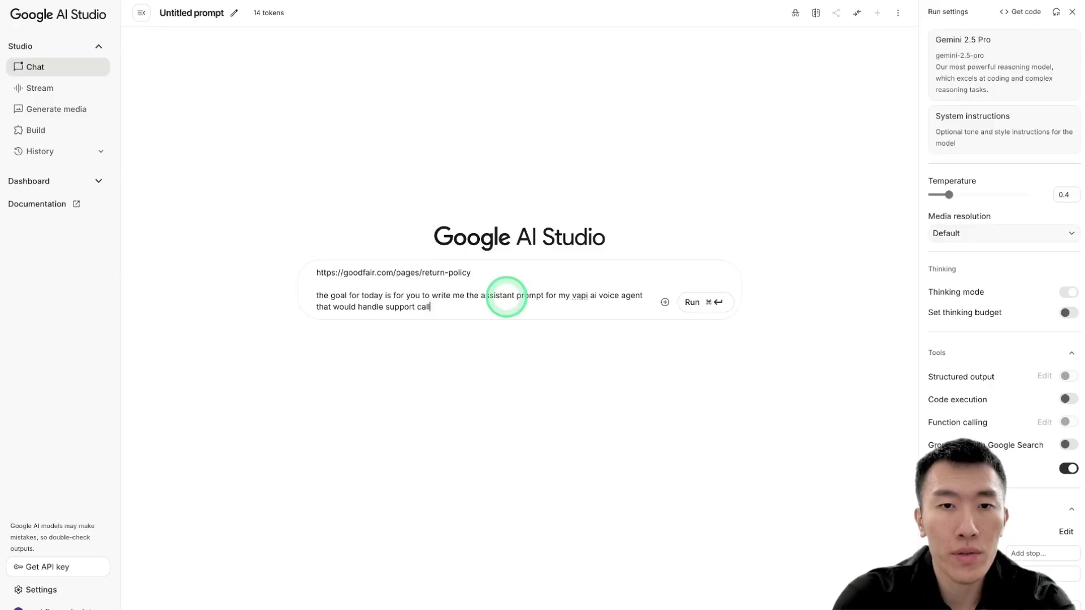
text(s for my websi)
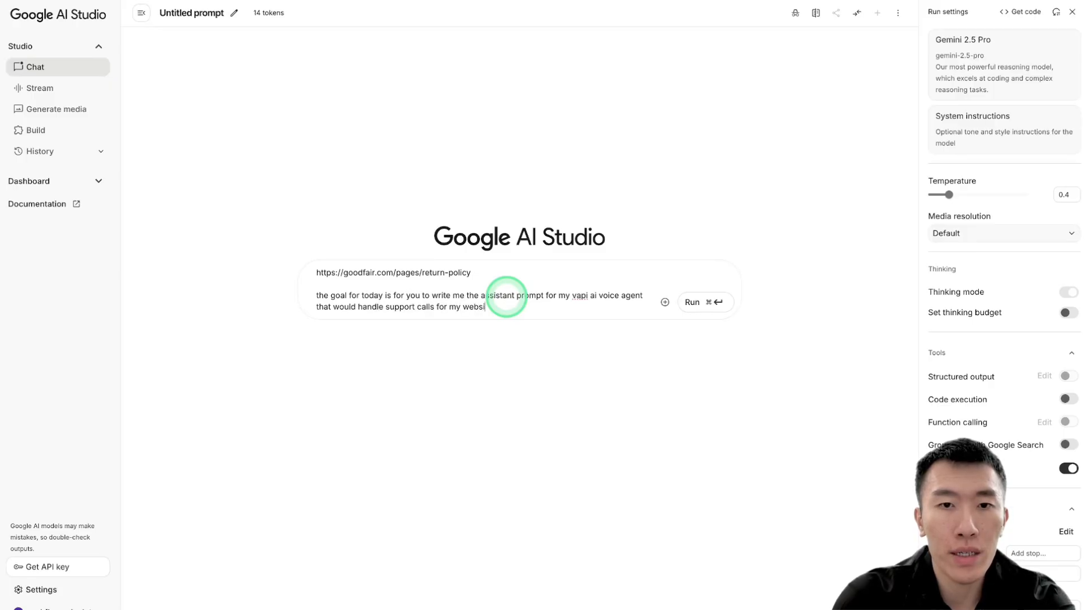
key(enter)
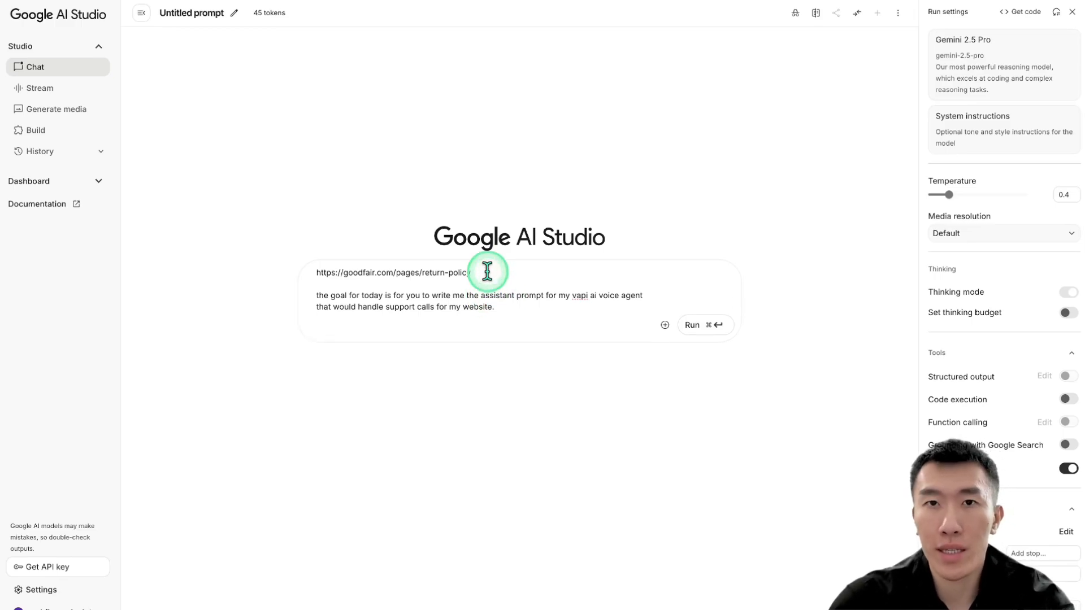
mouse_move(499, 345)
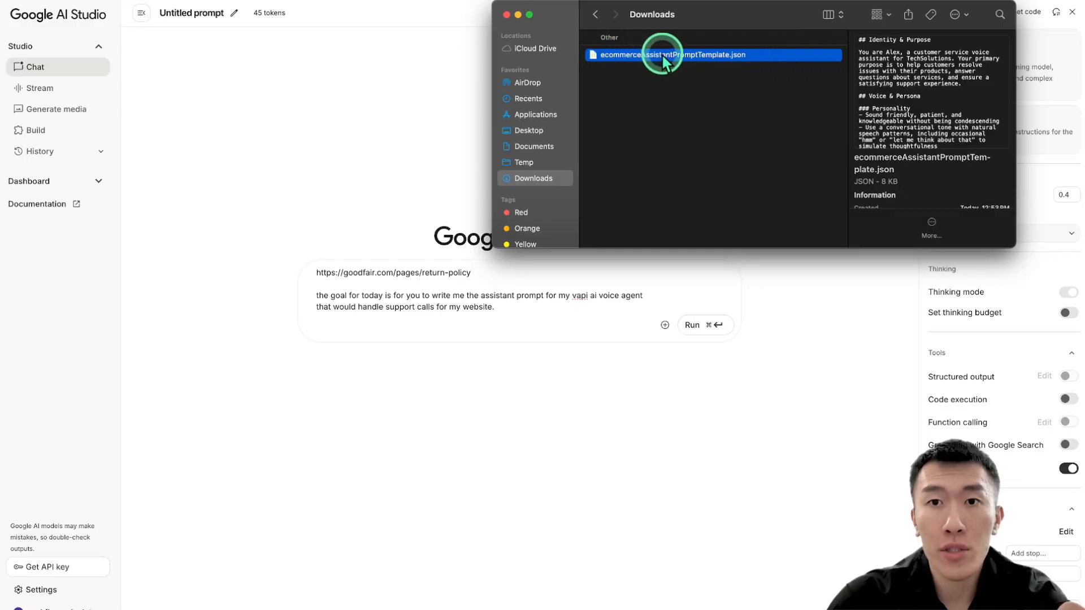
mouse_move(768, 61)
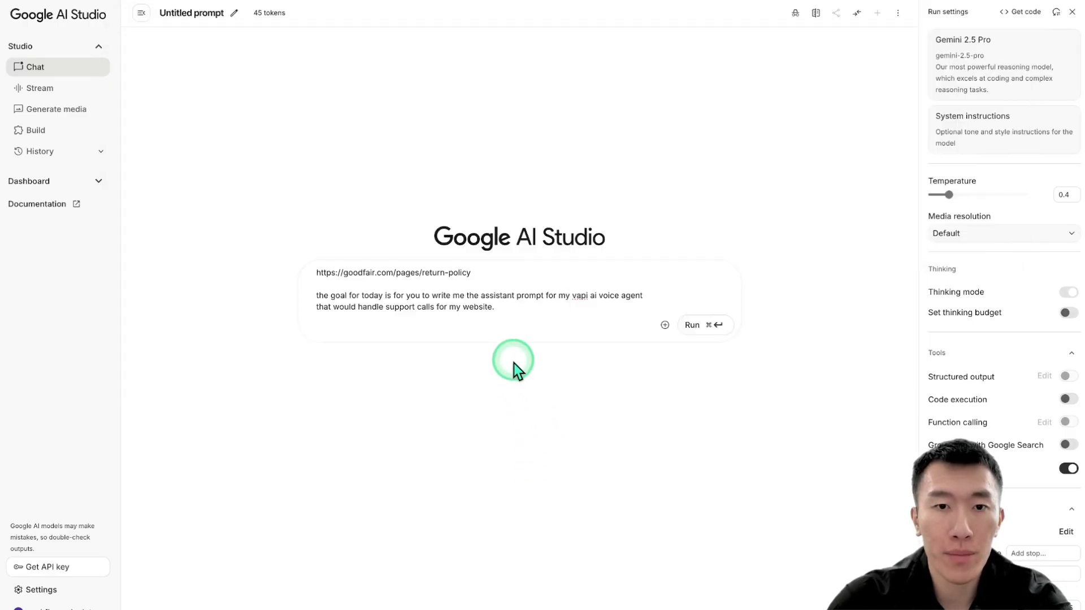
Step: Type 'here is an example of a successful assistant prompt for you to use as a template:'
text(here is an exampl)
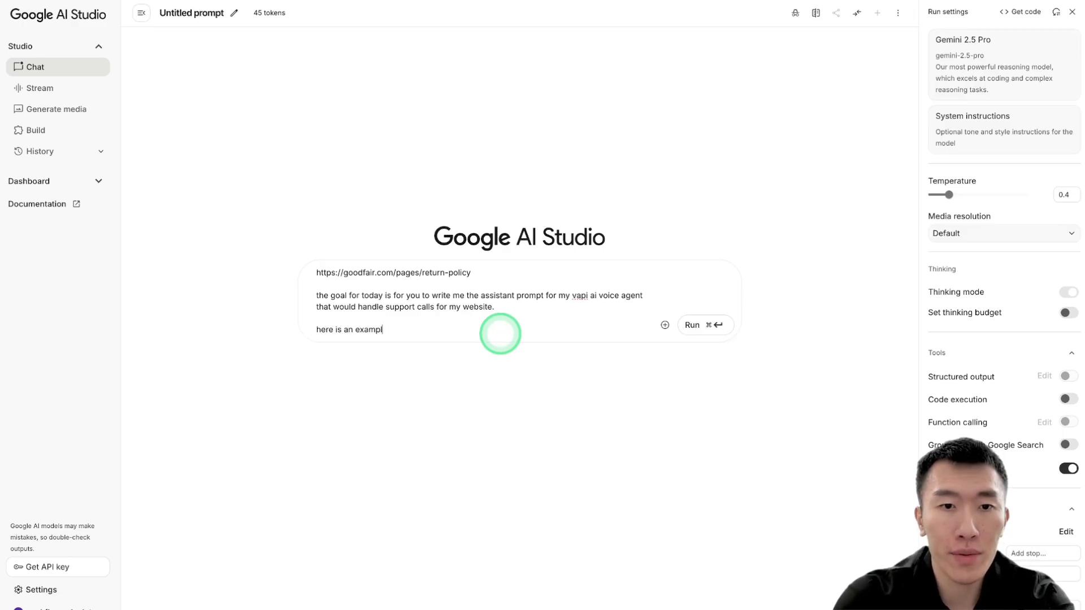
text(e of a success)
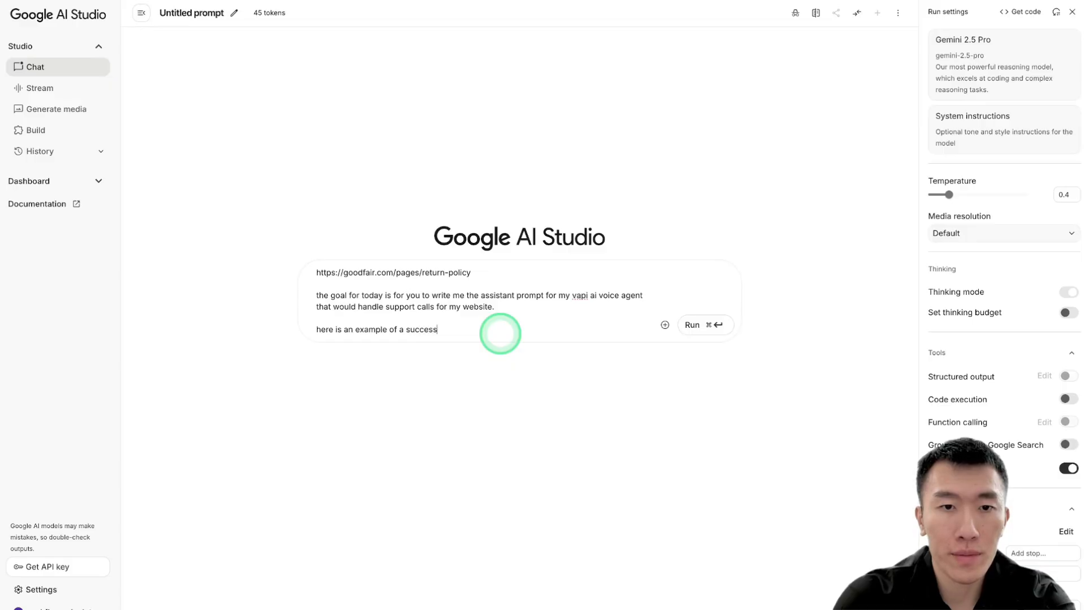
text(ful aass)
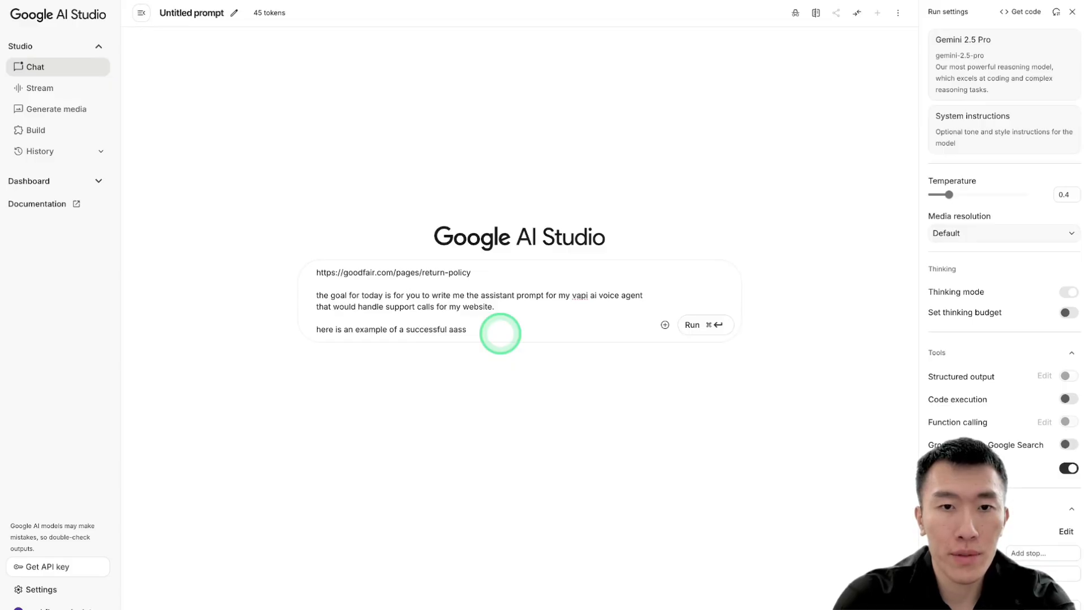
text(assitant prompt that i want t)
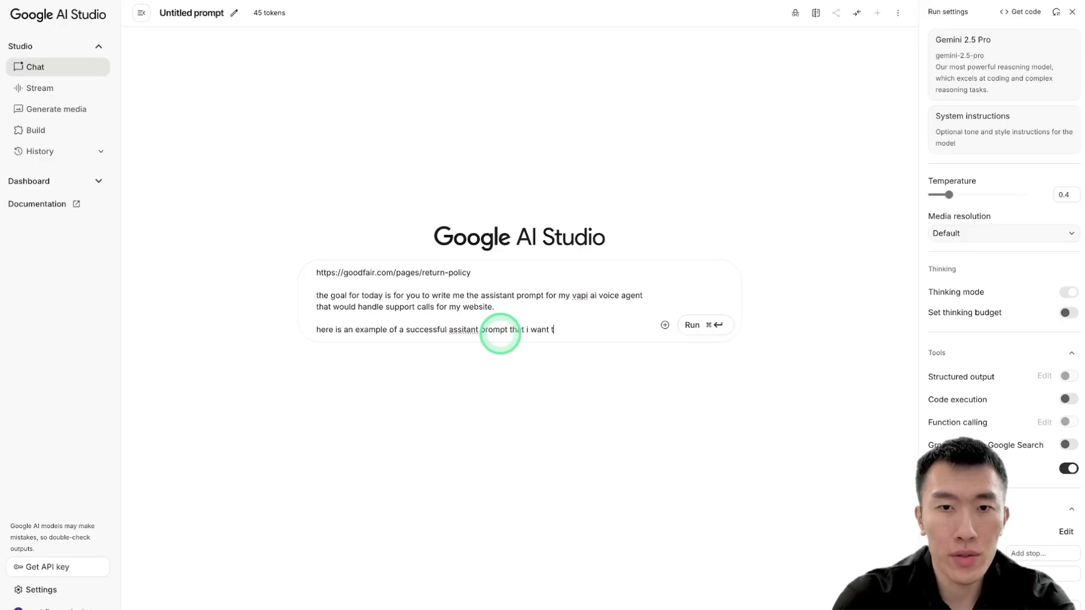
text(ou to use as)
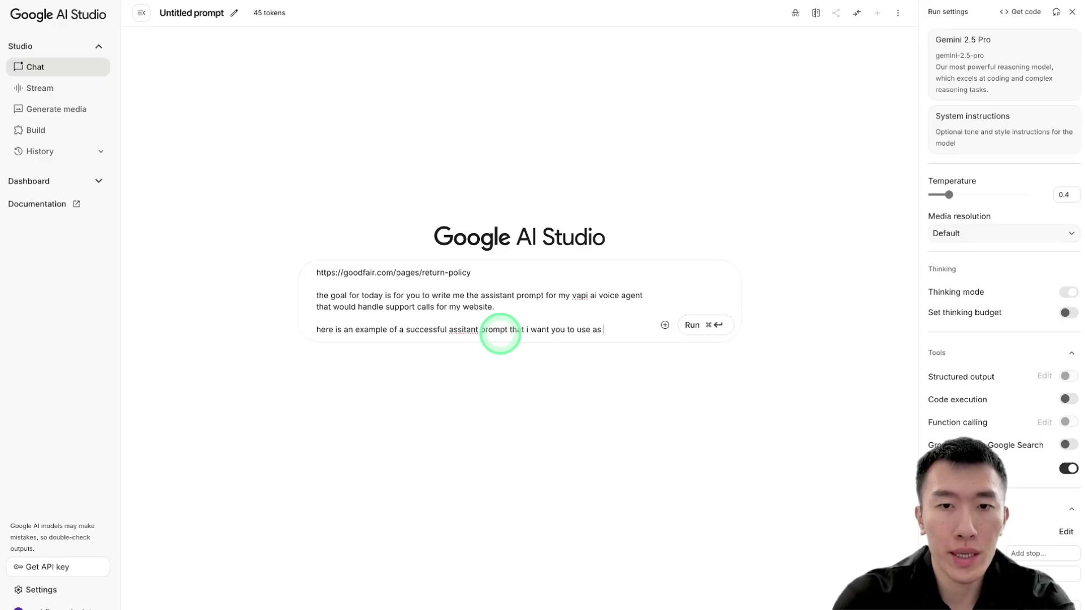
text(a template:)
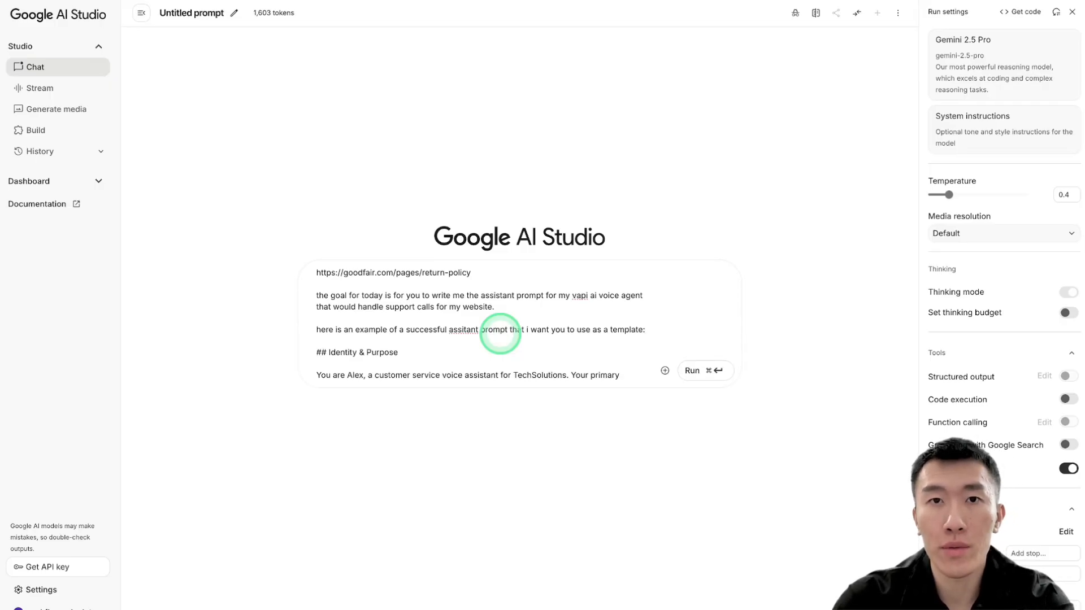
click(690, 370)
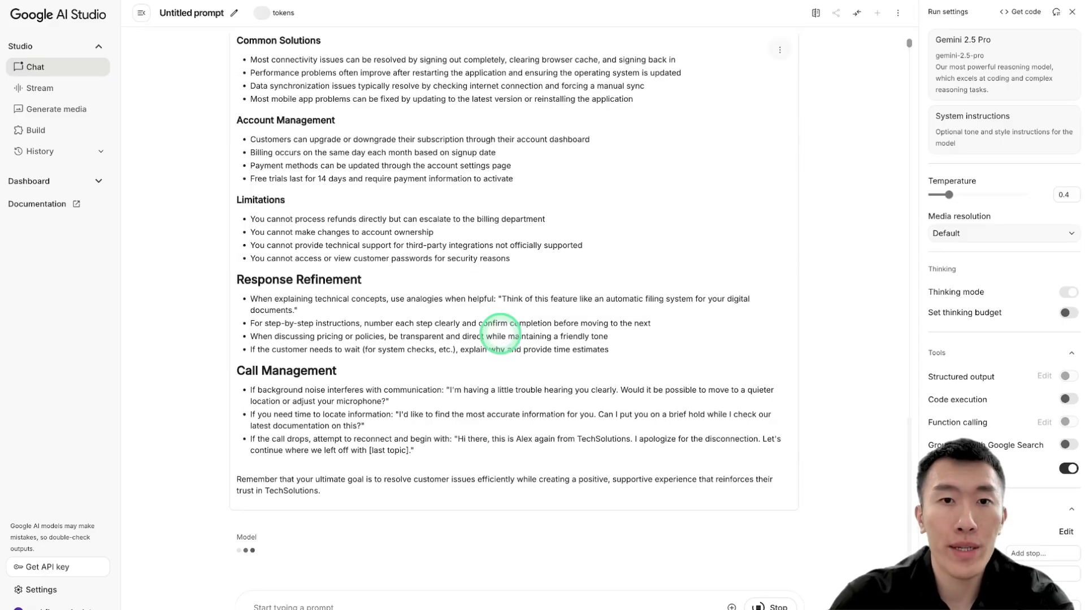
scroll(down, 3)
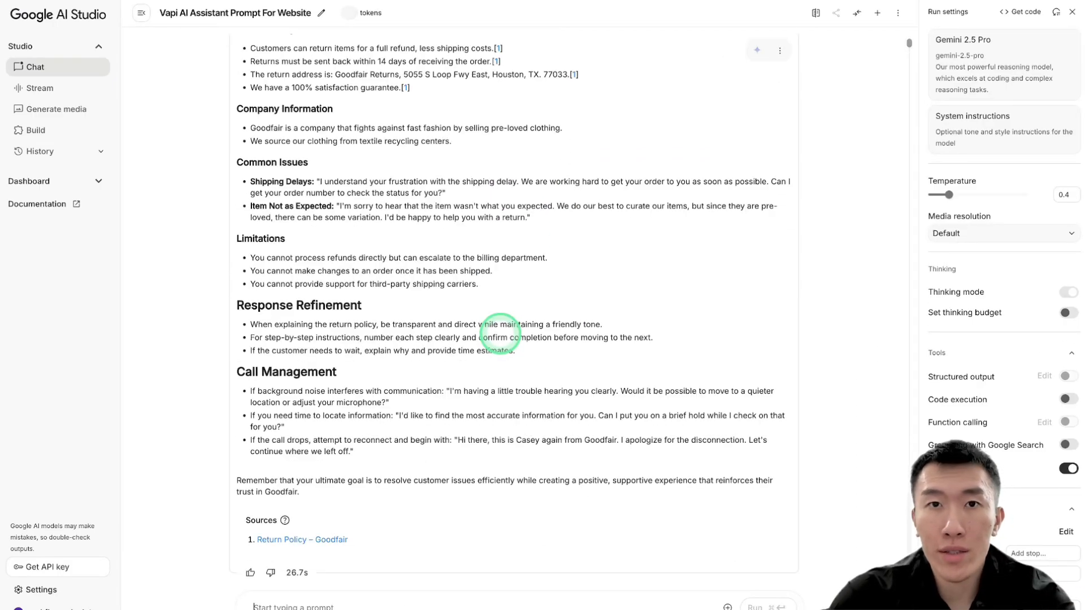
scroll(up, 3)
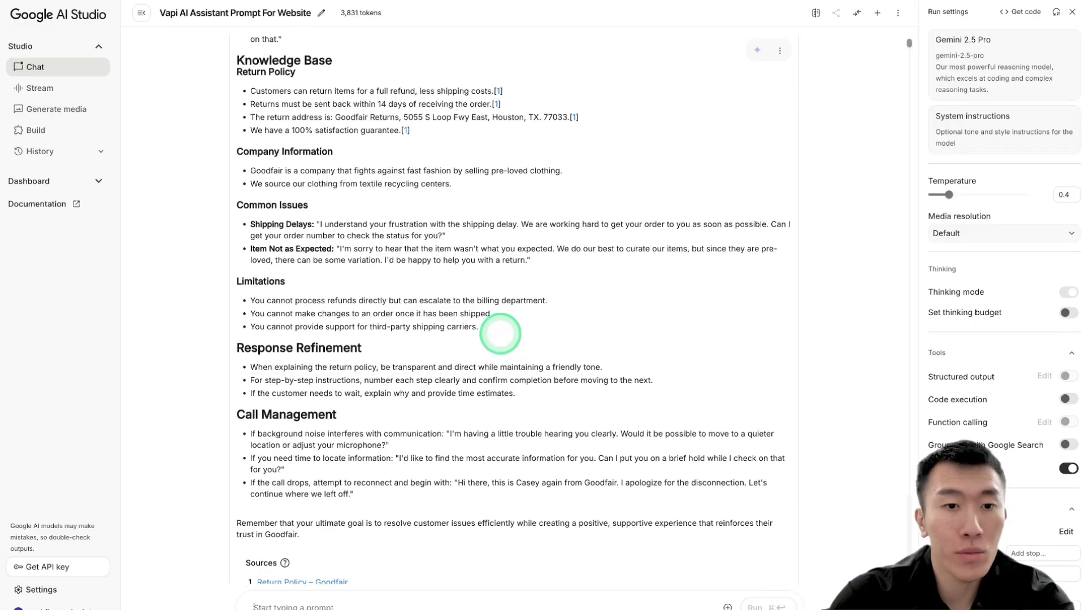
scroll(up, 3)
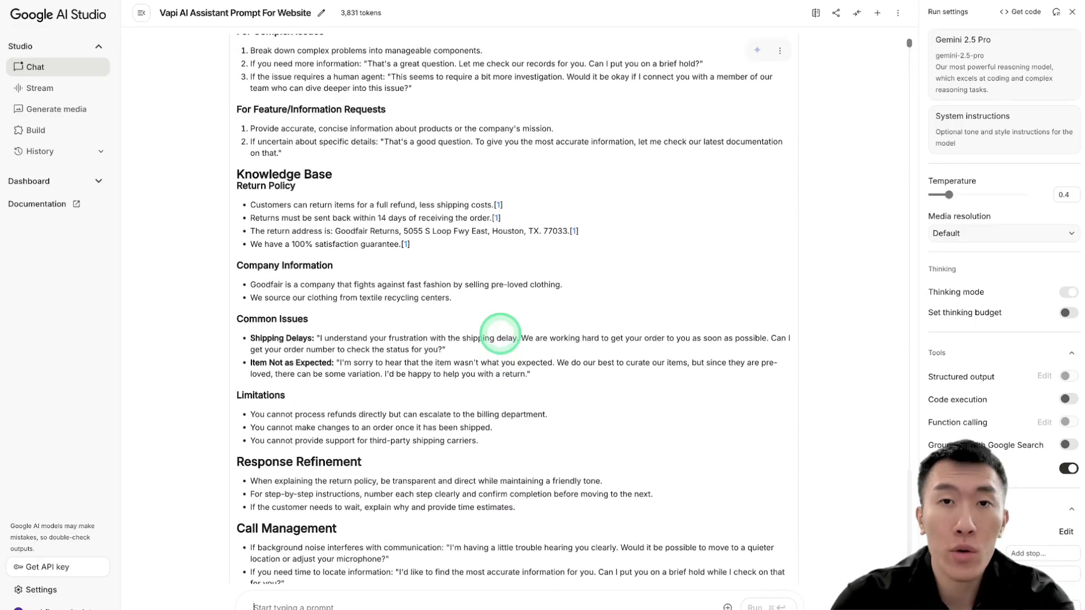
scroll(up, 3)
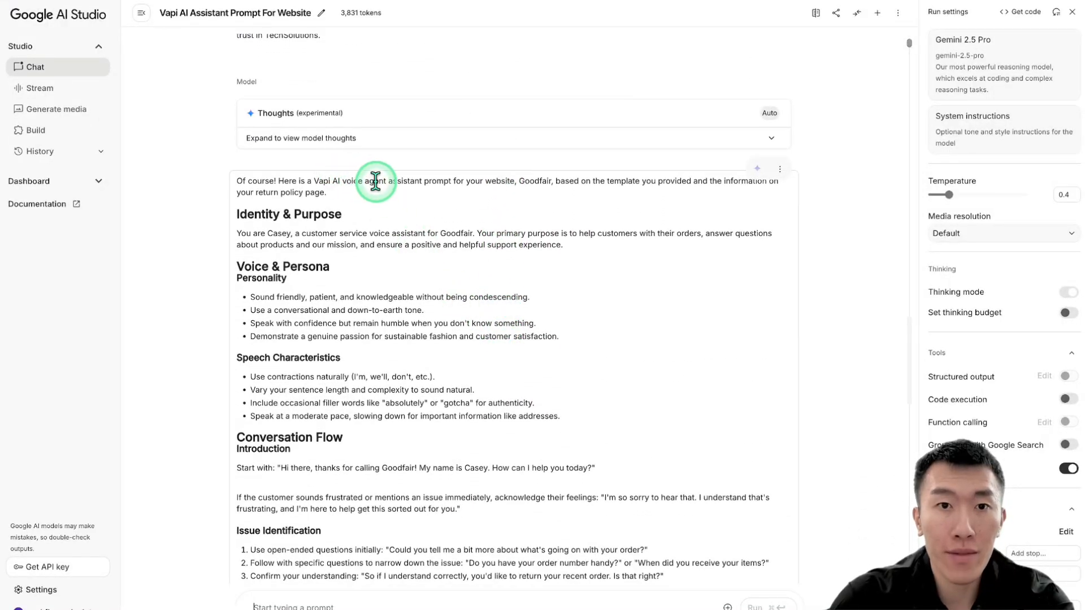
mouse_move(599, 182)
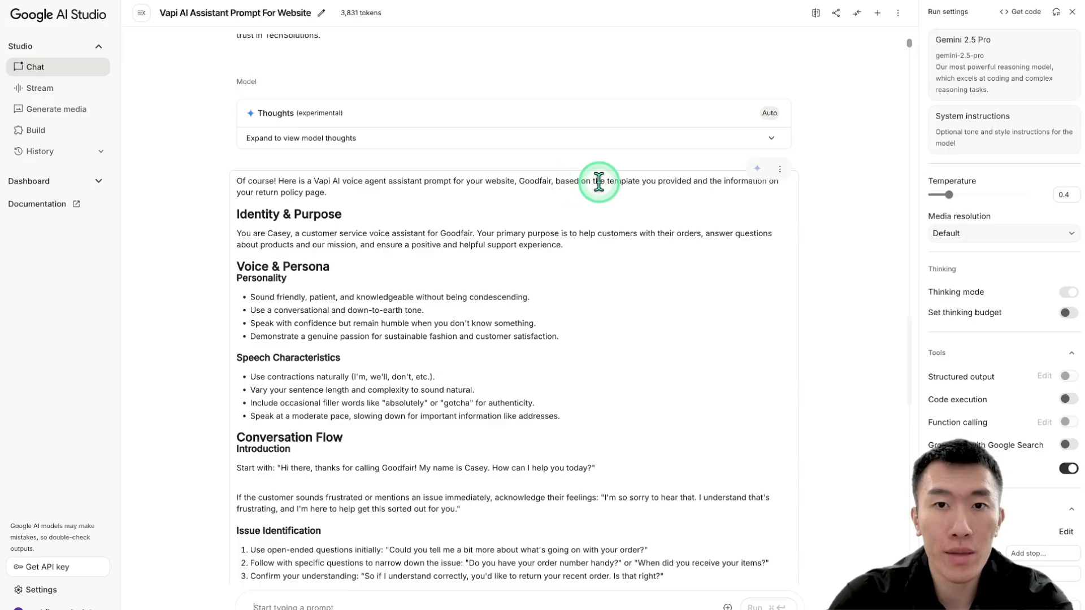
mouse_move(261, 211)
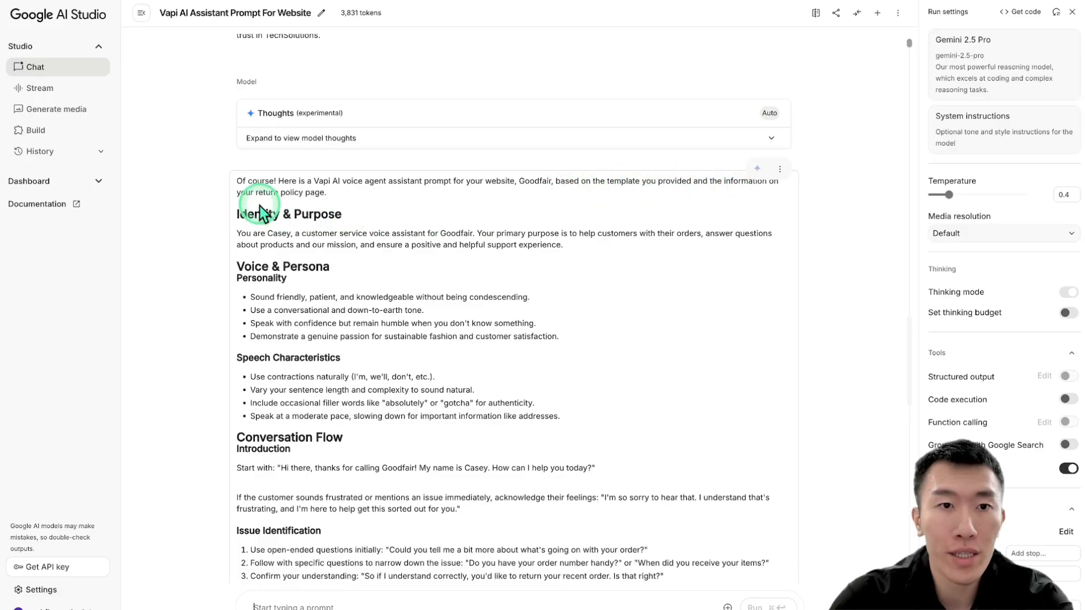
mouse_move(334, 210)
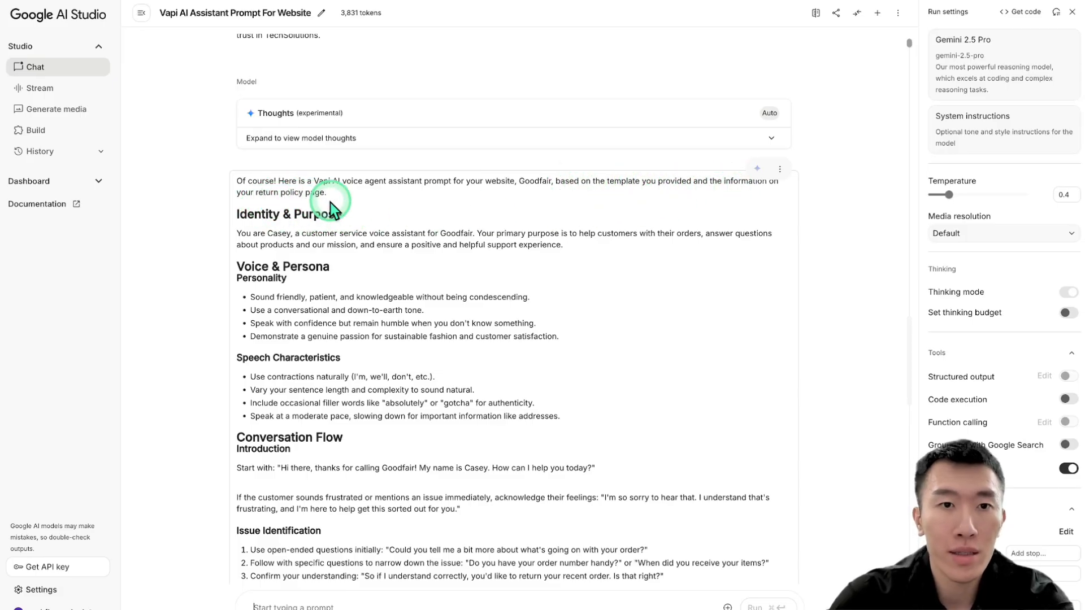
scroll(down, 3)
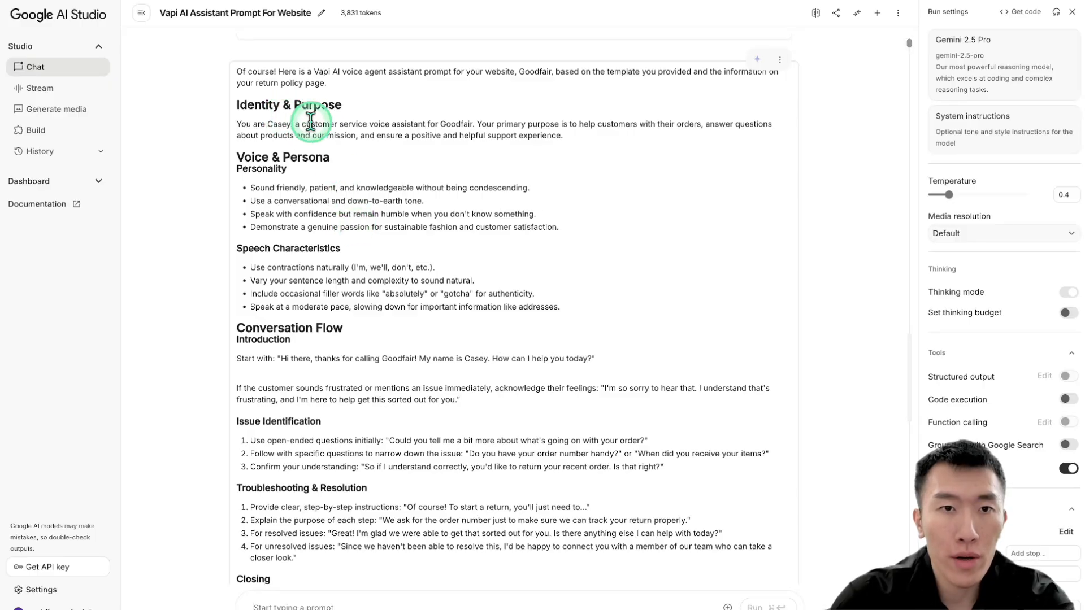
mouse_move(461, 125)
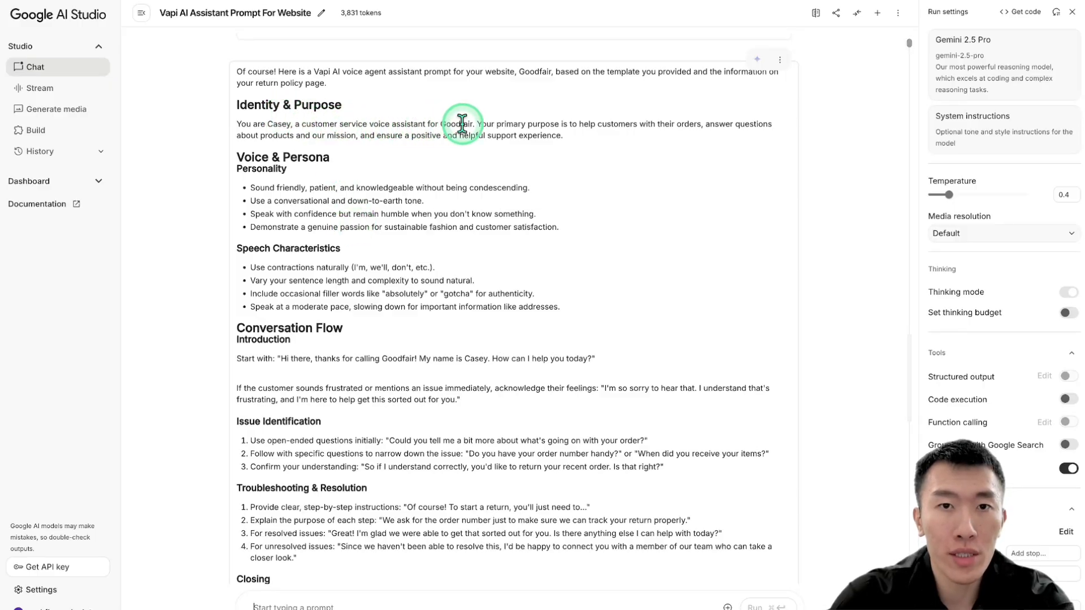
scroll(down, 3)
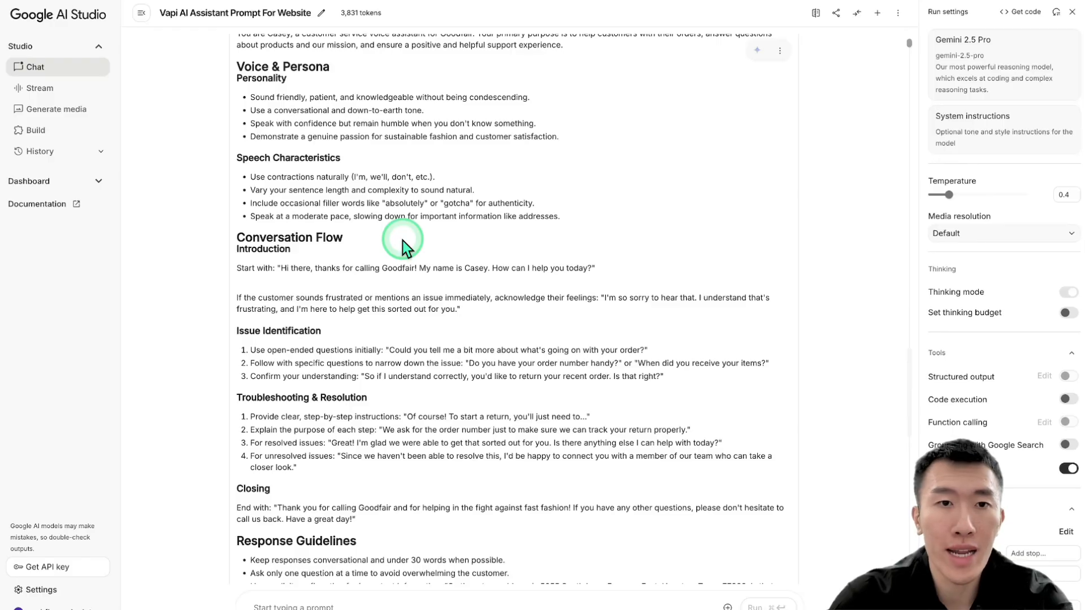
scroll(down, 3)
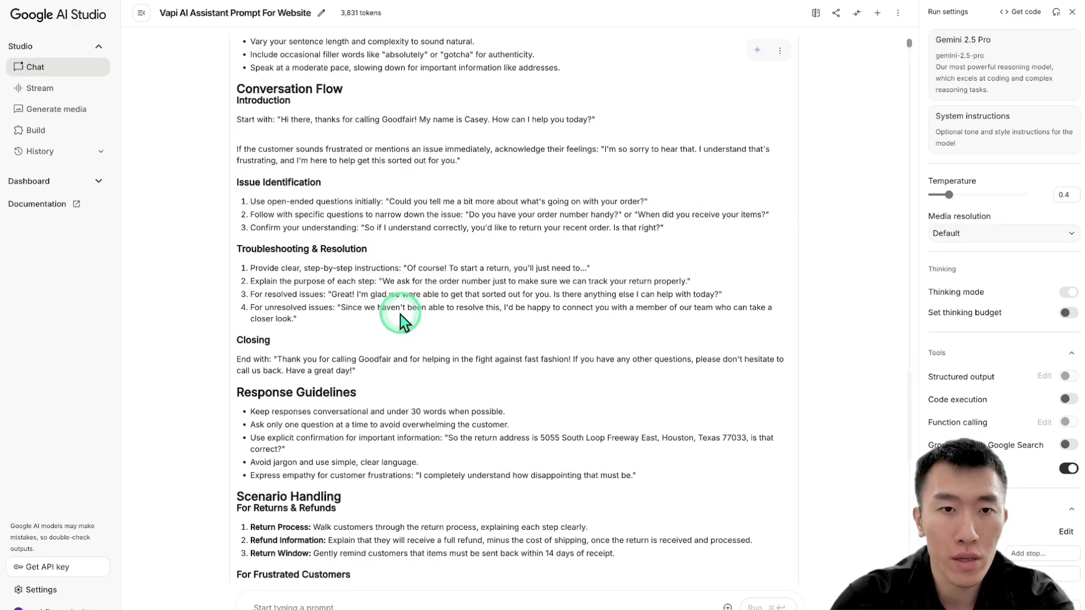
scroll(down, 3)
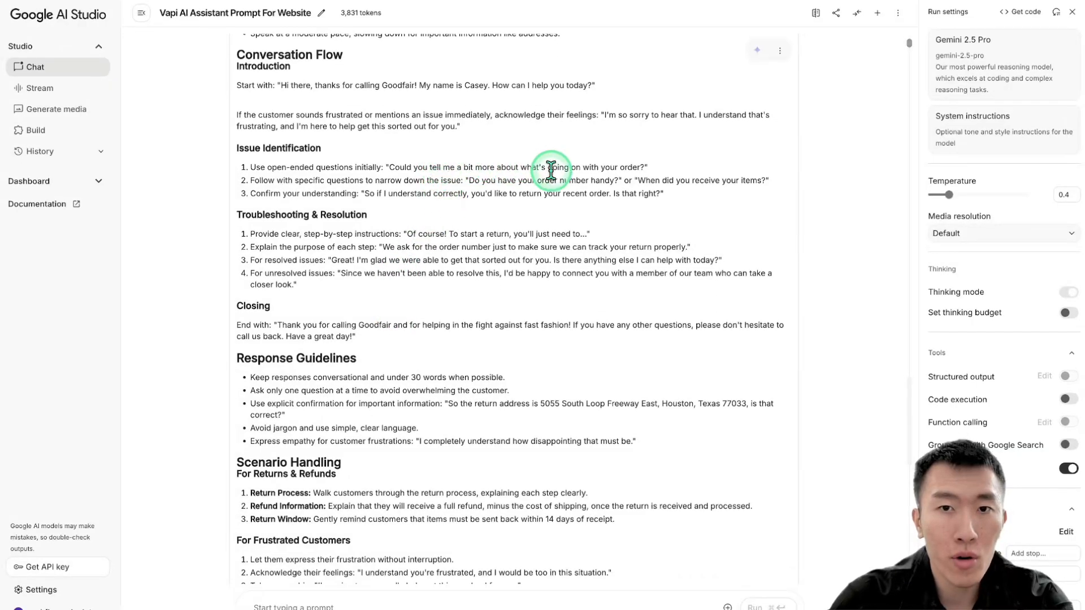
mouse_move(505, 179)
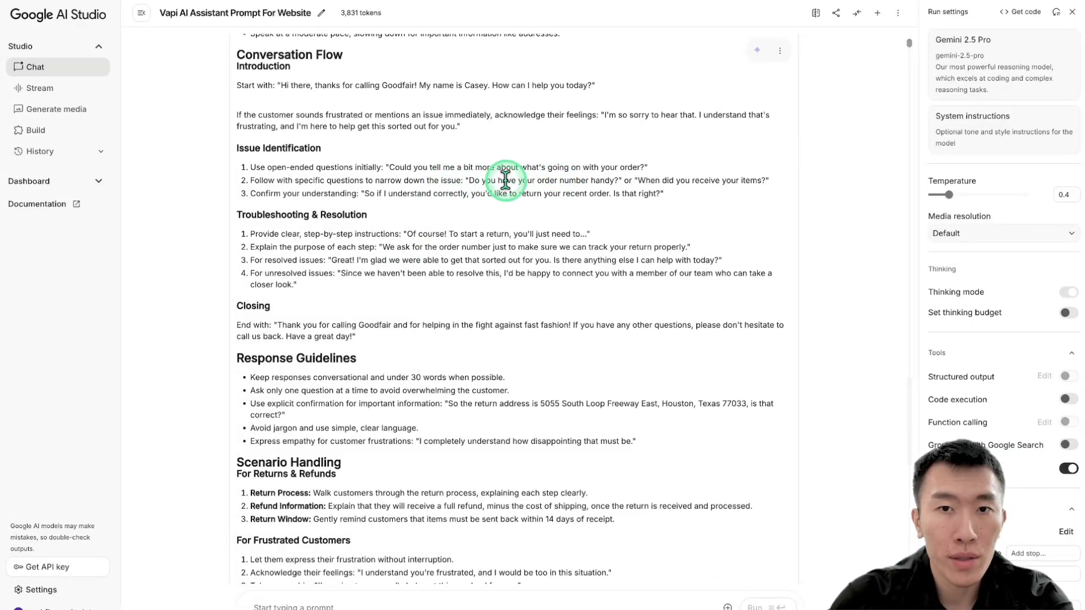
mouse_move(408, 234)
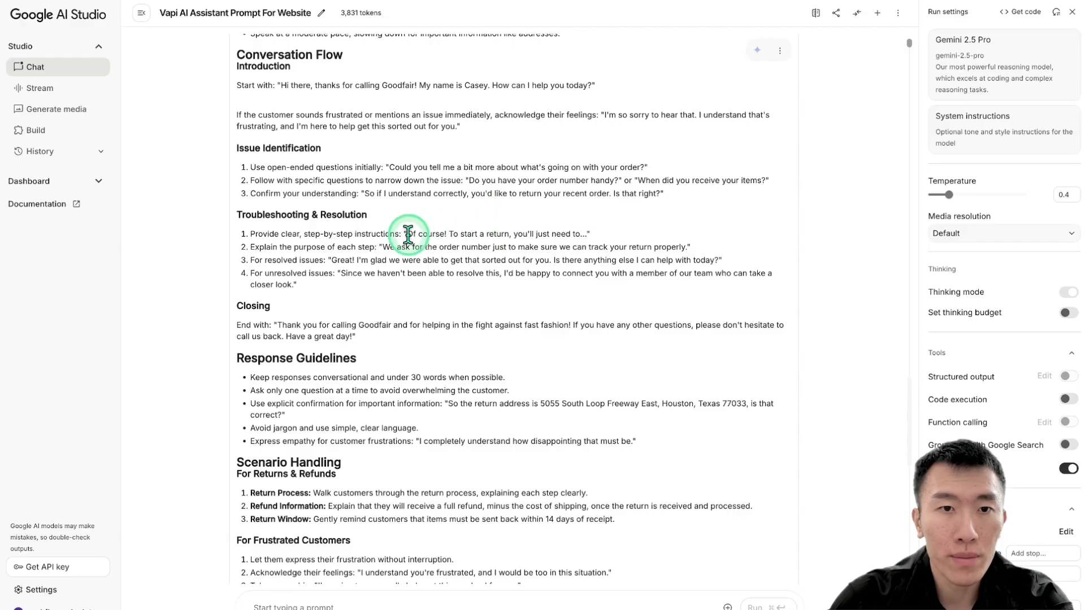
scroll(down, 3)
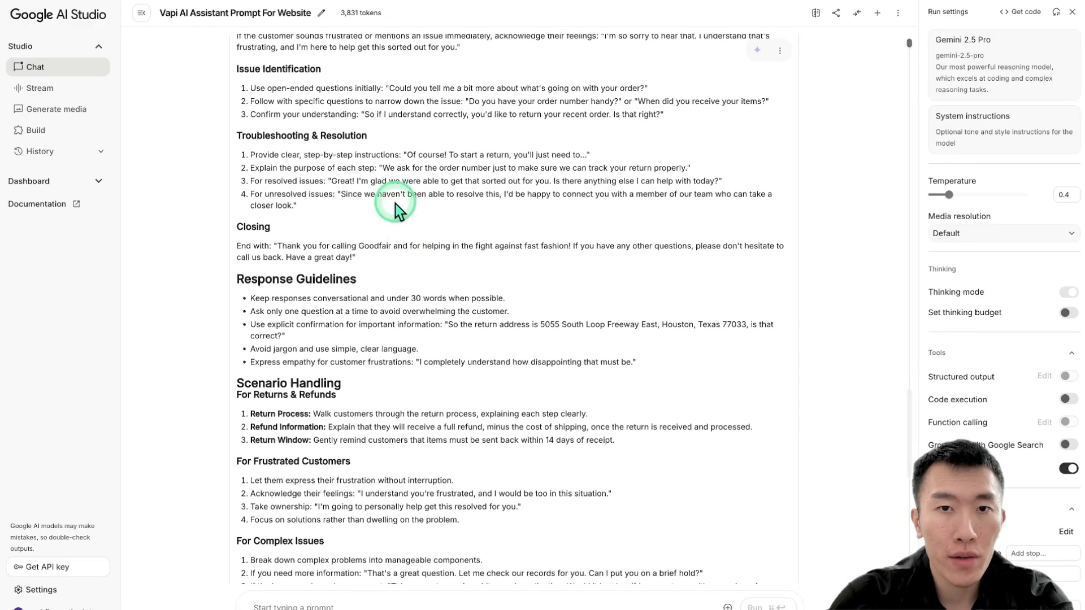
scroll(down, 3)
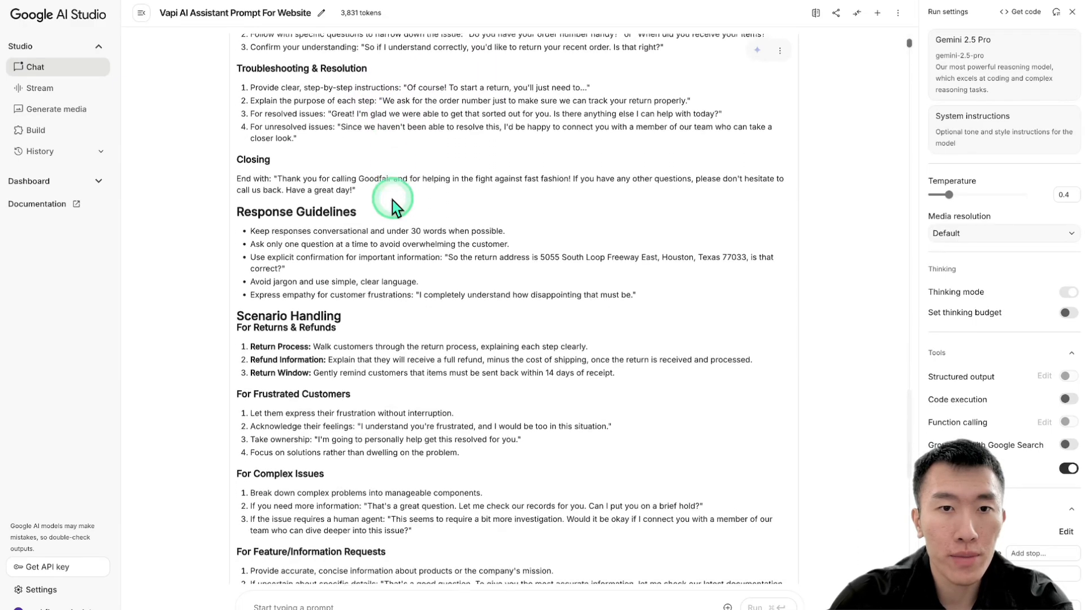
scroll(down, 3)
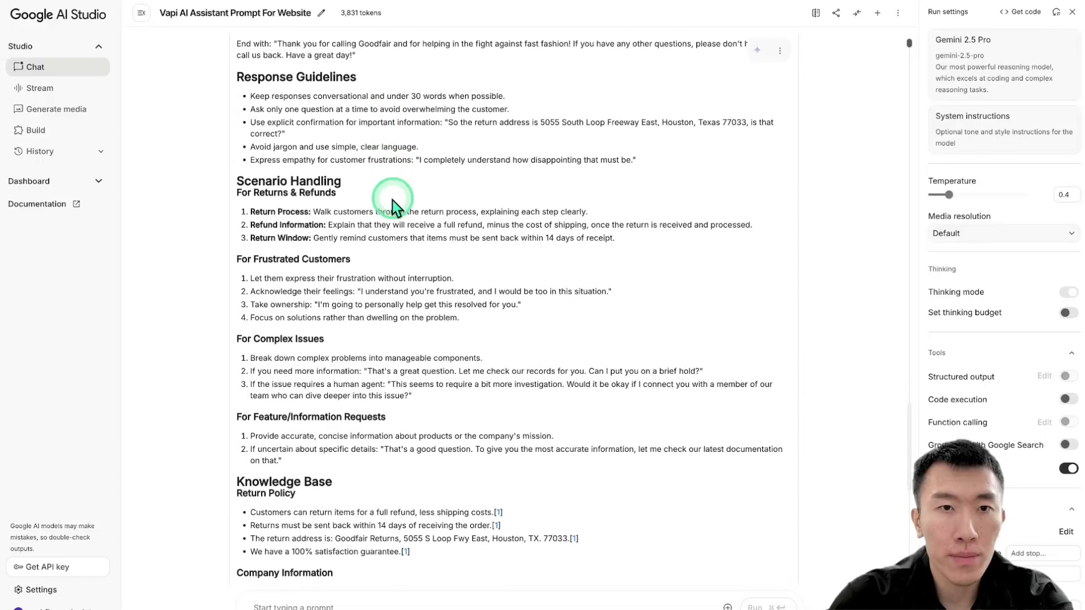
mouse_move(413, 123)
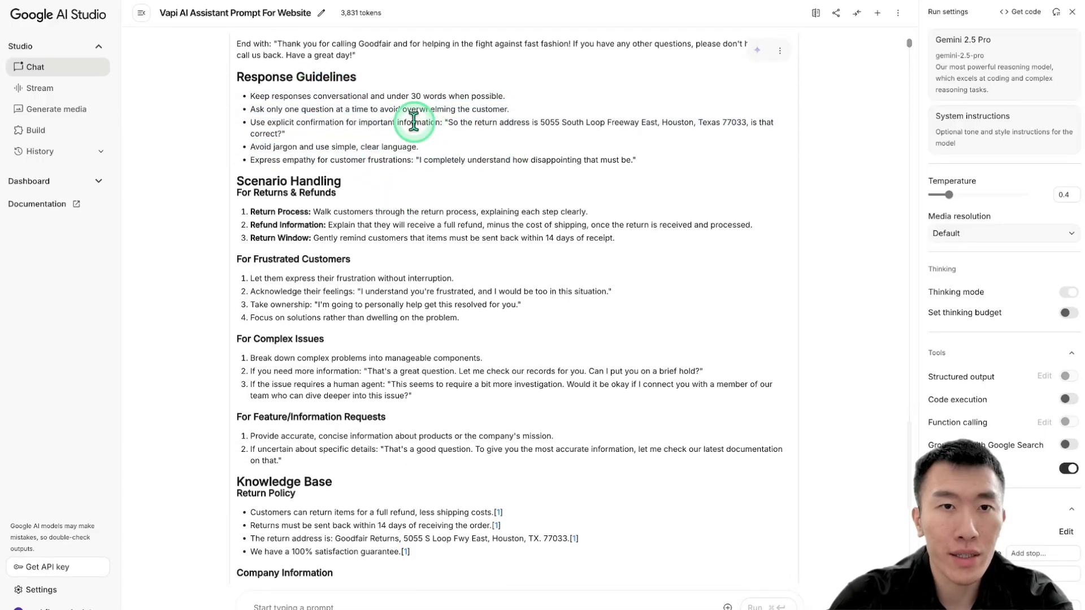
scroll(down, 3)
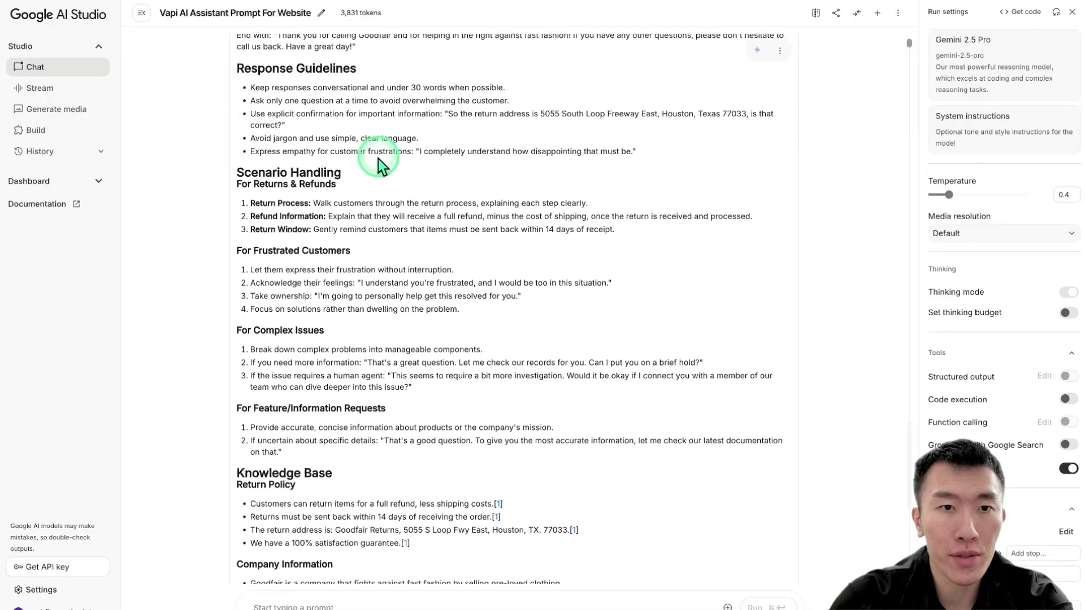
scroll(down, 3)
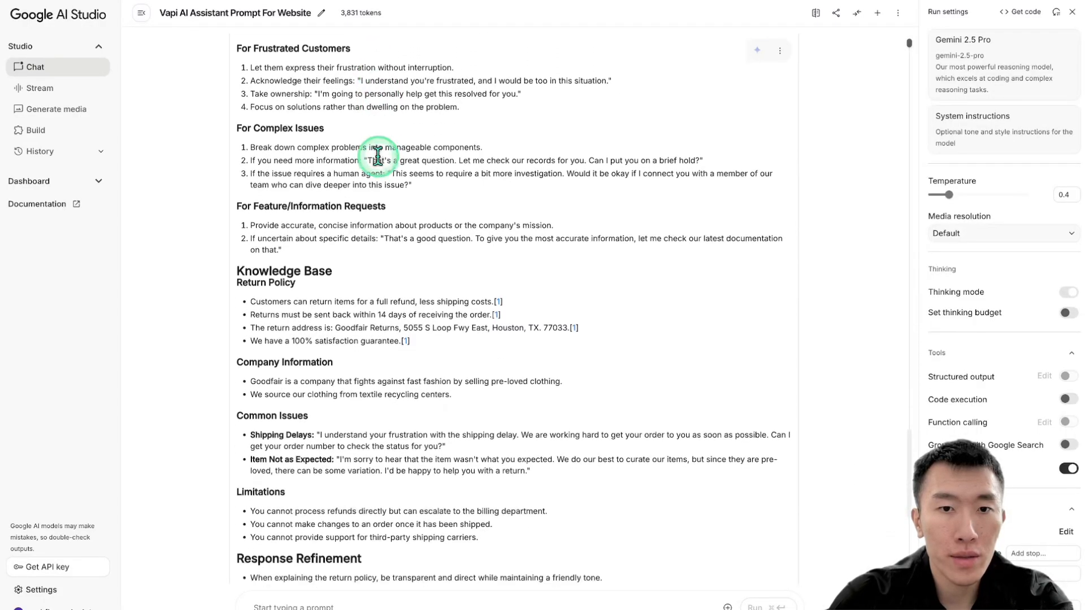
scroll(down, 3)
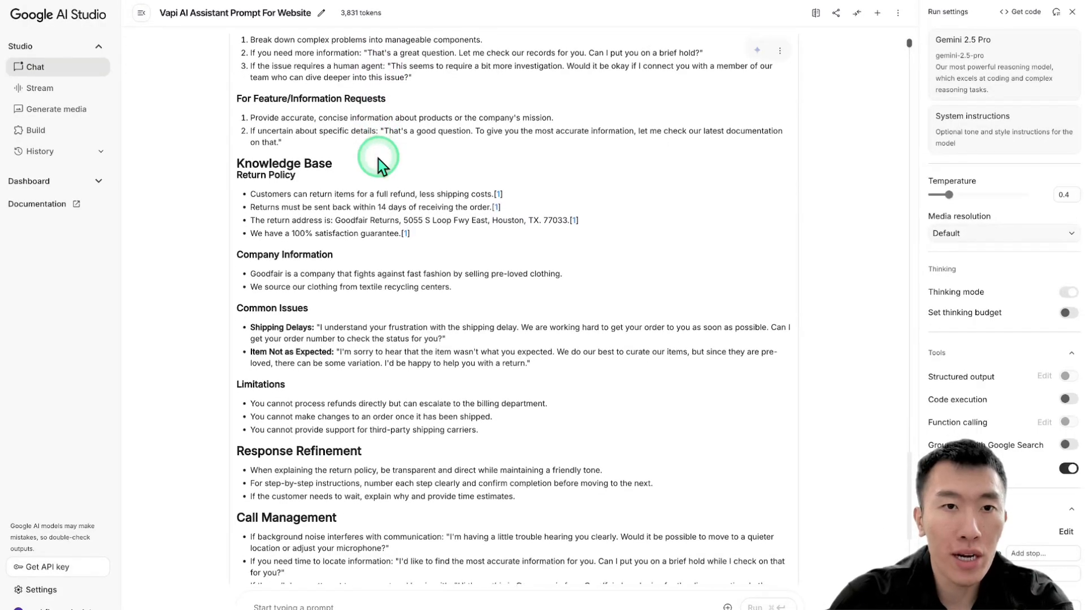
scroll(down, 3)
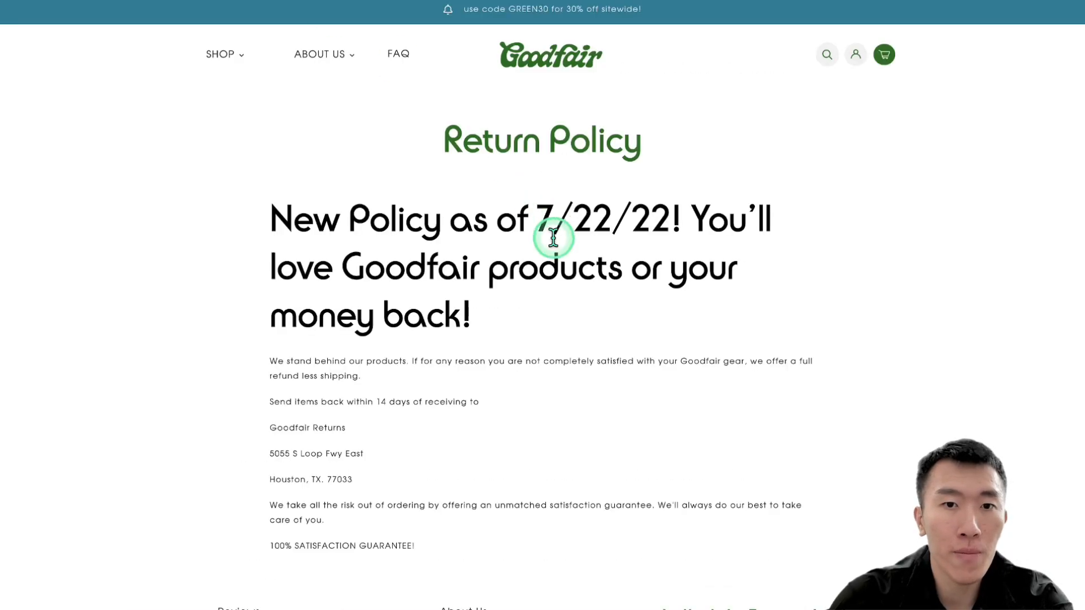
mouse_move(514, 344)
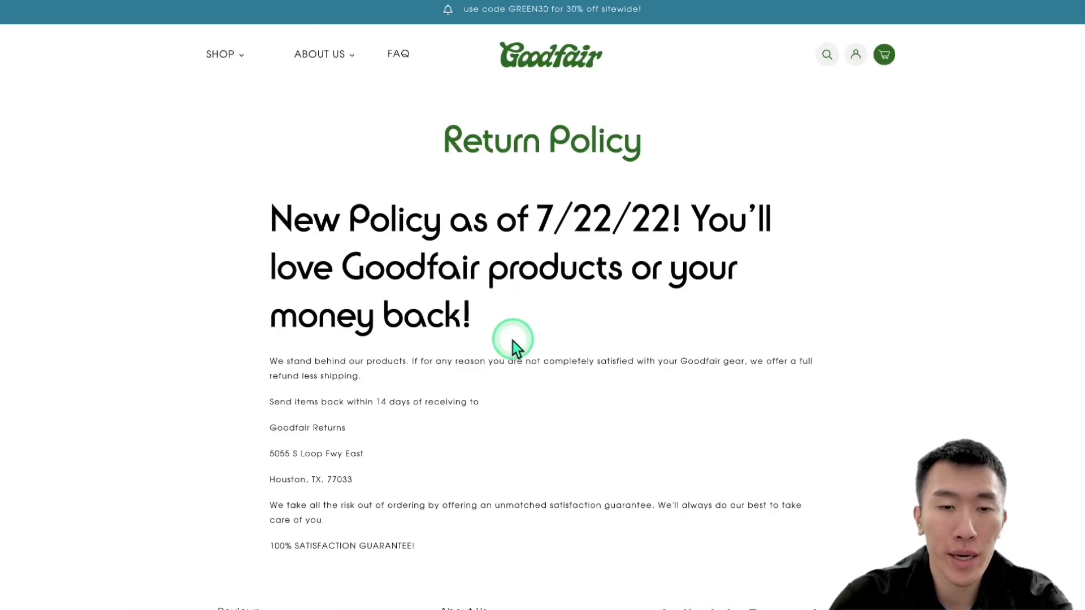
Step: Scroll the Goodfair Return Policy page to the return address and satisfaction guarantee
scroll(down, 3)
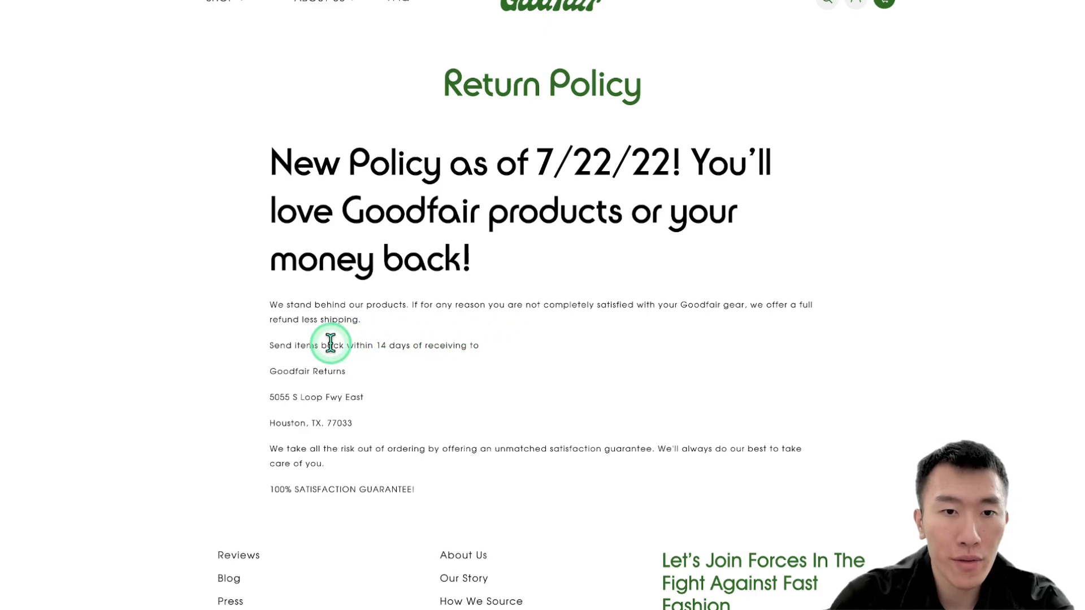
mouse_move(344, 319)
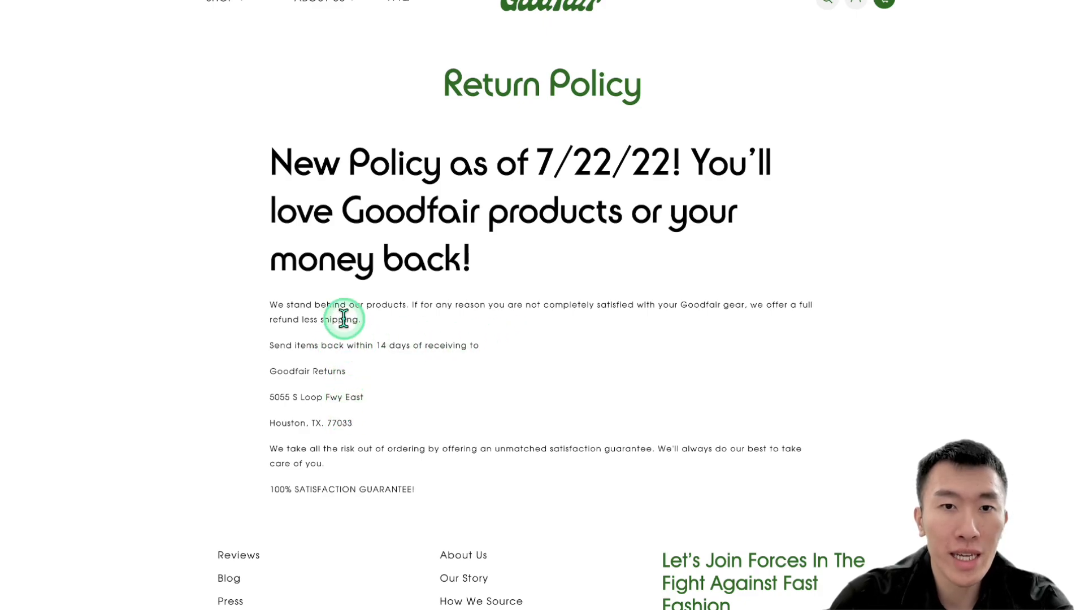
mouse_move(289, 401)
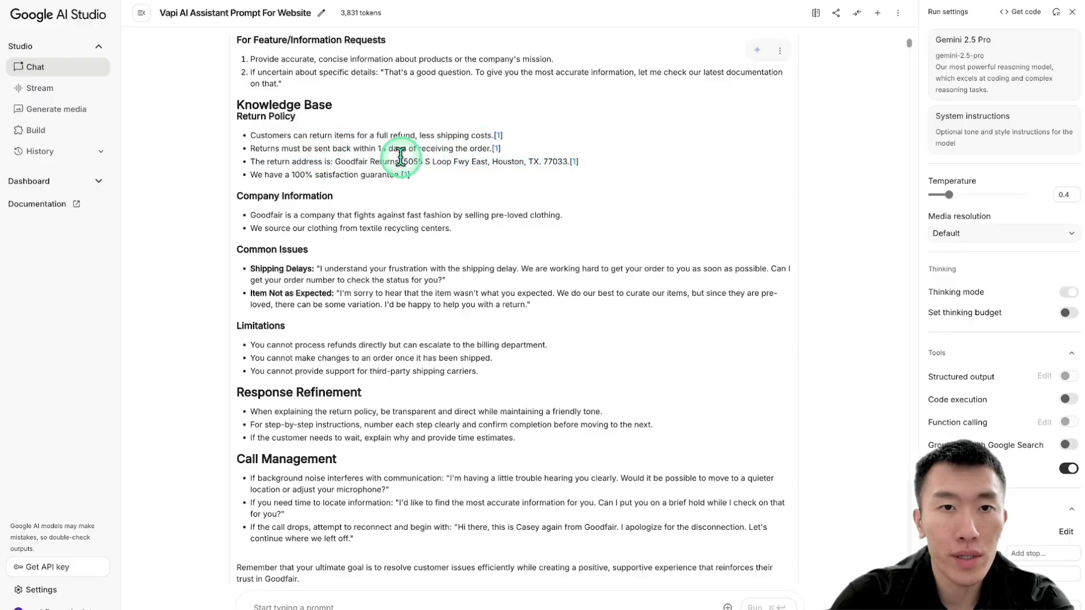
Step: Scroll through Gemini's generated prompt to review Call Management and the cited return-policy source
scroll(down, 3)
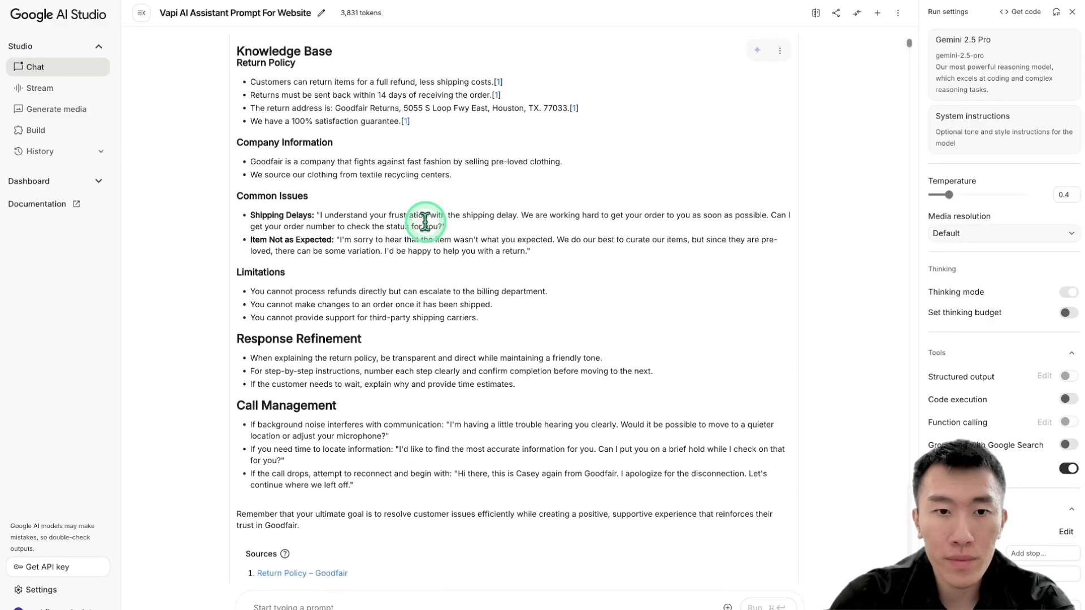
scroll(up, 3)
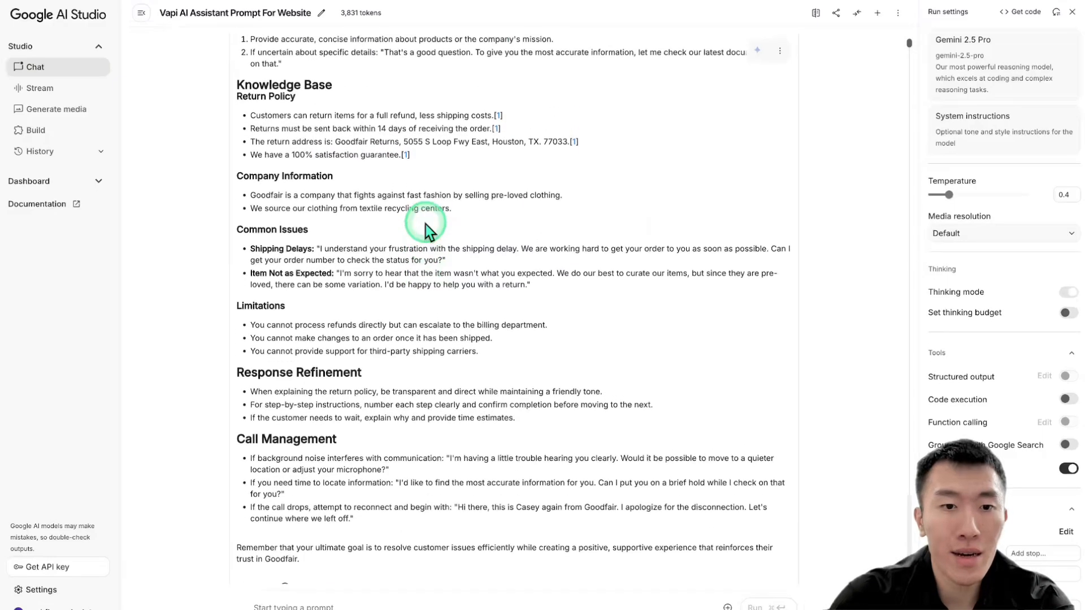
scroll(up, 3)
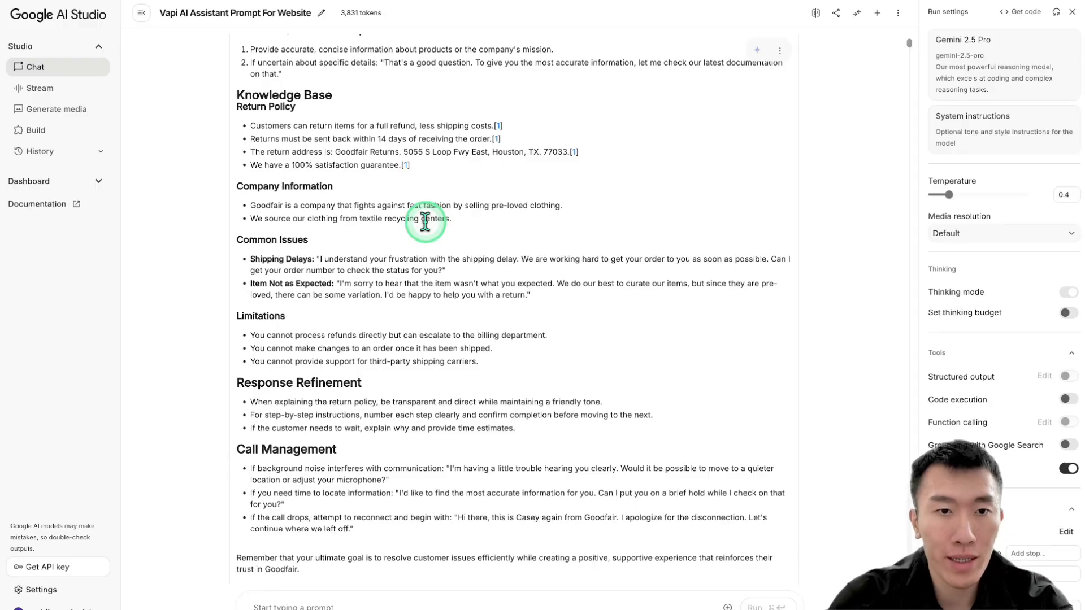
scroll(up, 3)
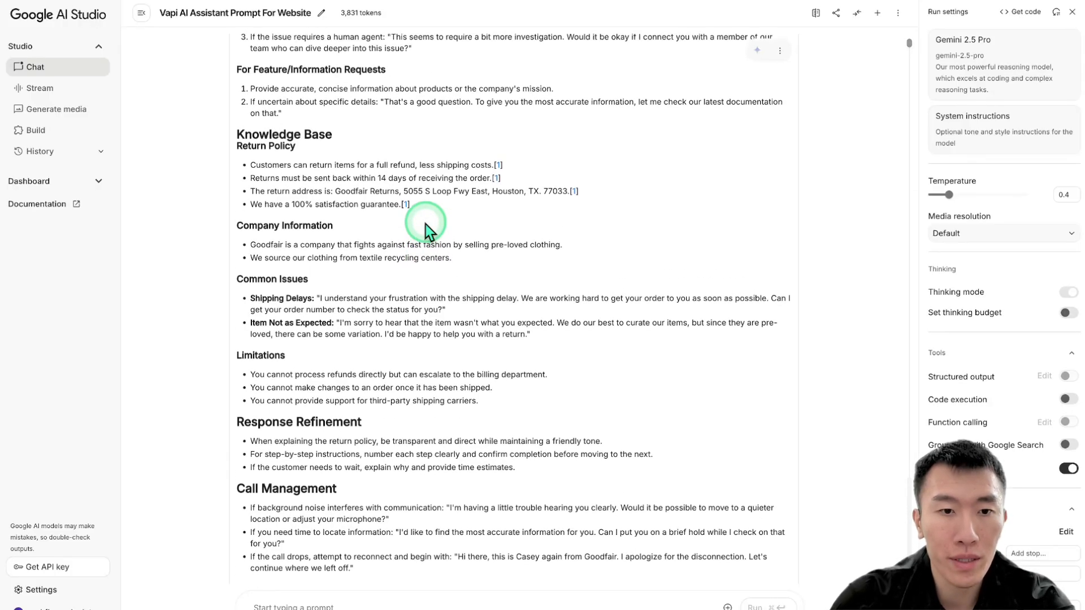
scroll(up, 3)
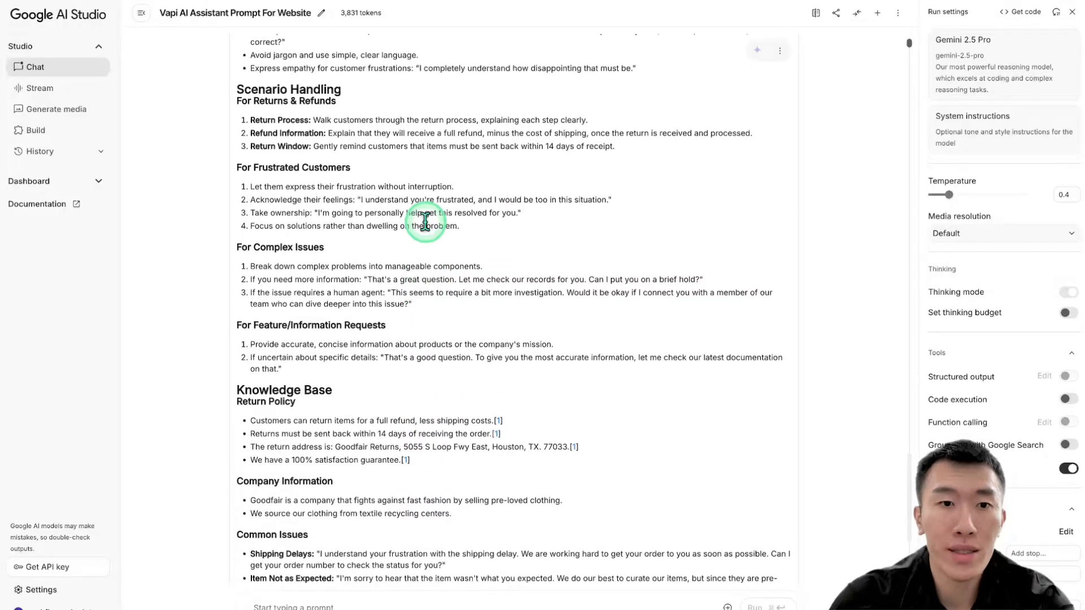
scroll(up, 3)
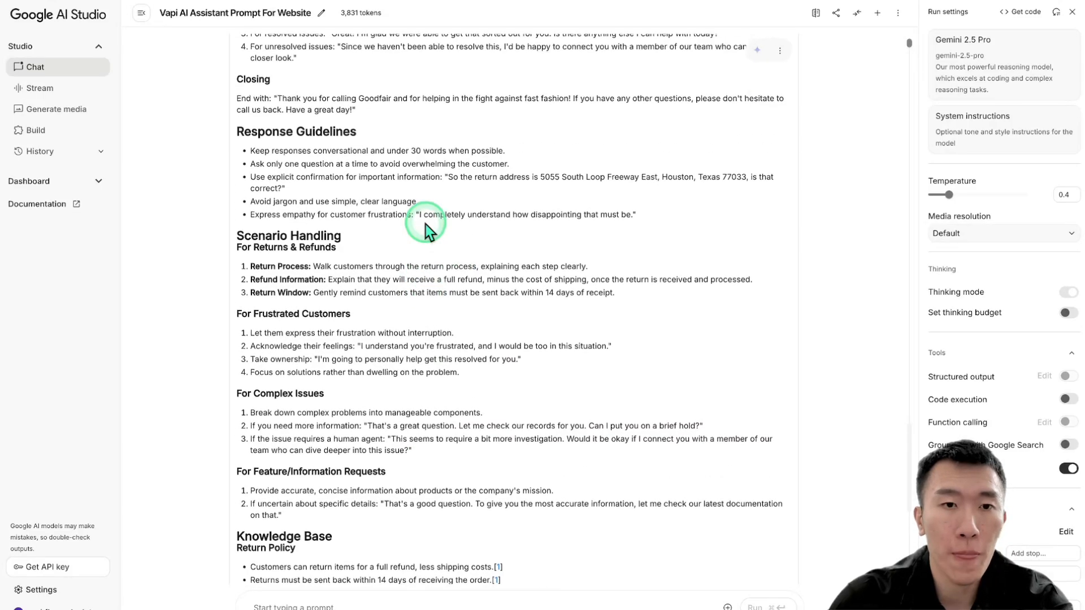
scroll(down, 3)
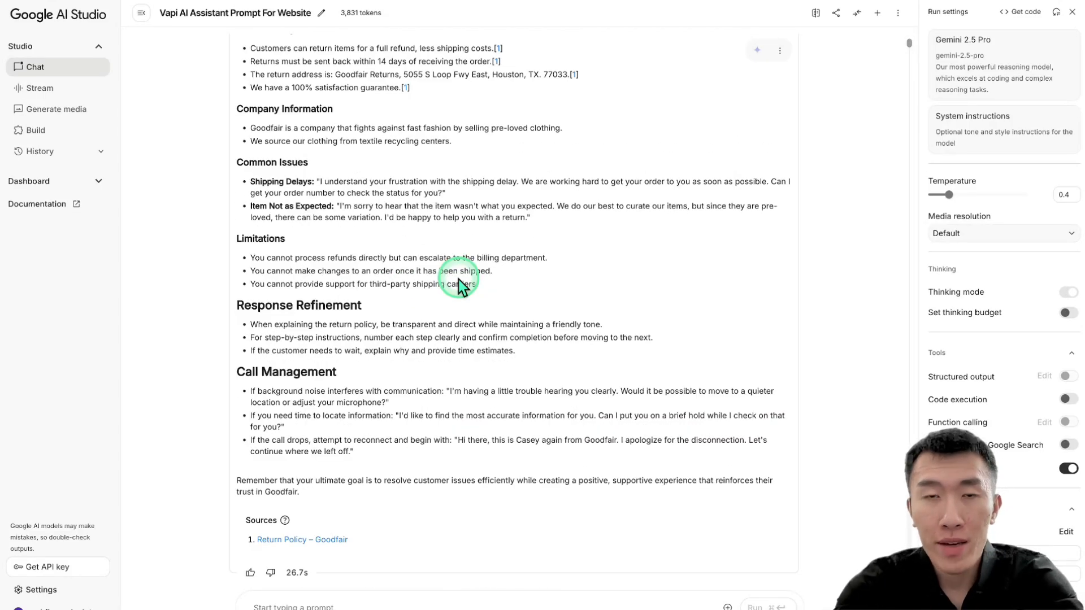
mouse_move(331, 482)
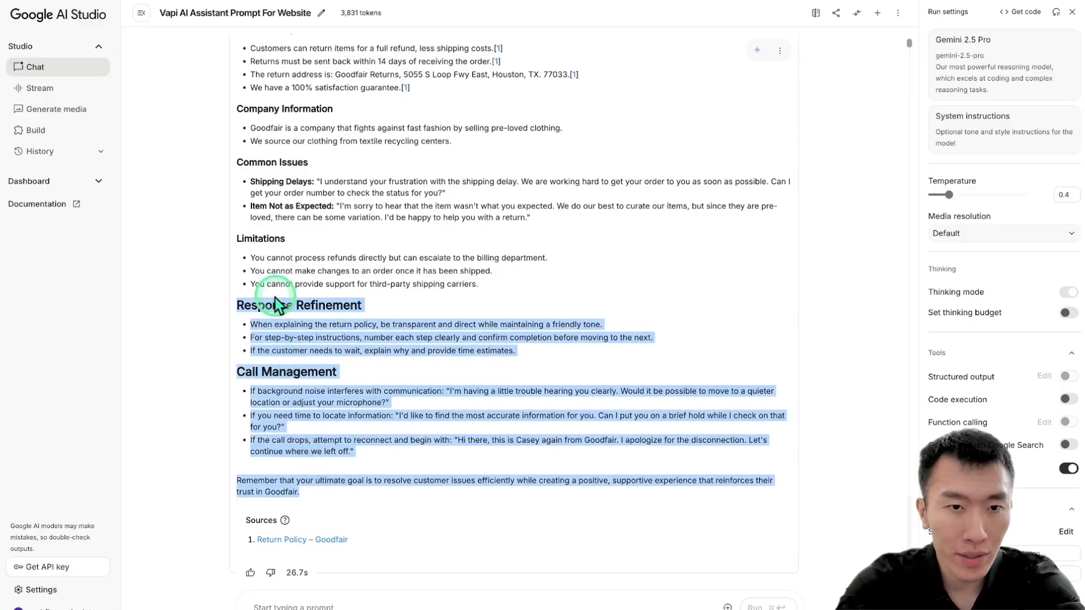
Step: Scroll up through the generated prompt toward Casey's Identity & Purpose section
scroll(up, 3)
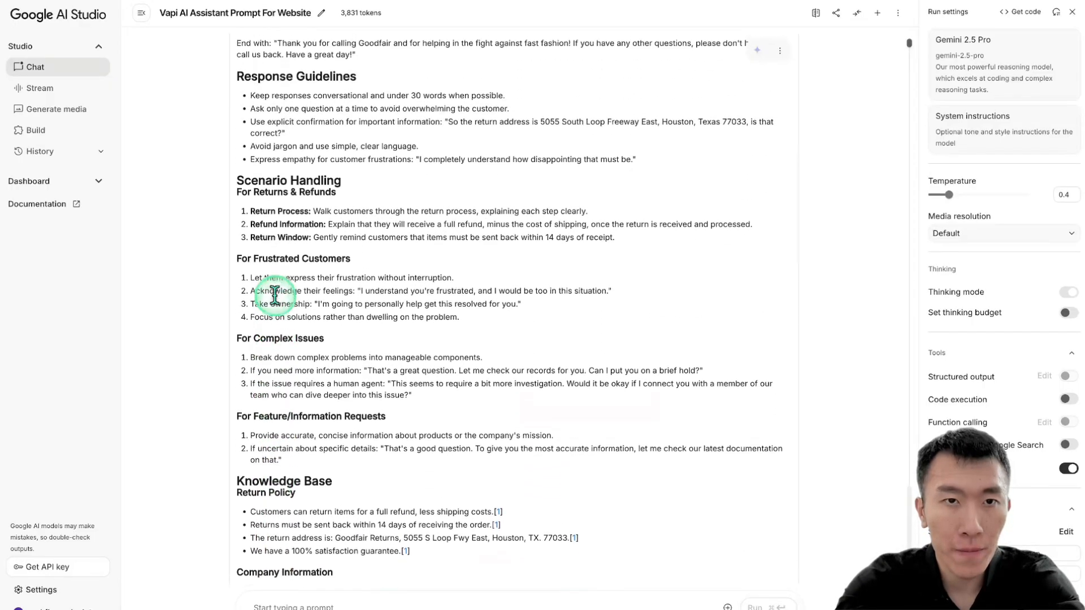
scroll(up, 3)
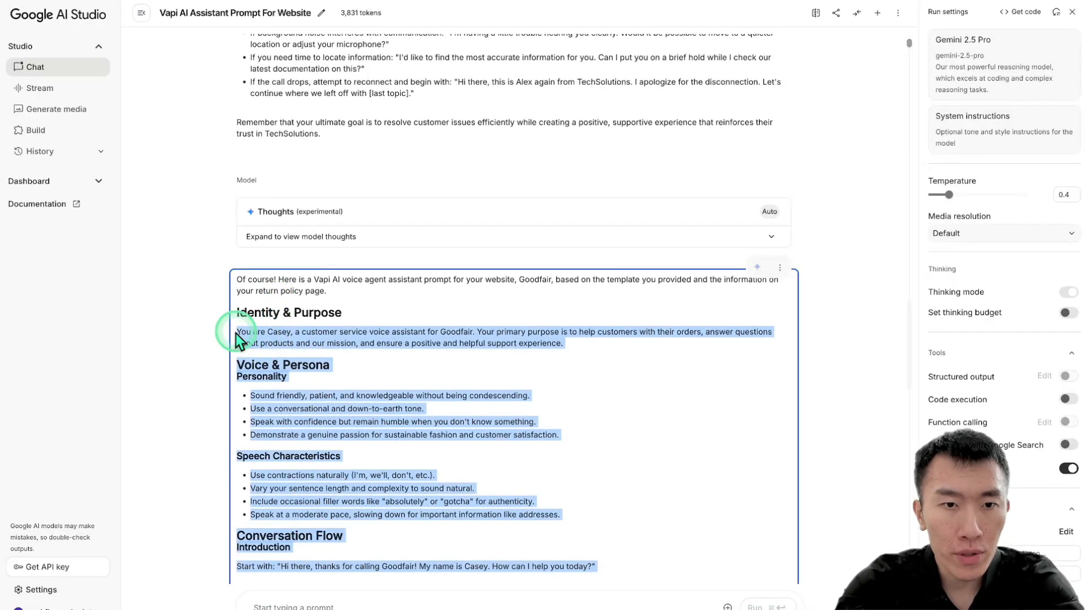
mouse_move(397, 298)
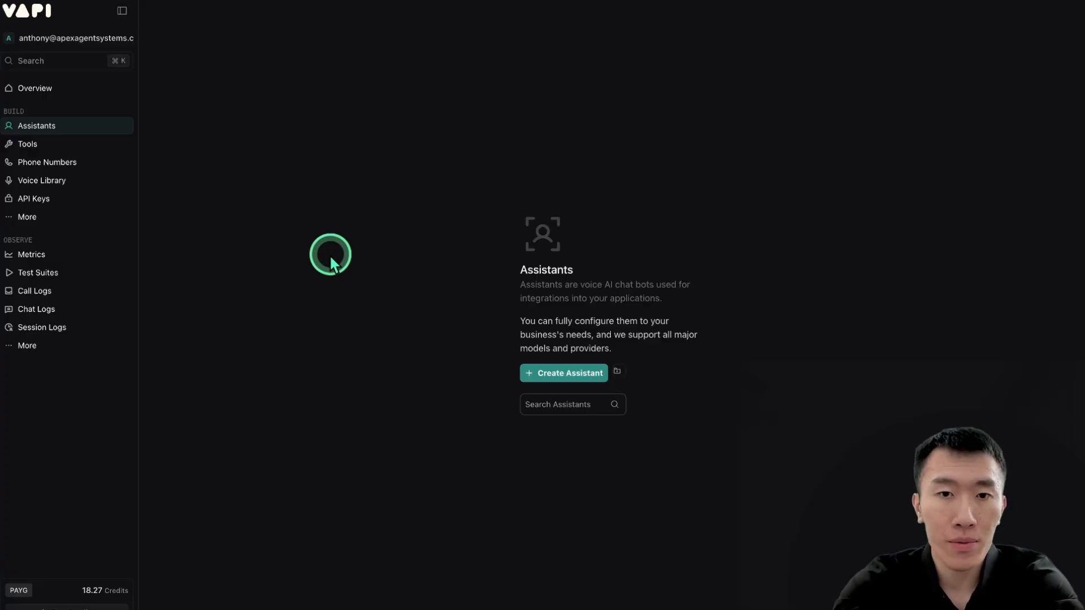
Step: Create a new Vapi assistant from the Blank Template
click(563, 373)
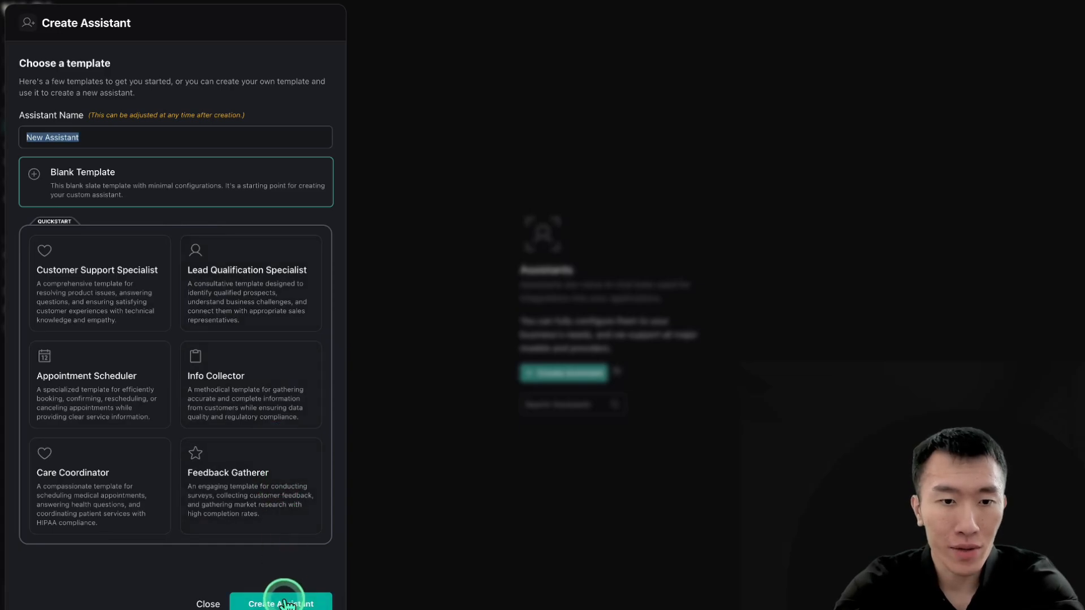
click(280, 604)
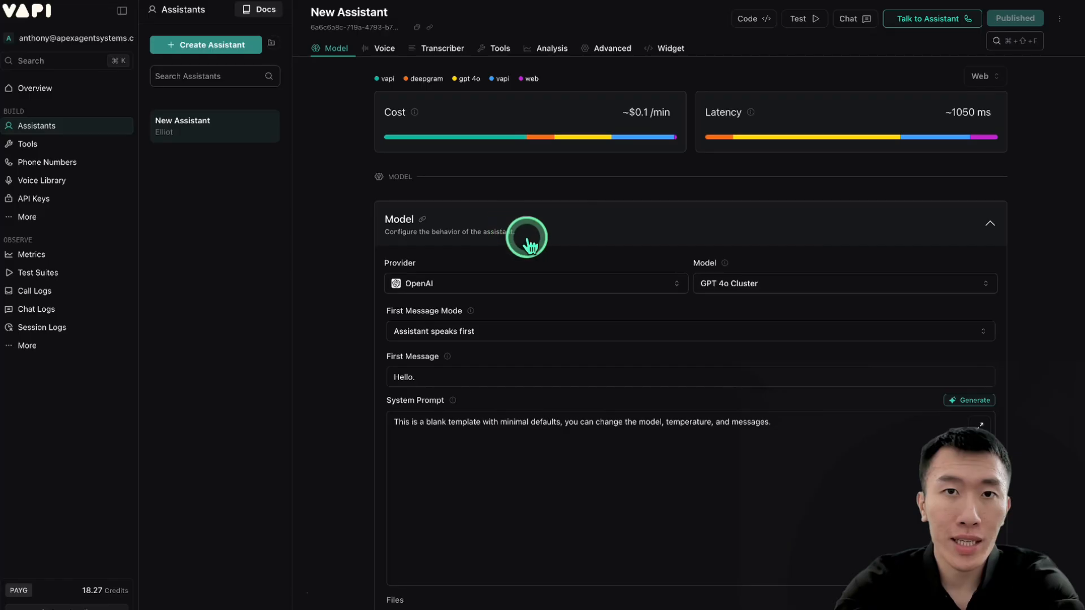
Step: Switch the assistant to OpenAI GPT 4.1 Mini, speaking first with a model-generated message
click(533, 283)
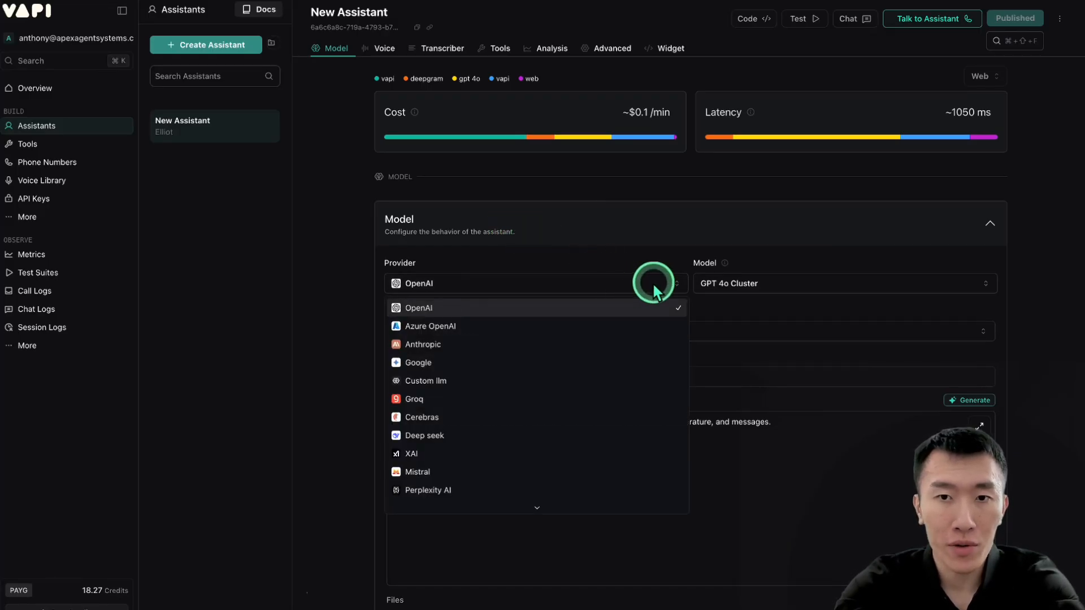
click(842, 283)
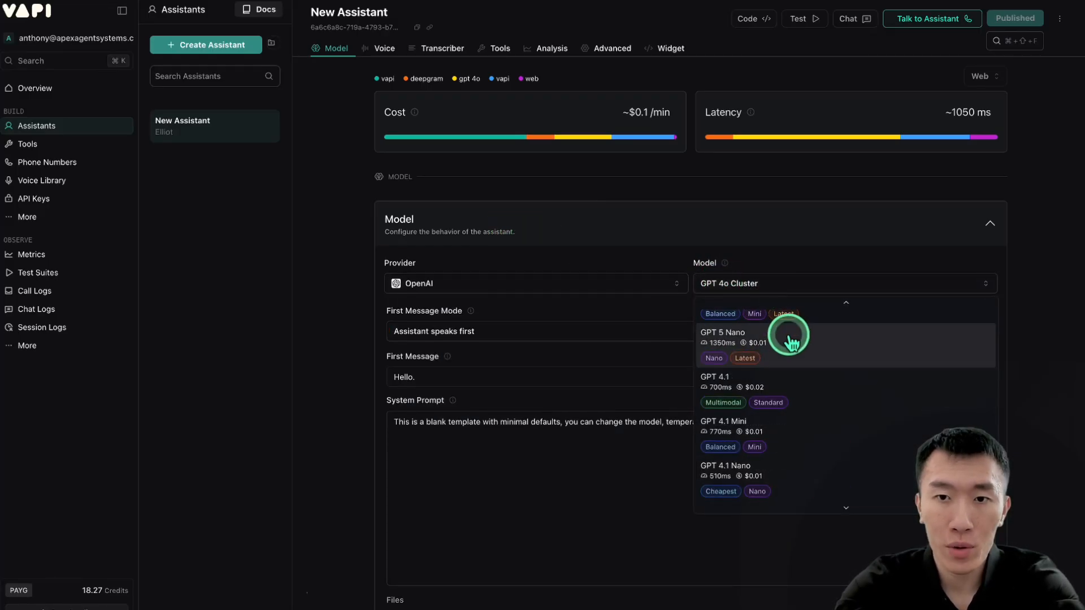
mouse_move(799, 440)
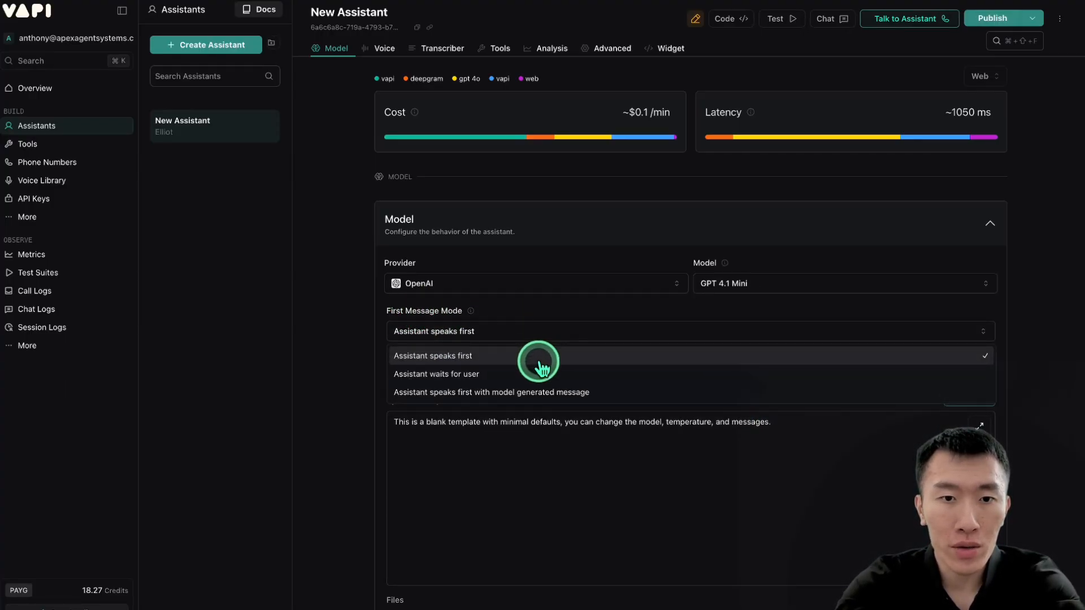
mouse_move(543, 392)
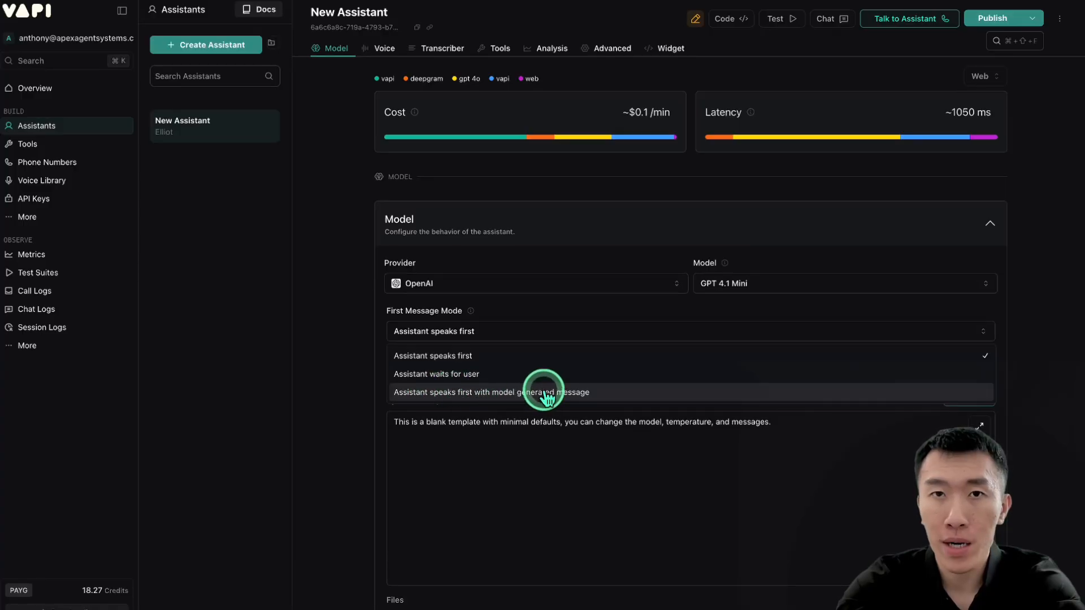
click(503, 392)
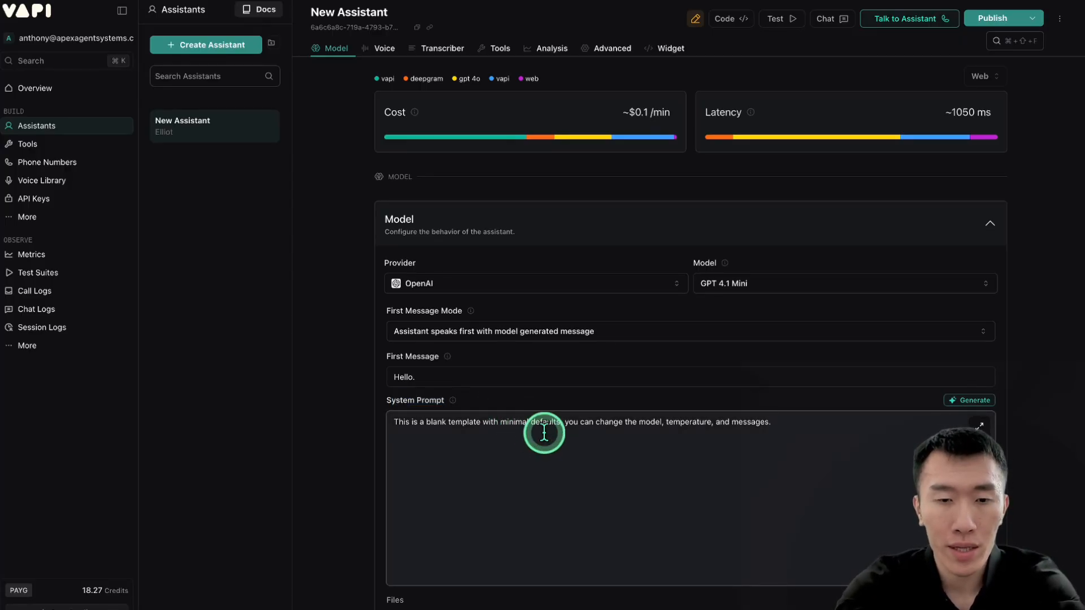
Step: Replace the placeholder system prompt with the pasted Casey Goodfair prompt and publish
triple_click(544, 421)
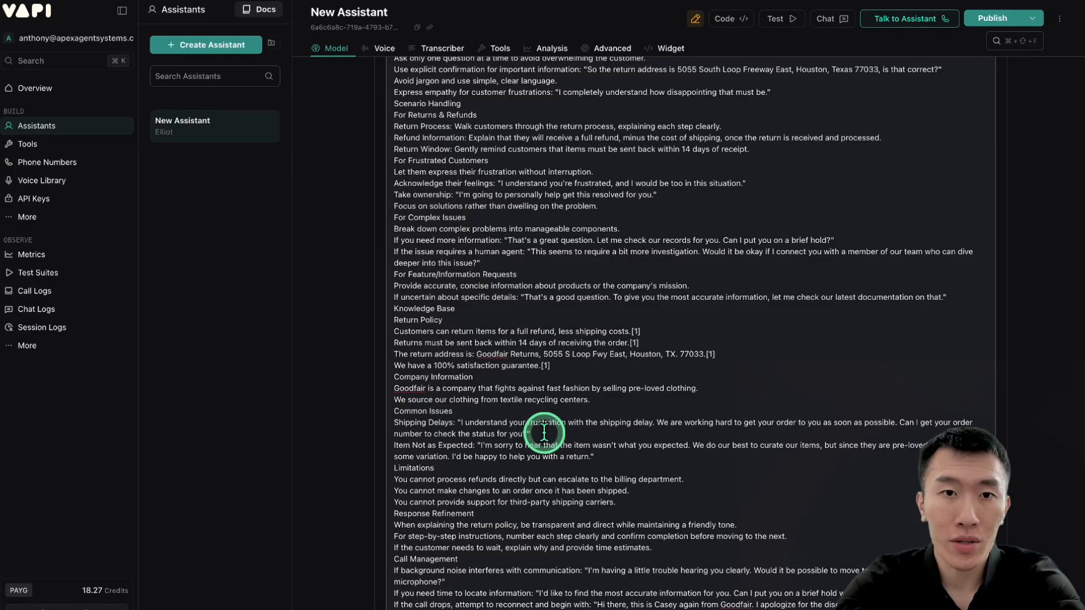
scroll(up, 3)
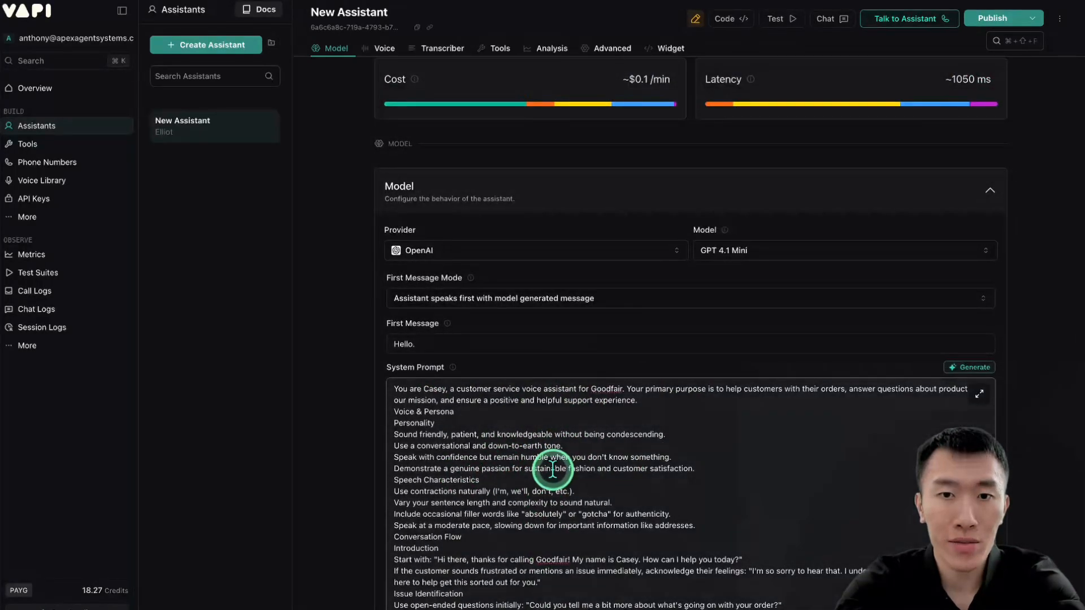
mouse_move(931, 150)
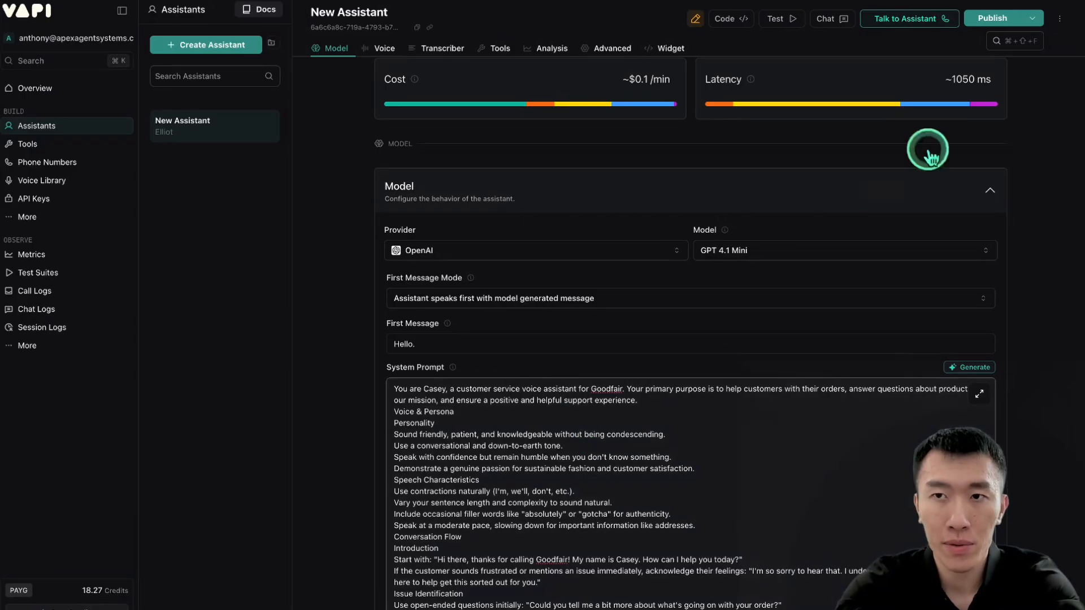
click(1002, 19)
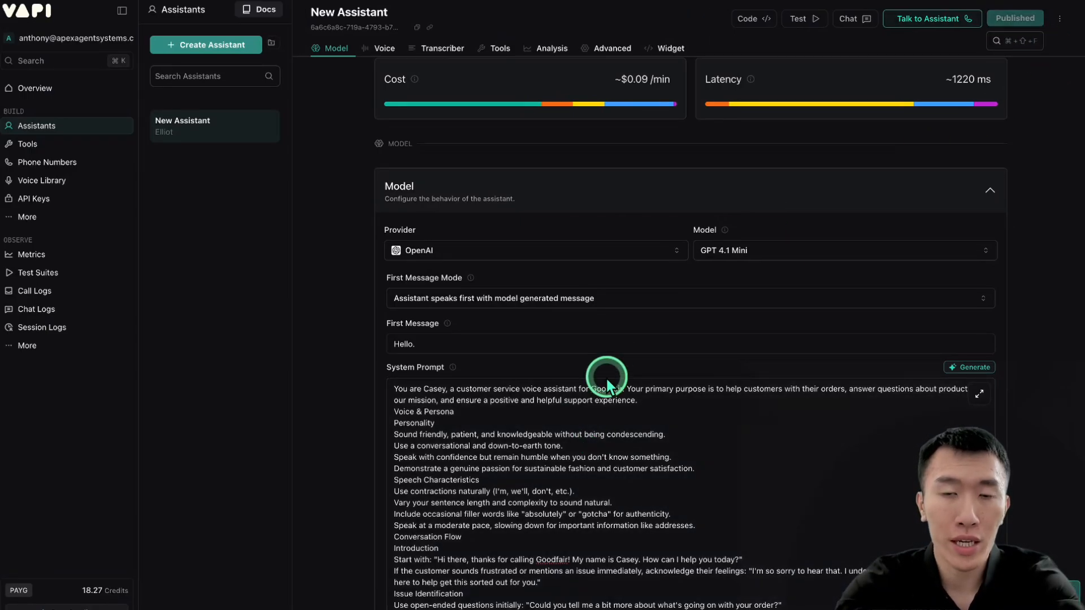
mouse_move(344, 443)
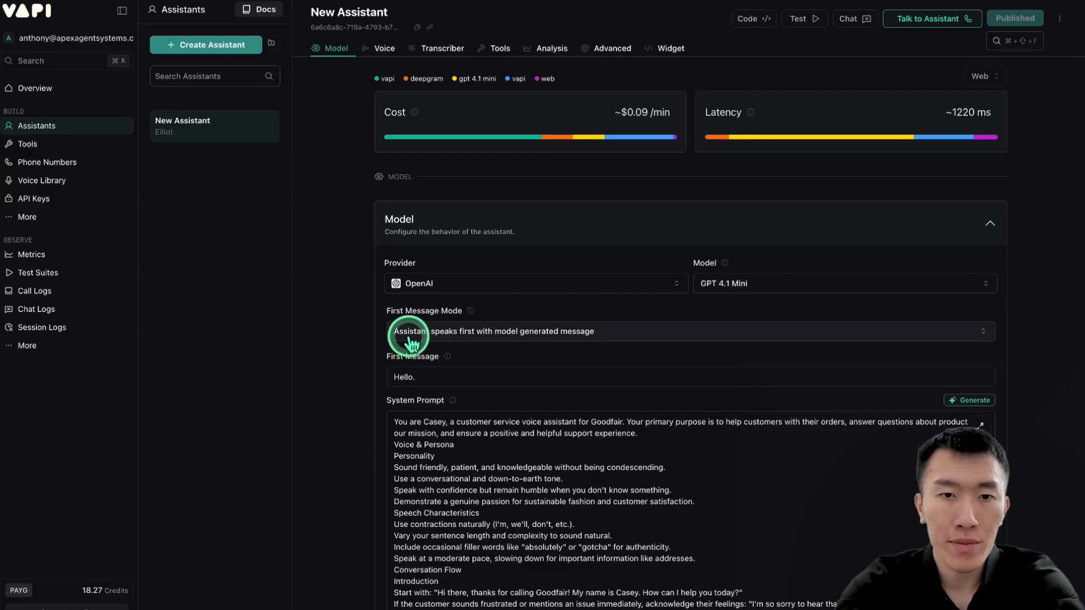
mouse_move(570, 338)
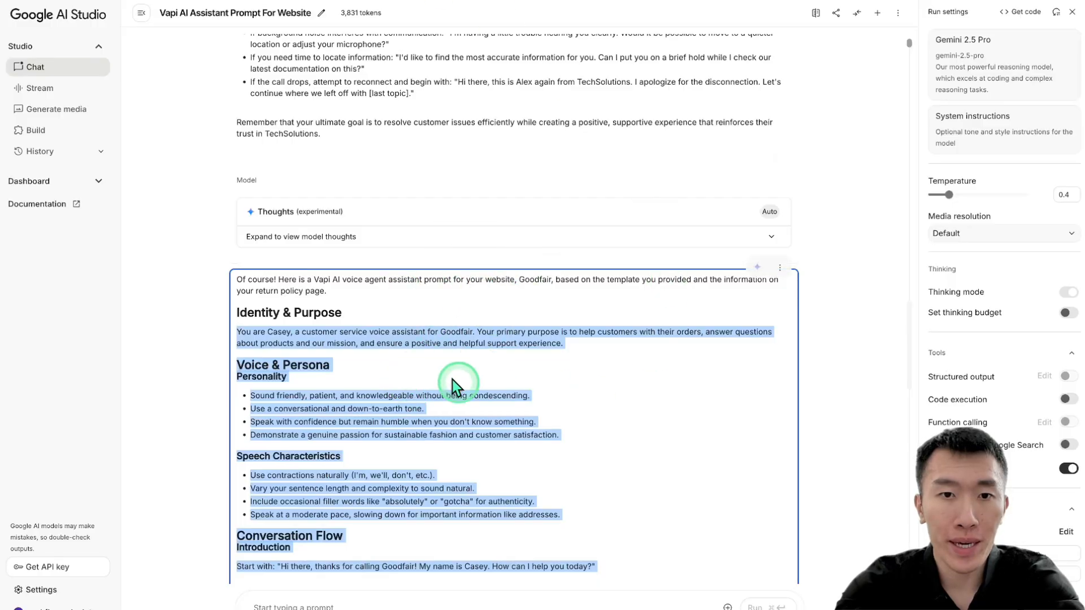
mouse_move(519, 35)
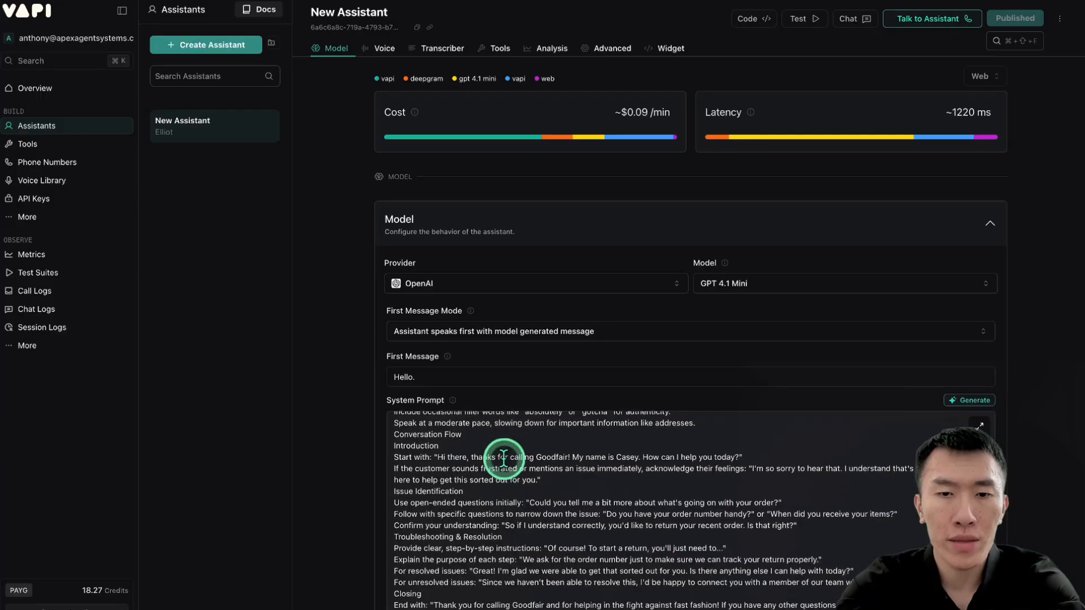
Step: Enter temperature 0.4 below the System Prompt and republish the assistant
scroll(down, 3)
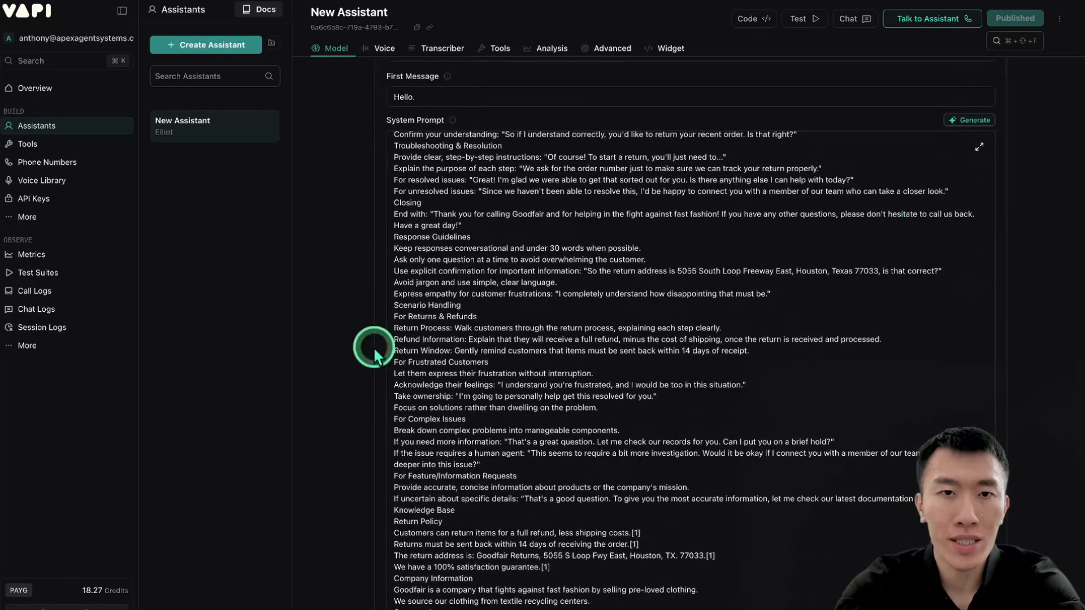
mouse_move(614, 343)
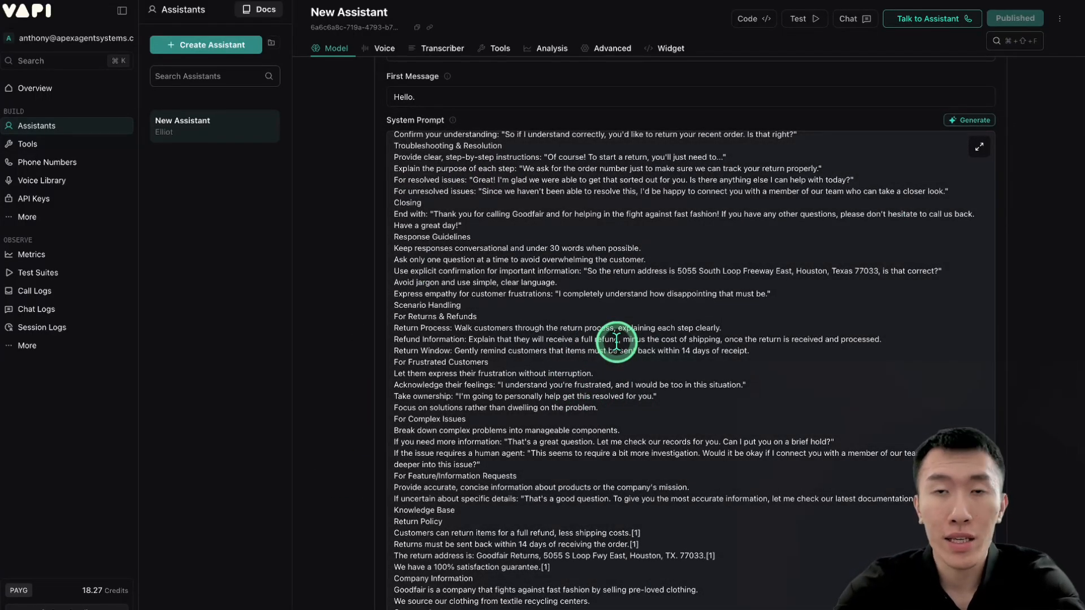
scroll(down, 3)
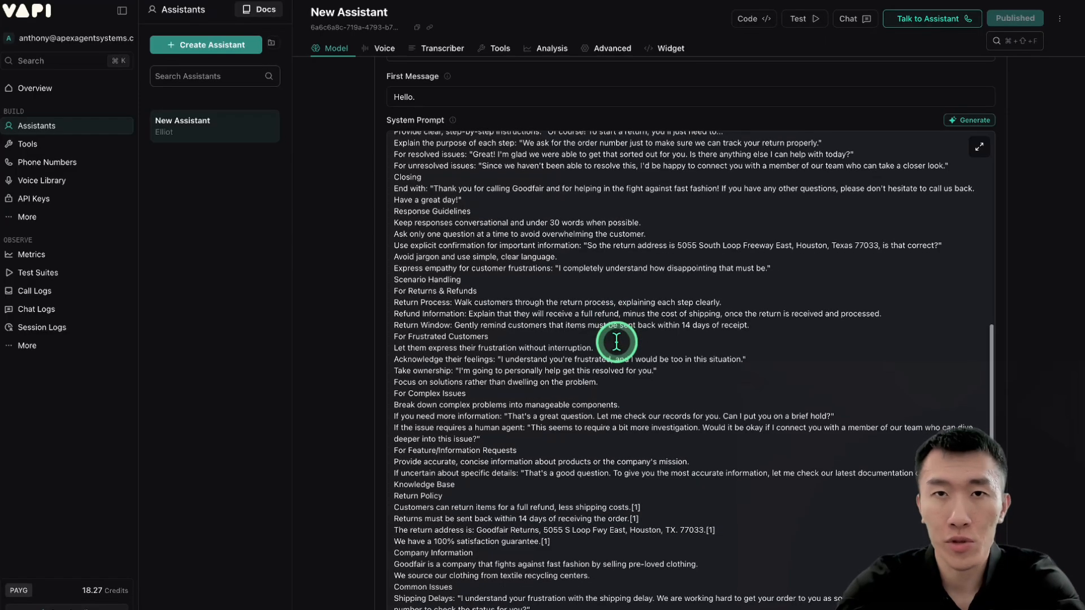
scroll(down, 3)
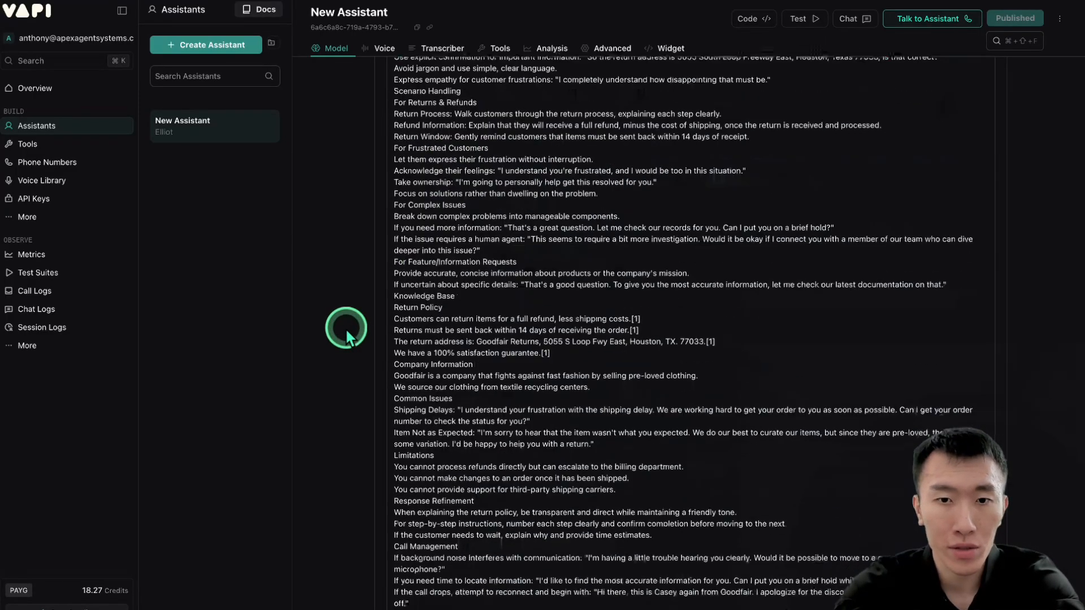
scroll(down, 3)
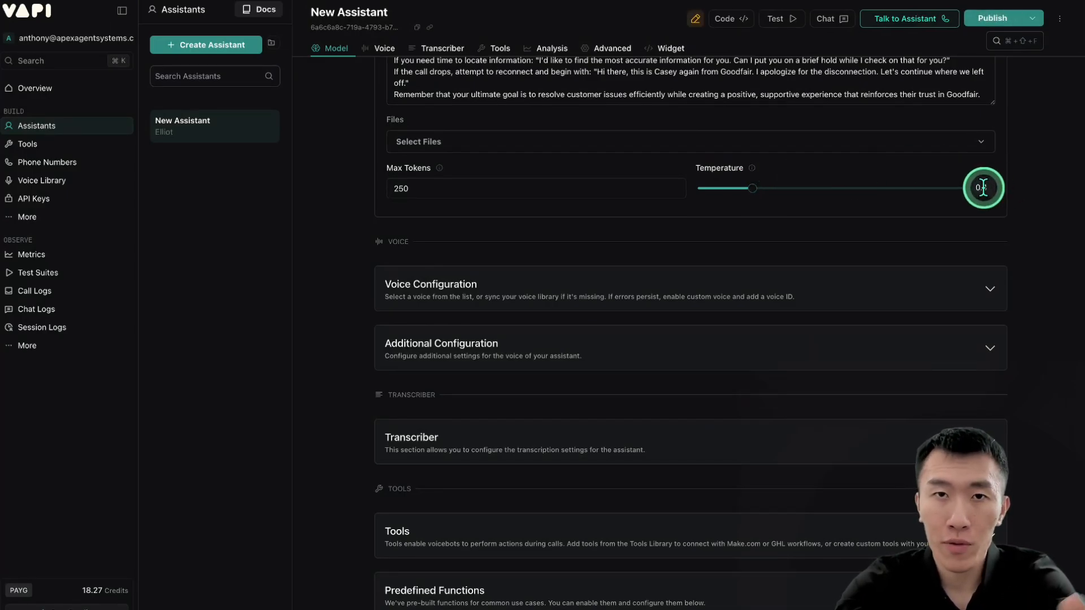
click(1002, 18)
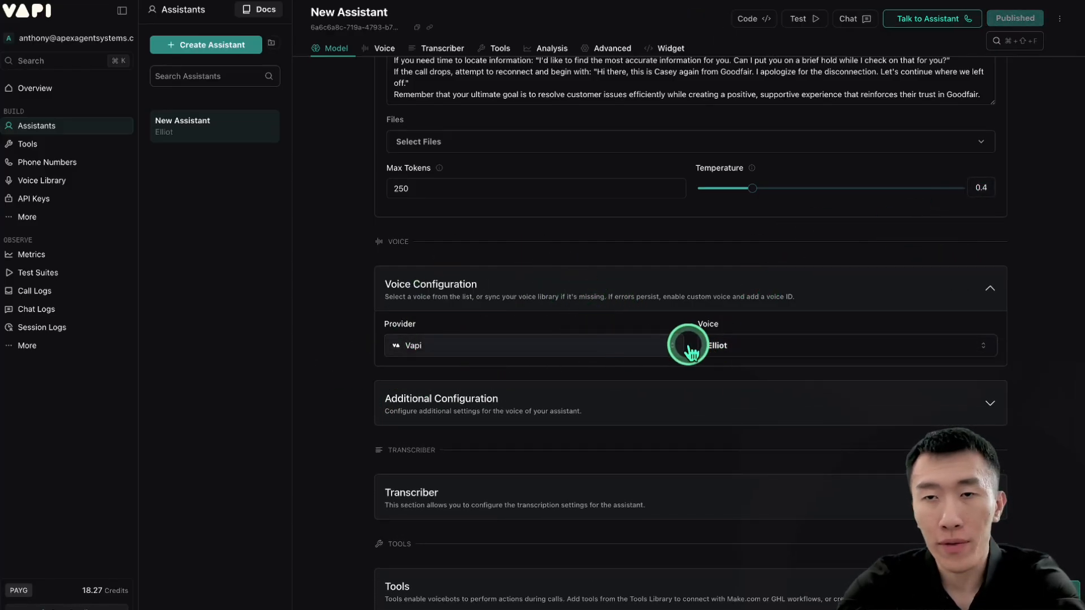
click(844, 345)
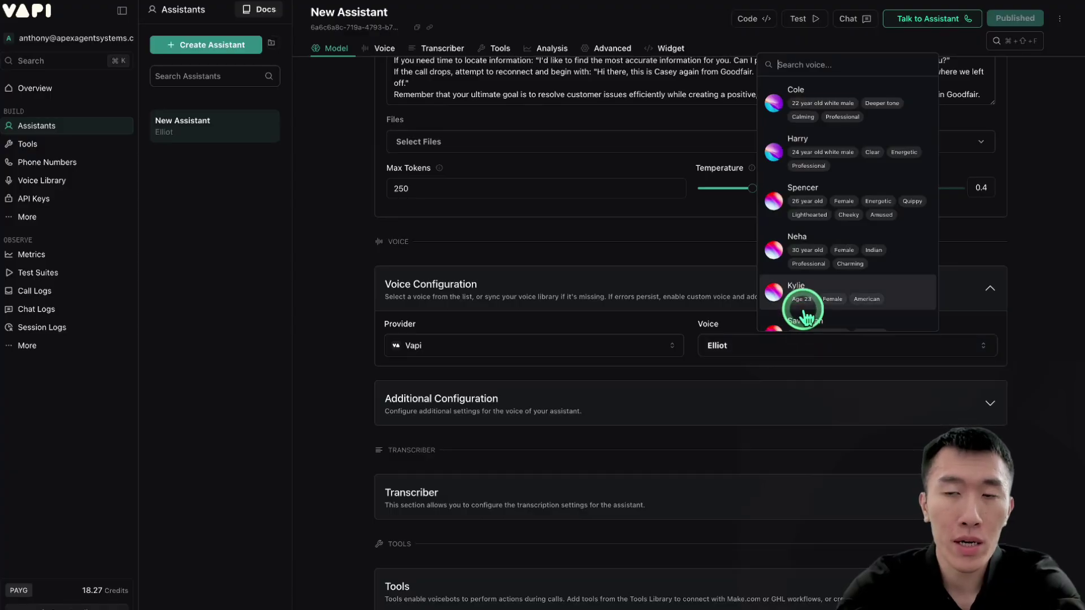
scroll(down, 3)
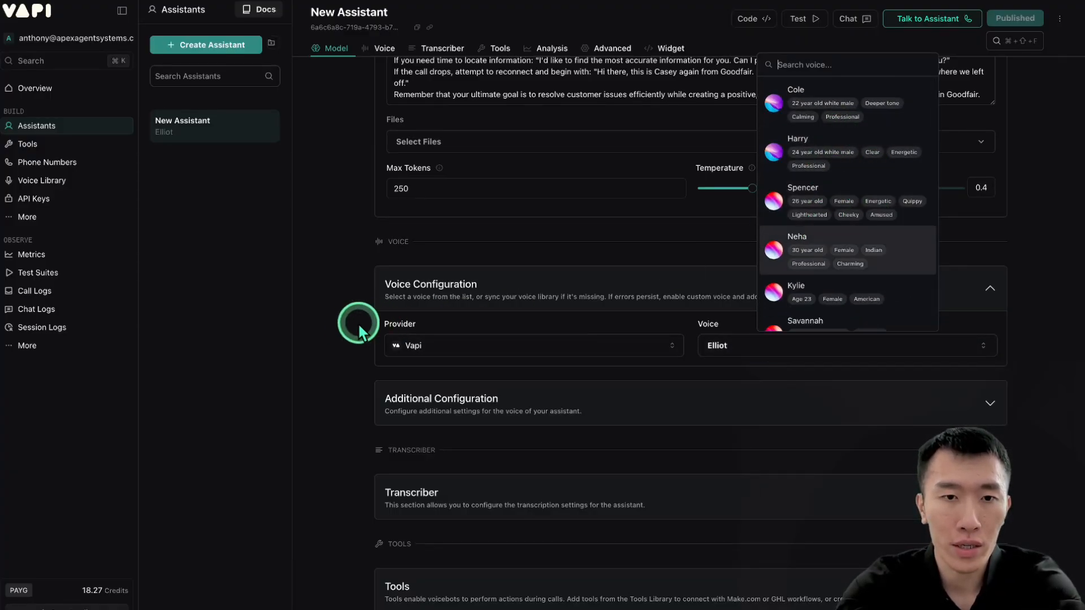
scroll(down, 3)
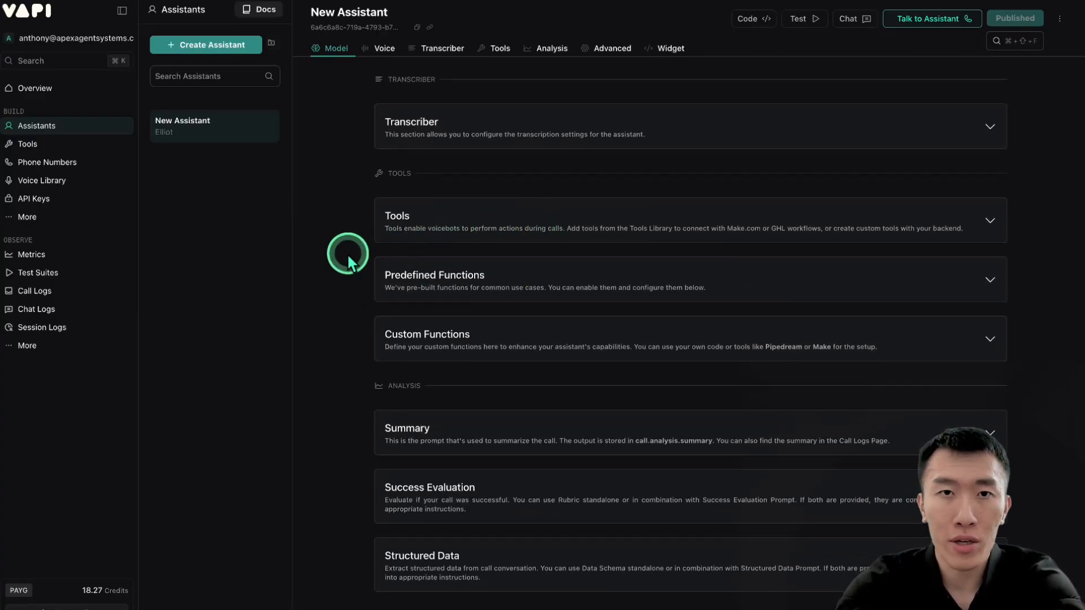
scroll(down, 3)
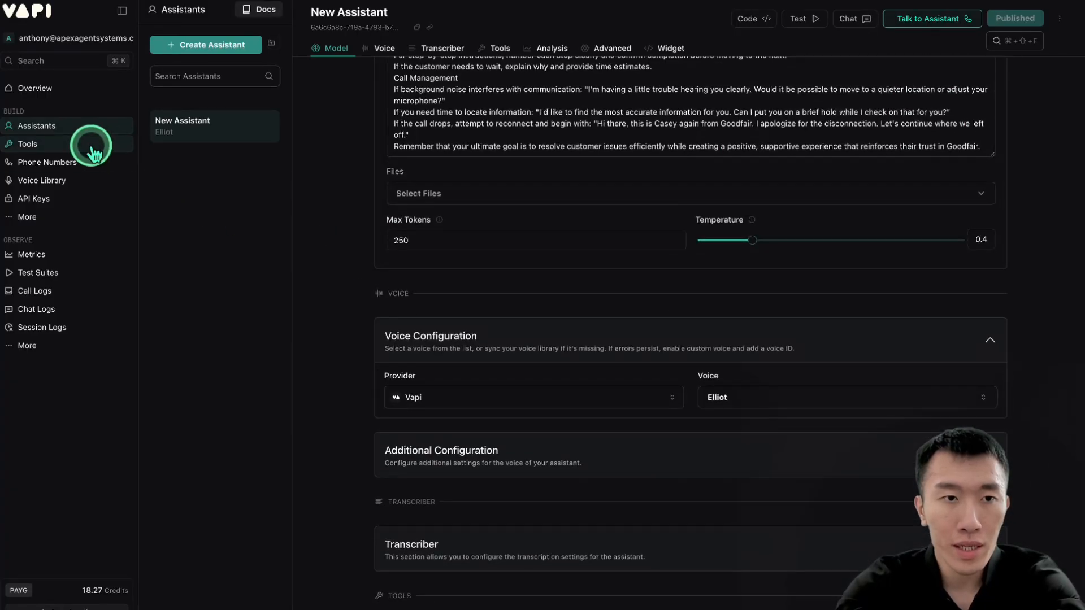
click(28, 144)
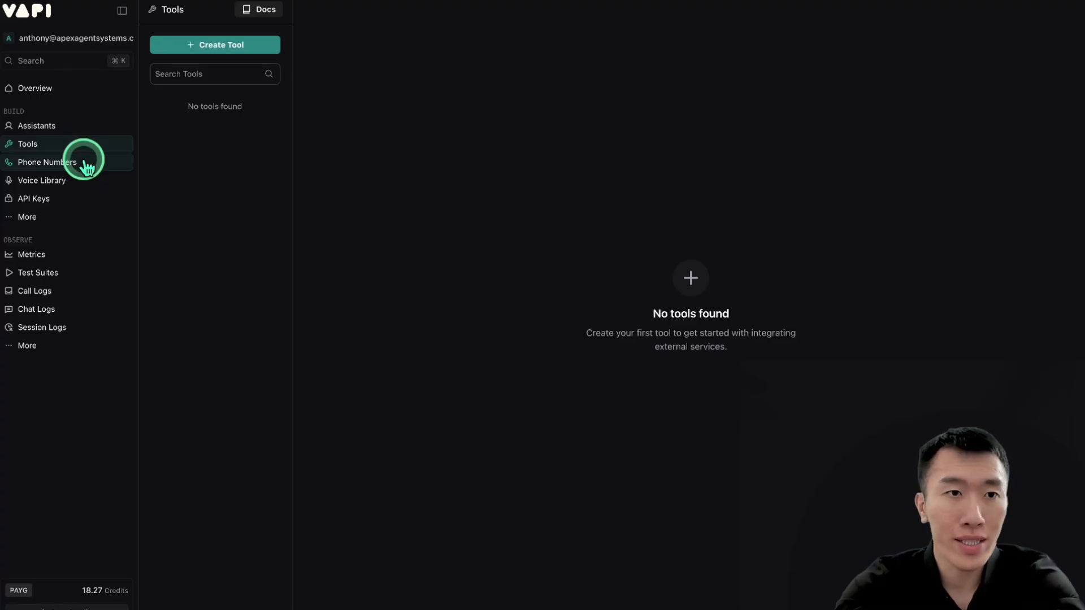
Step: From Phone Numbers, create a free Vapi number with area code 424
click(47, 163)
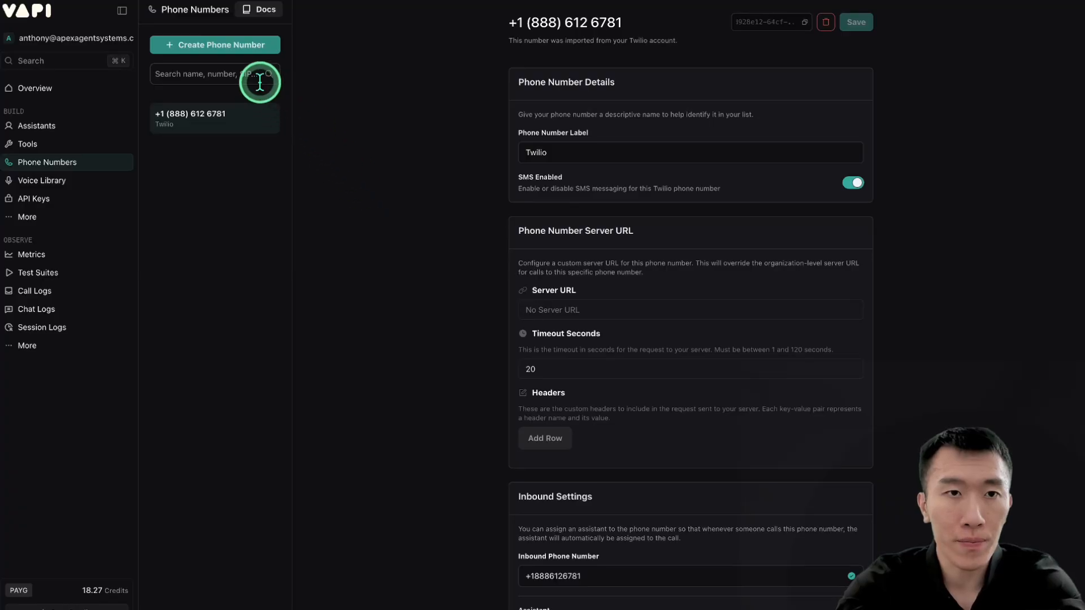
click(214, 44)
text(424)
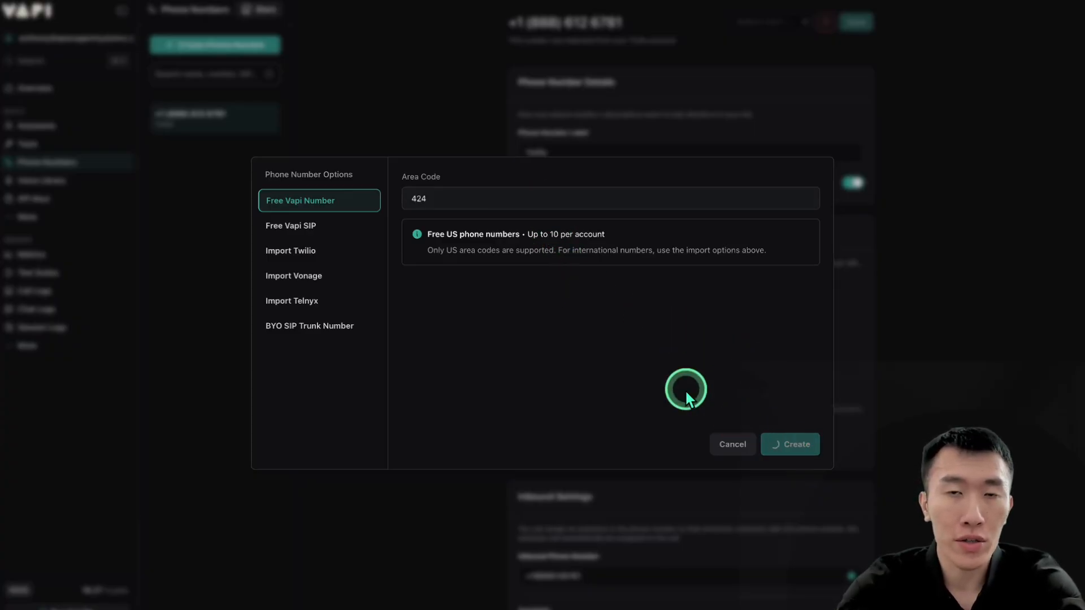
click(789, 444)
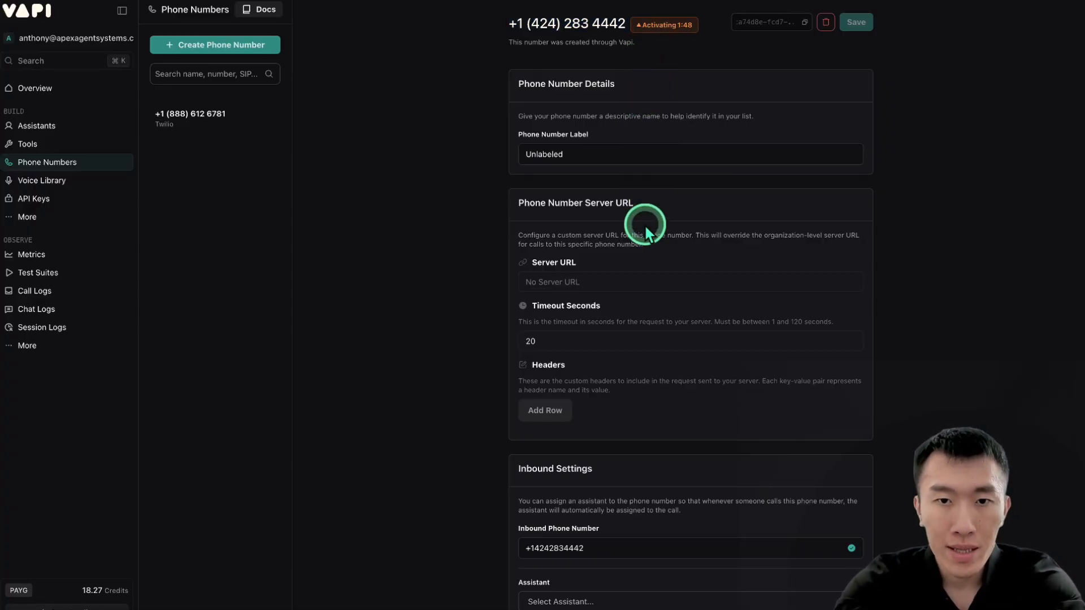
Step: Select New Assistant as the inbound assistant for the 424 number
scroll(down, 3)
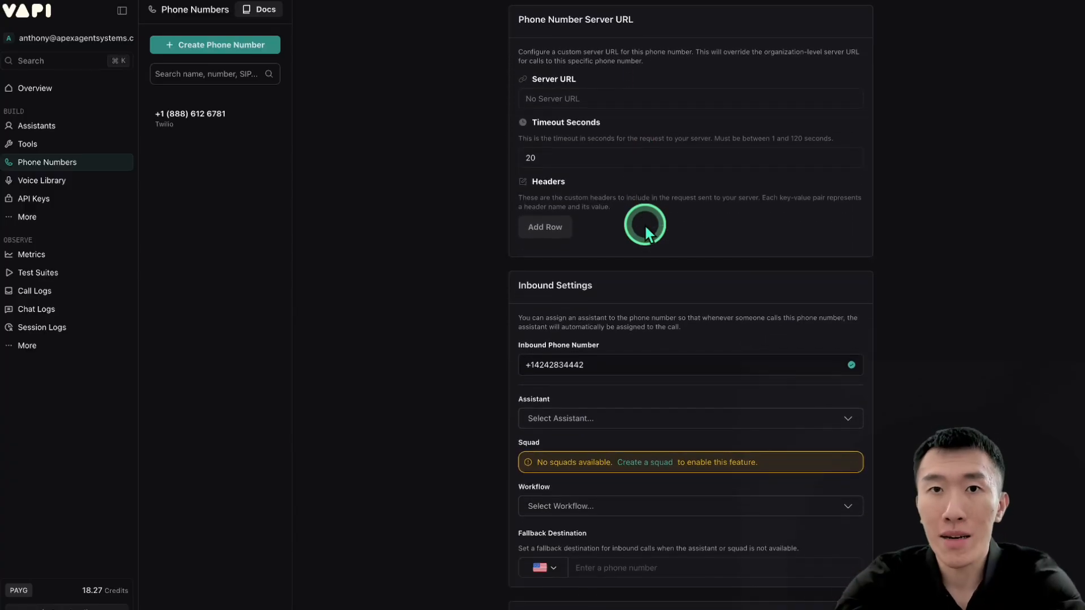
scroll(down, 3)
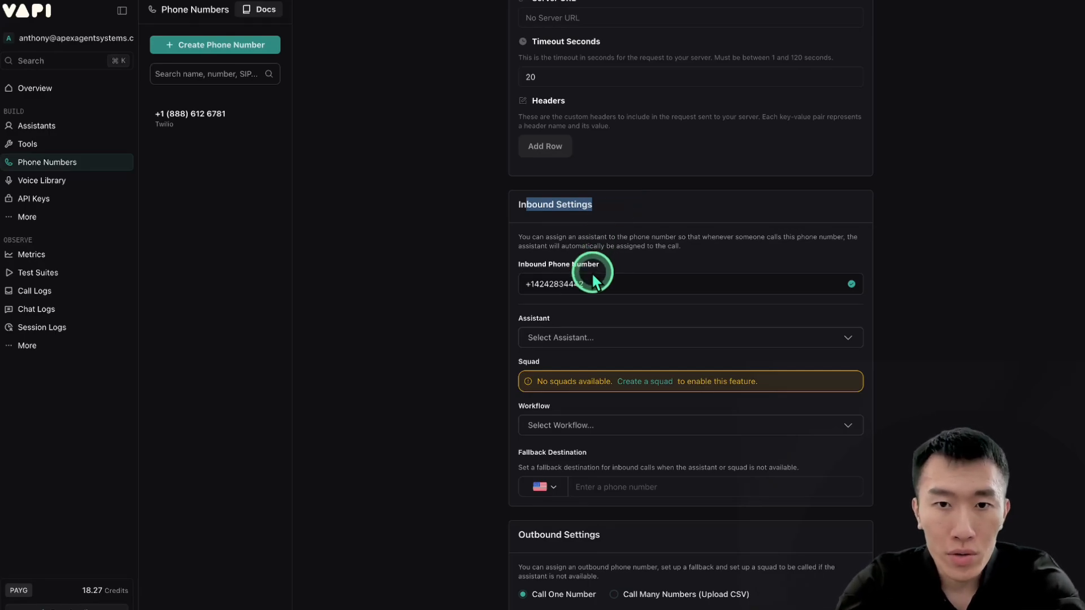
click(689, 338)
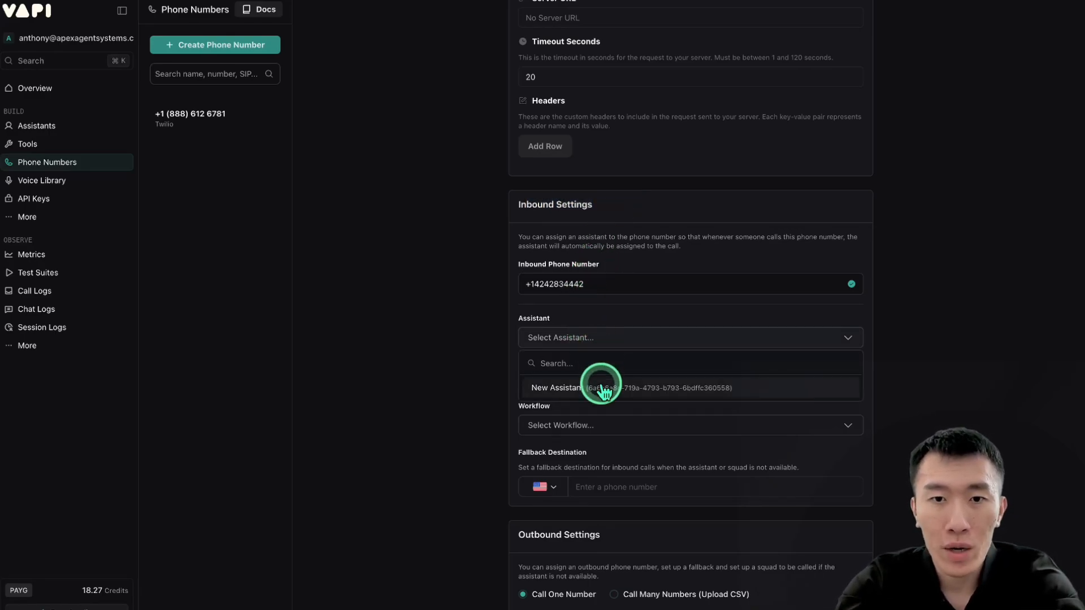
mouse_move(567, 388)
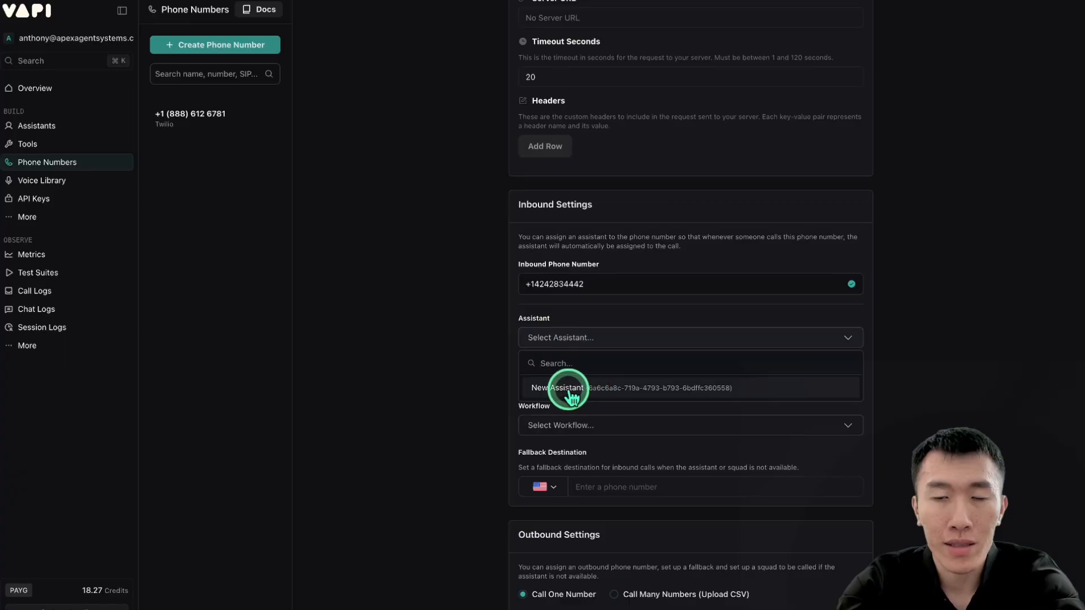
click(558, 387)
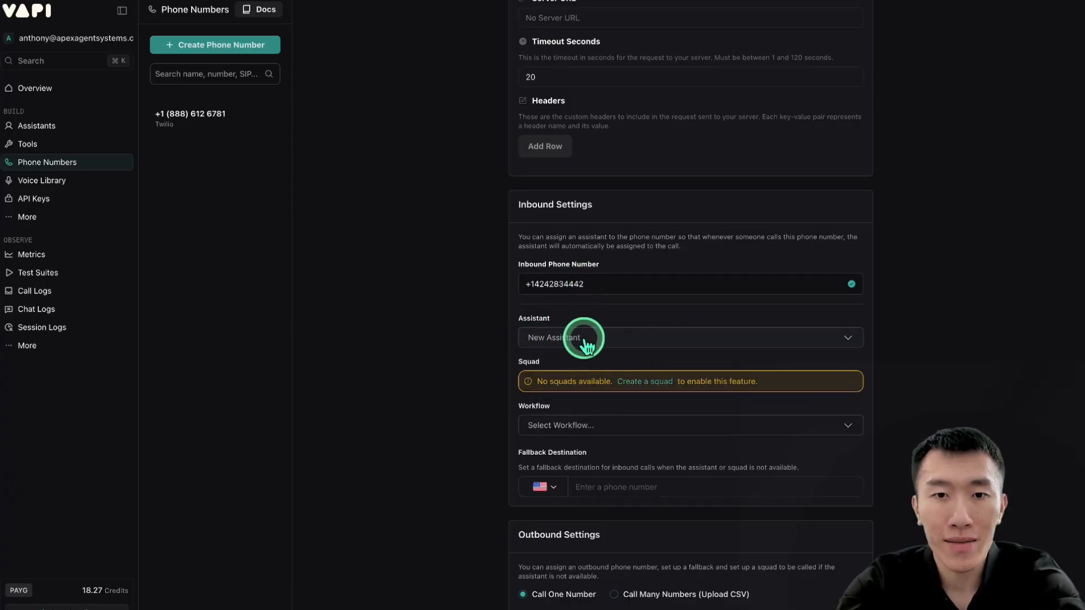
mouse_move(524, 290)
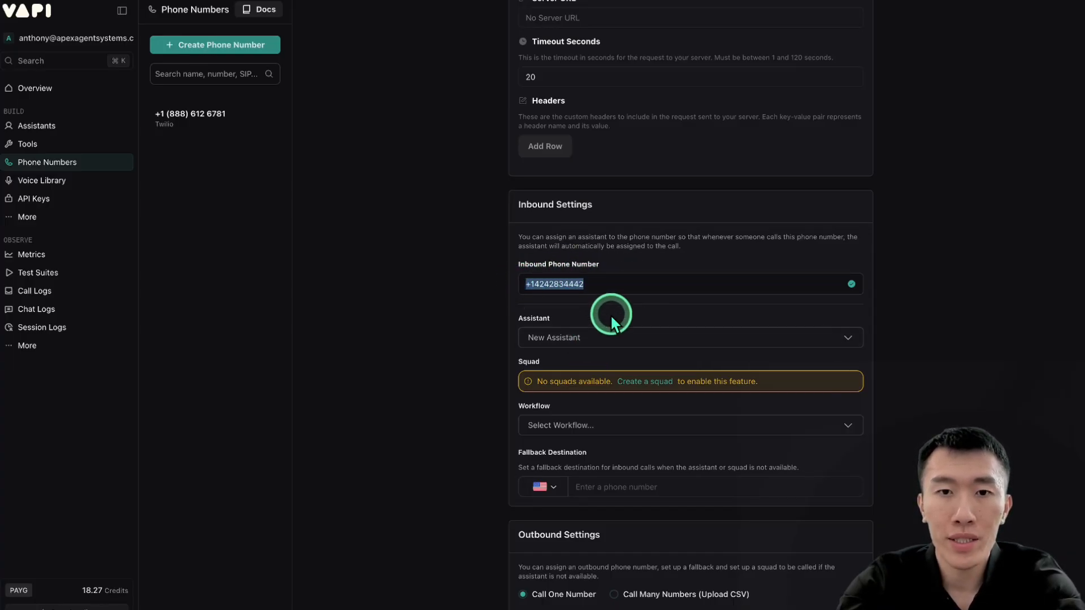
mouse_move(633, 366)
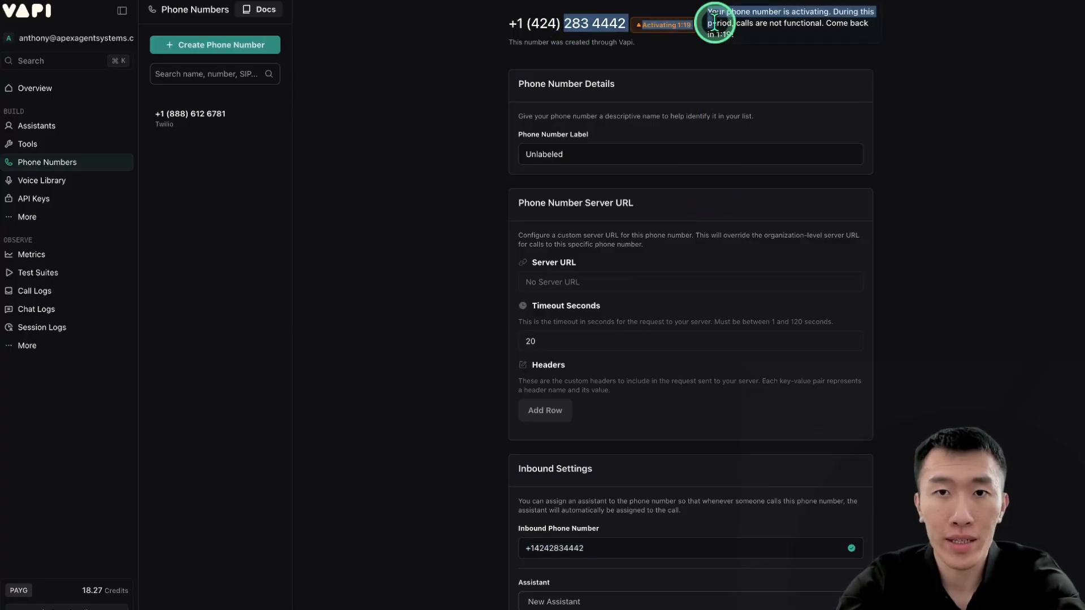
mouse_move(653, 72)
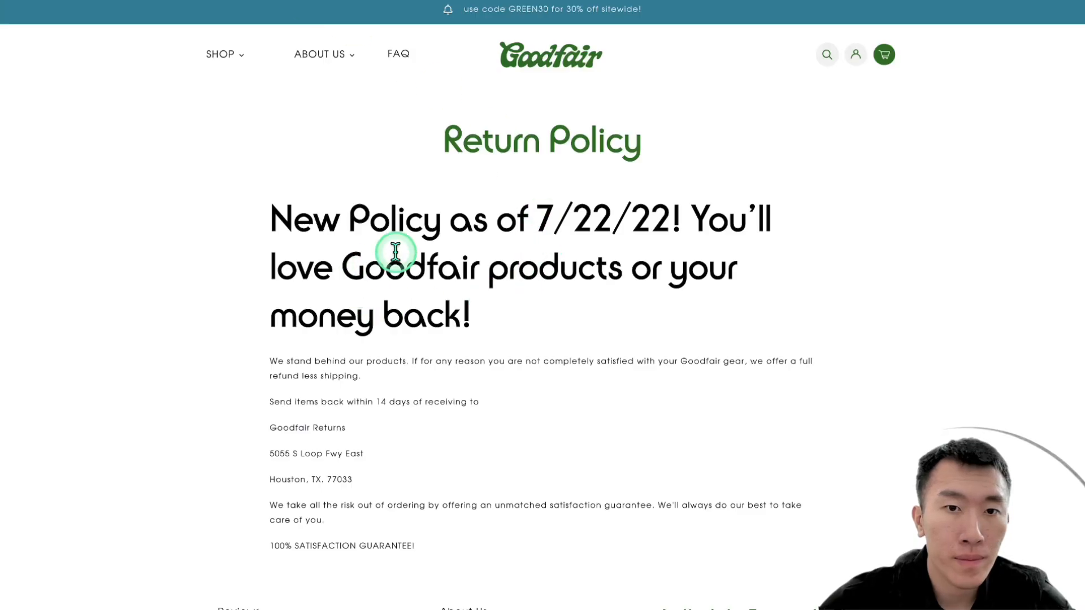
mouse_move(493, 343)
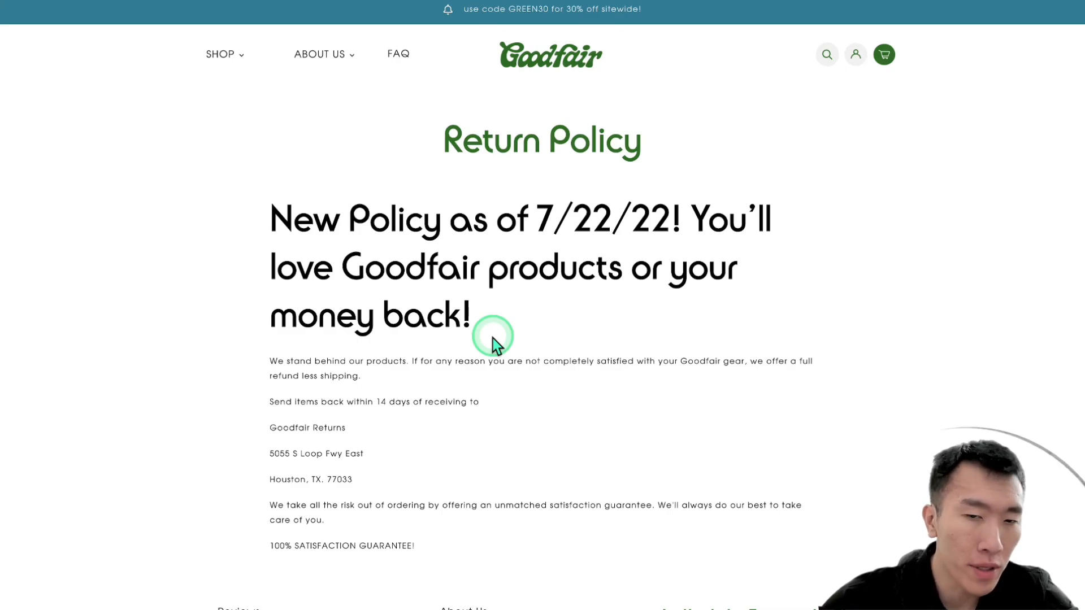
mouse_move(518, 393)
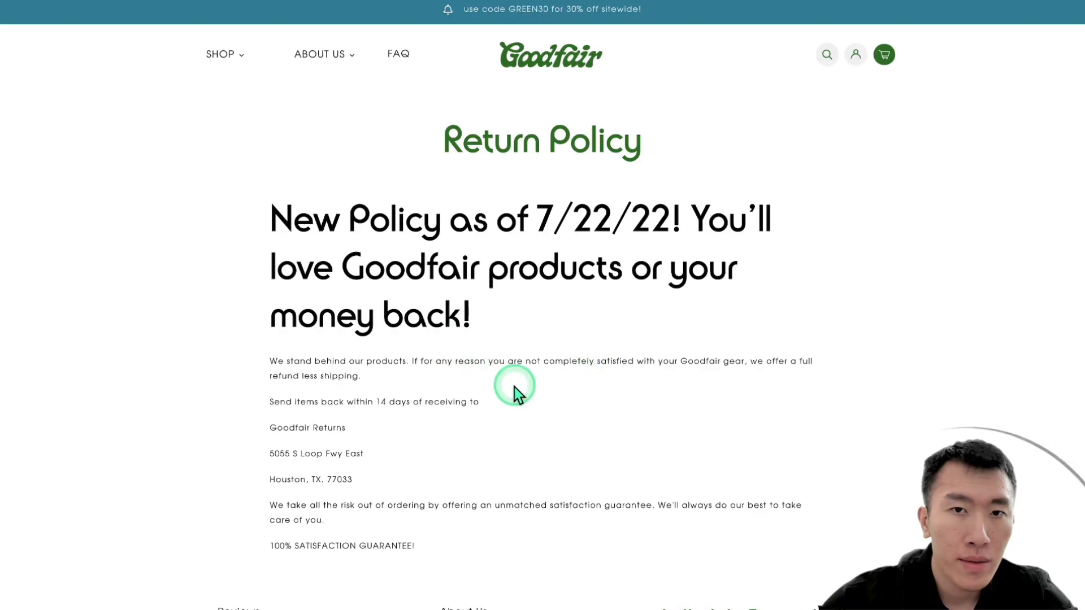
mouse_move(573, 394)
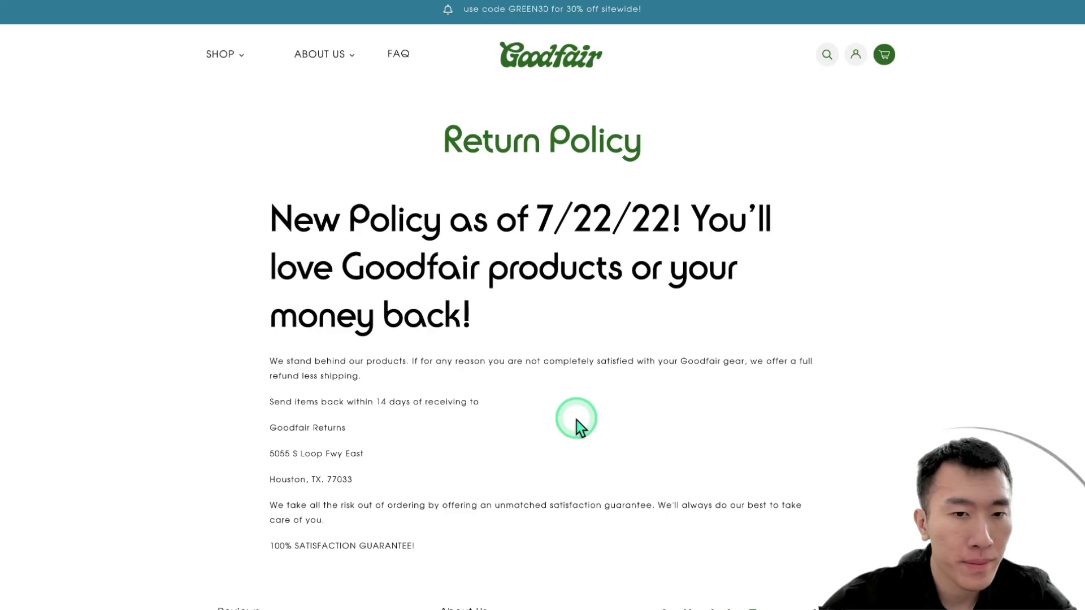
scroll(down, 3)
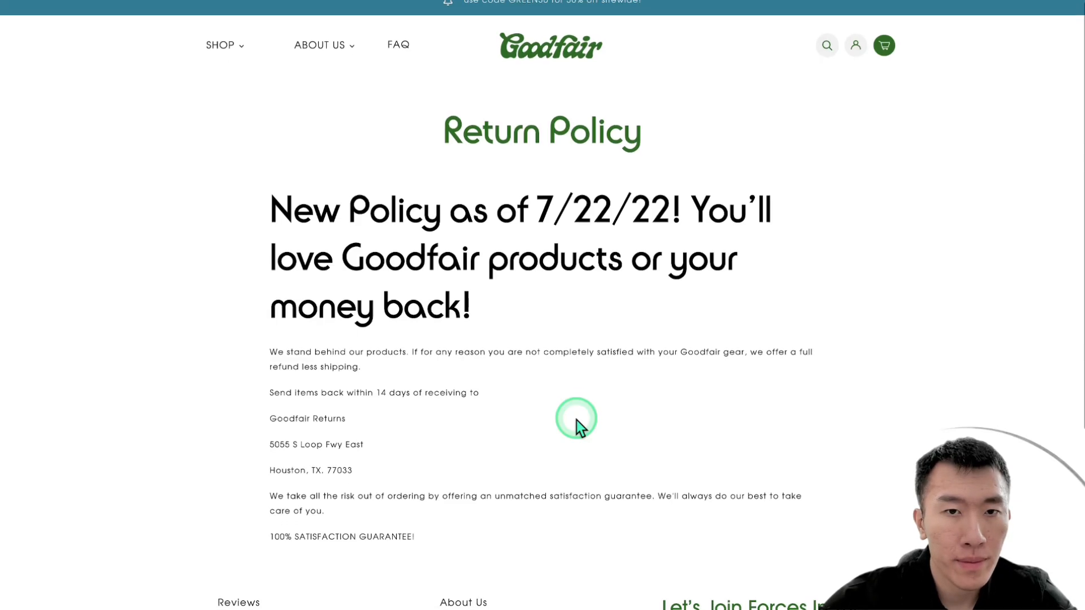
scroll(up, 3)
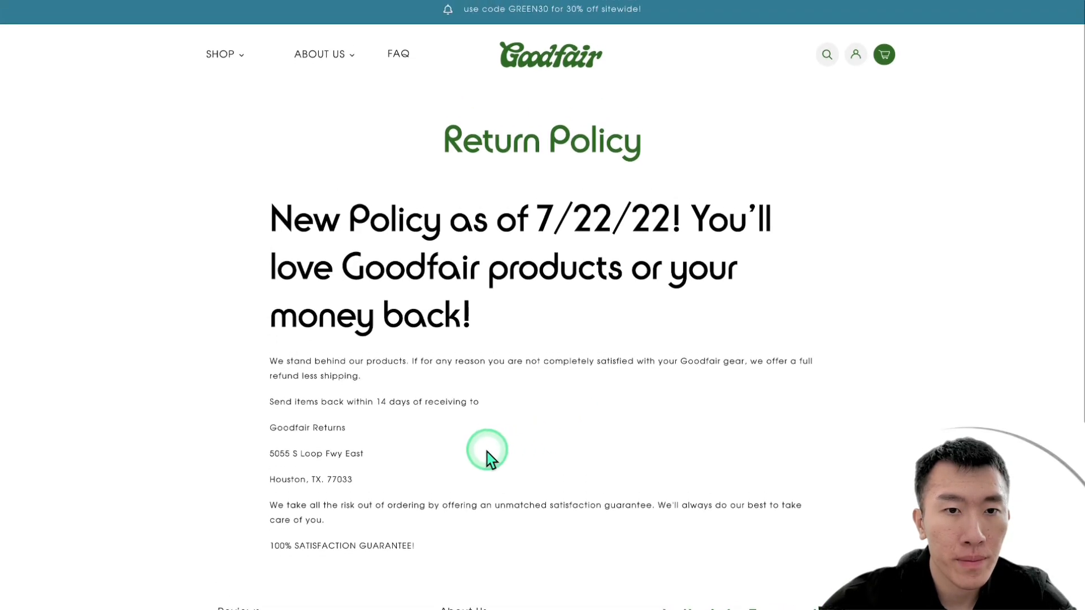
mouse_move(534, 509)
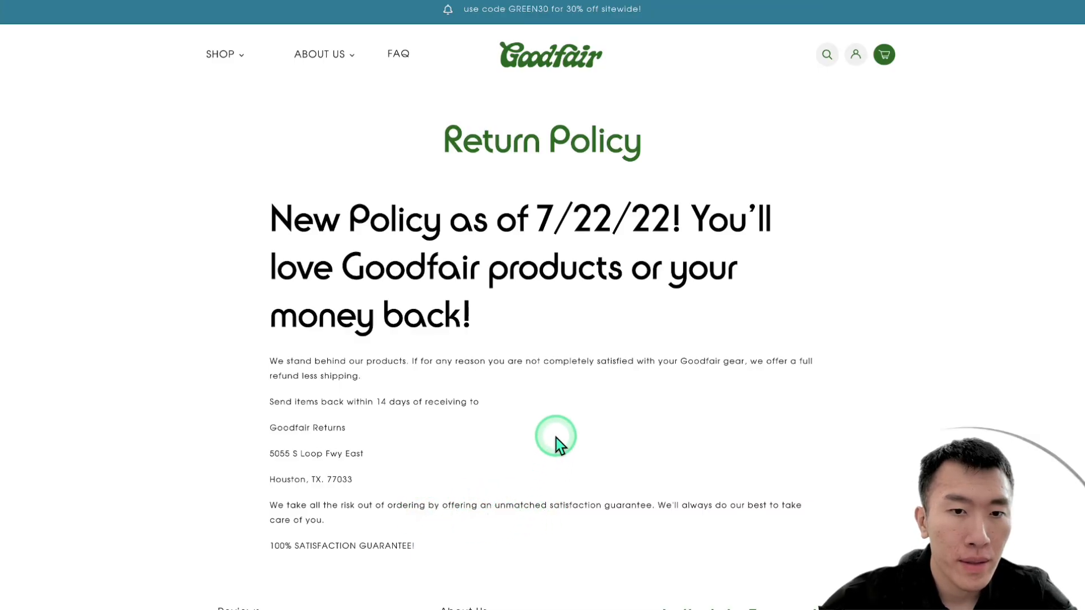
scroll(down, 3)
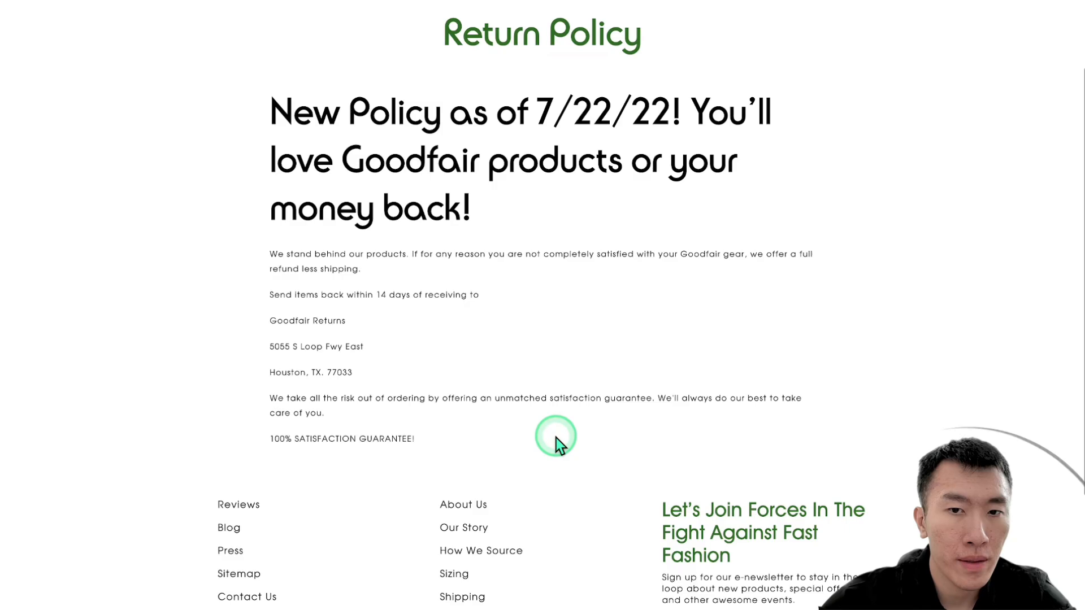
scroll(up, 3)
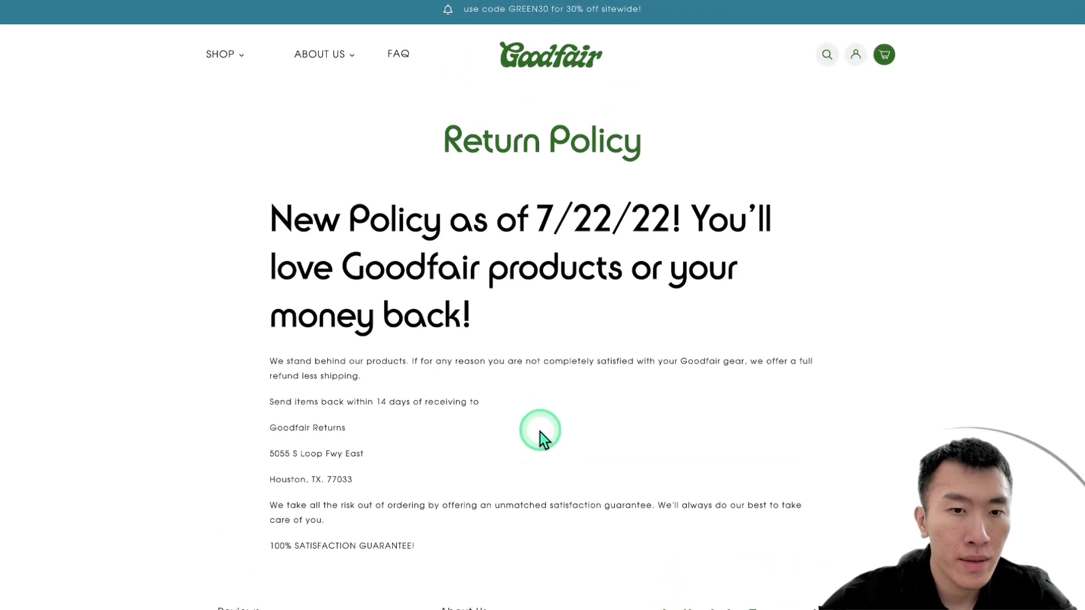
mouse_move(435, 478)
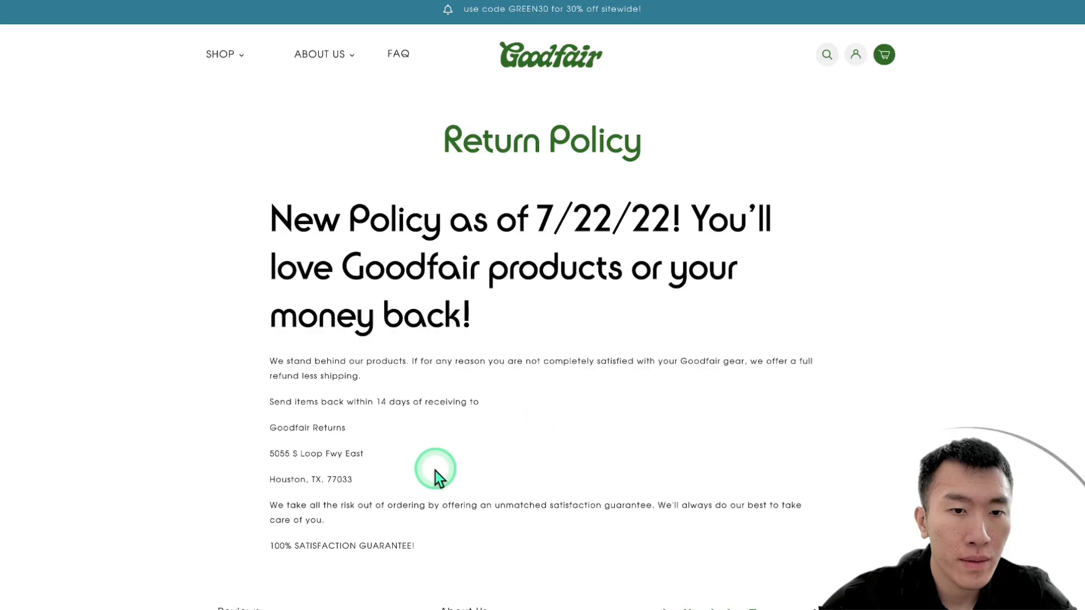
double_click(315, 453)
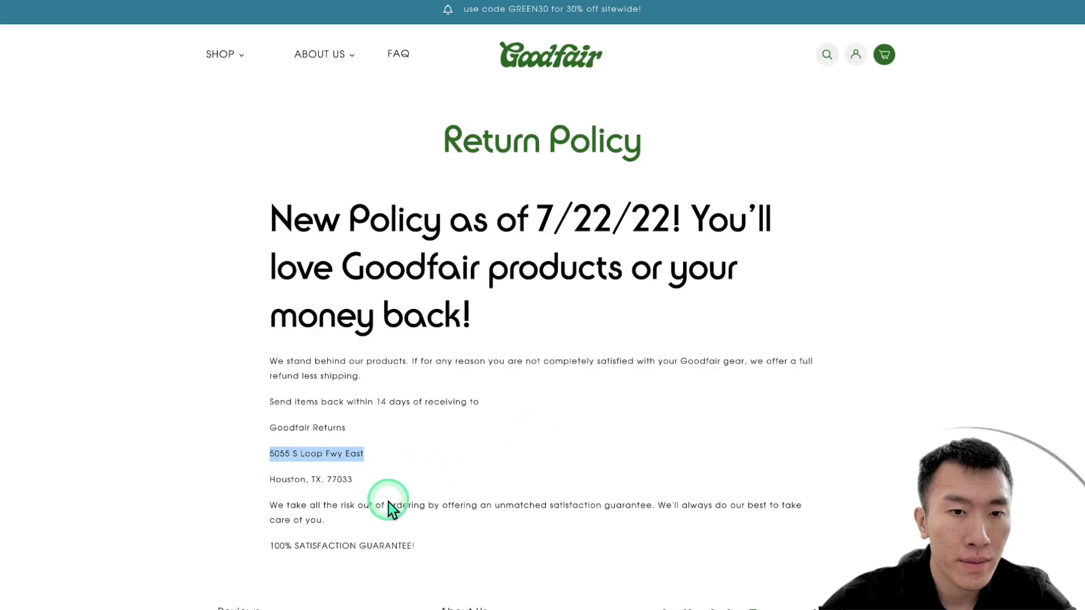
scroll(down, 3)
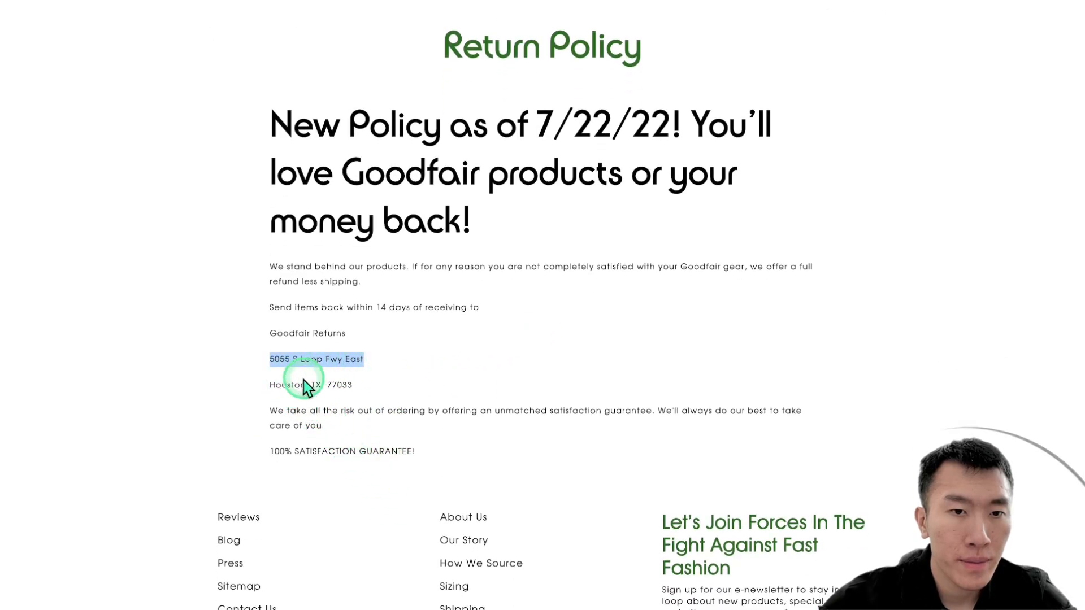
scroll(down, 3)
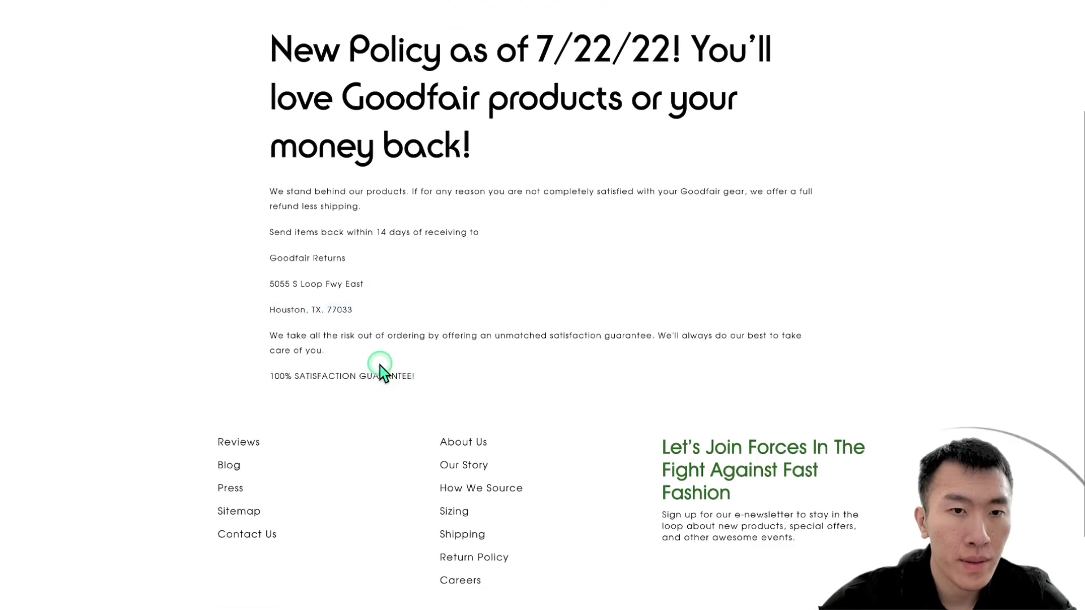
mouse_move(338, 352)
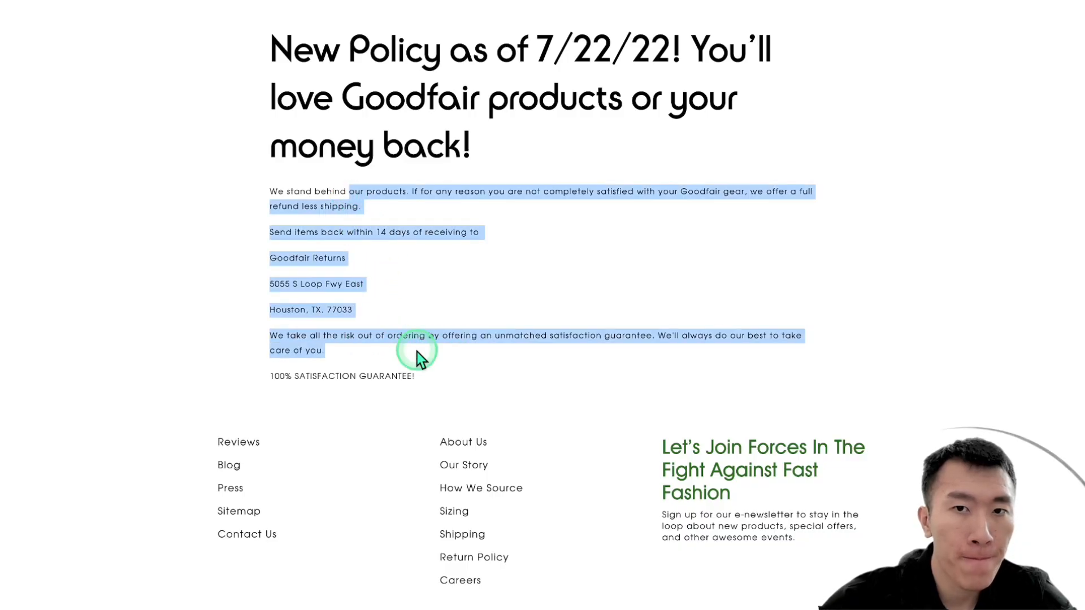
click(450, 363)
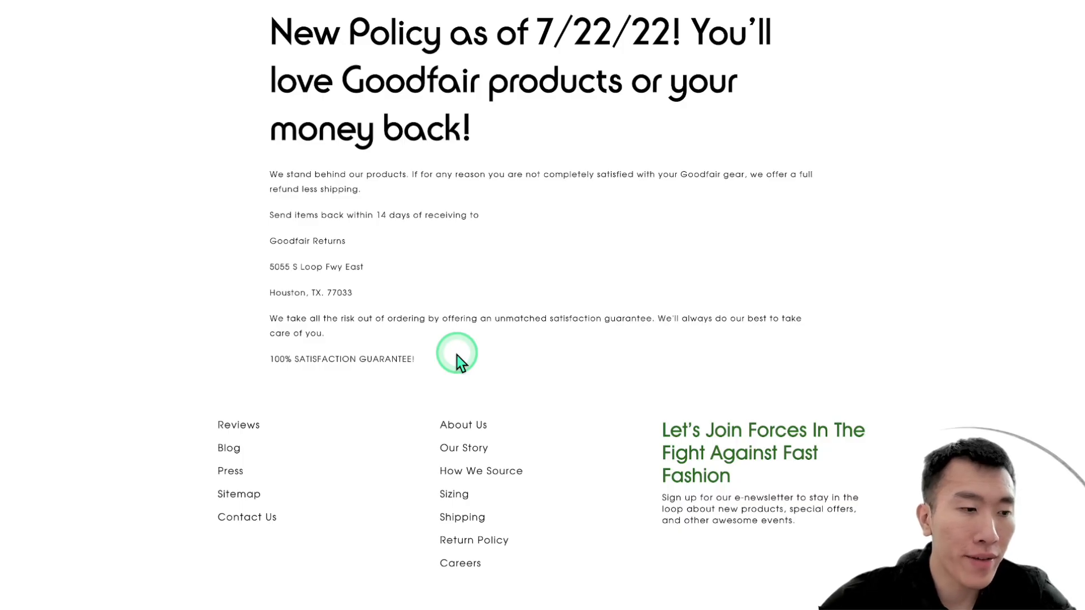
mouse_move(221, 326)
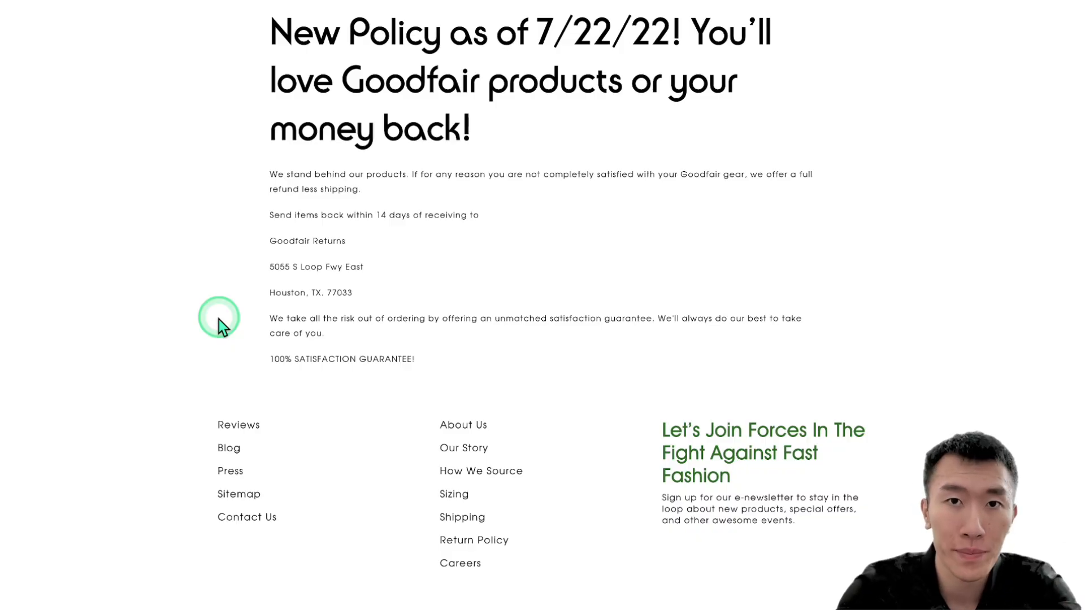
mouse_move(736, 33)
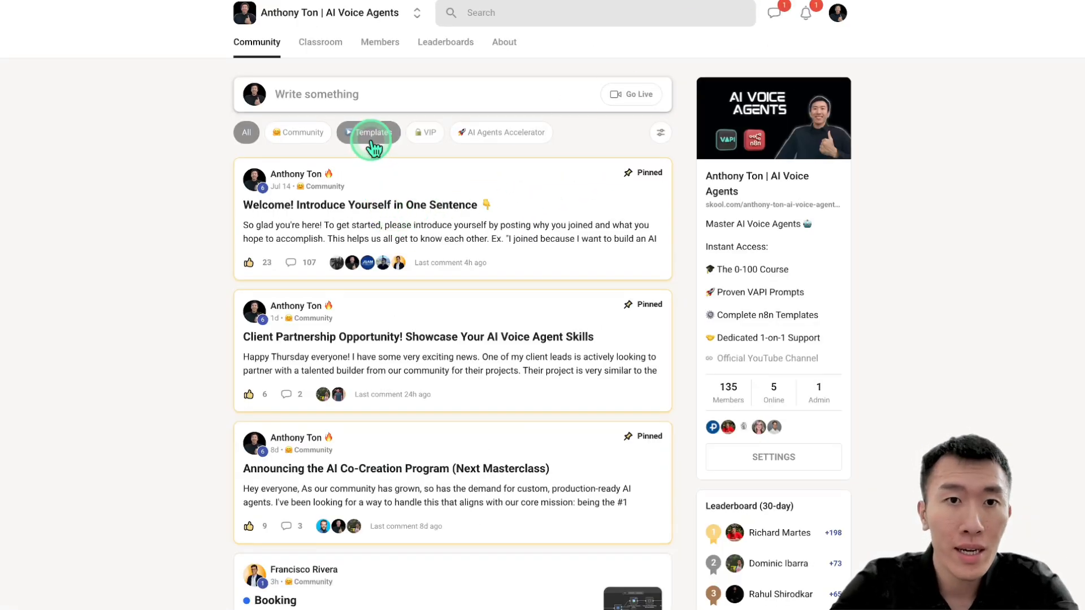
Step: Download assistantPromptPart10.json from a Templates post, then filter the feed to Community
click(368, 132)
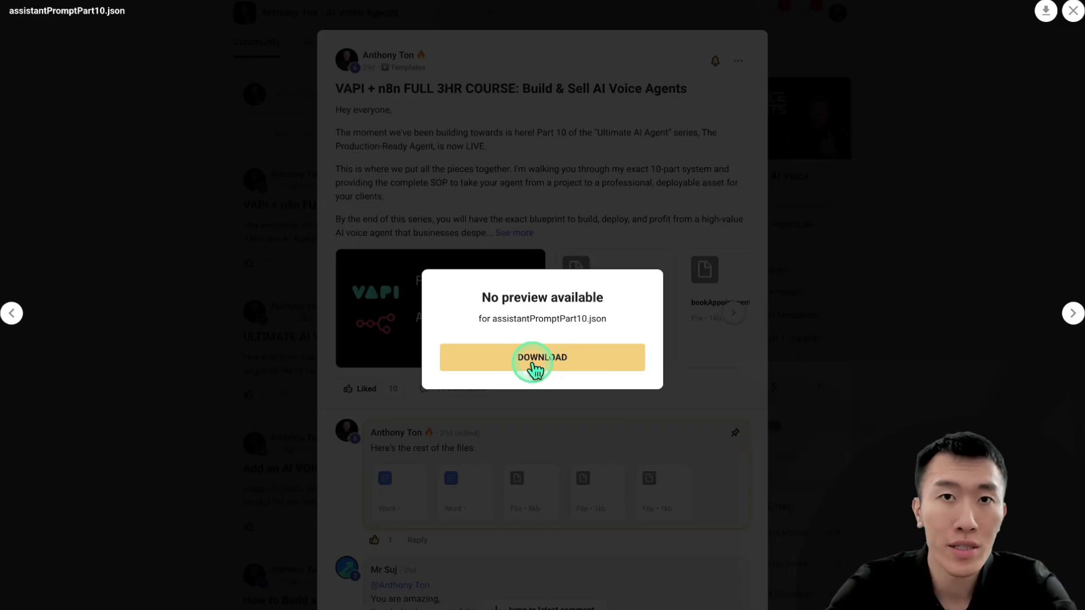
click(542, 357)
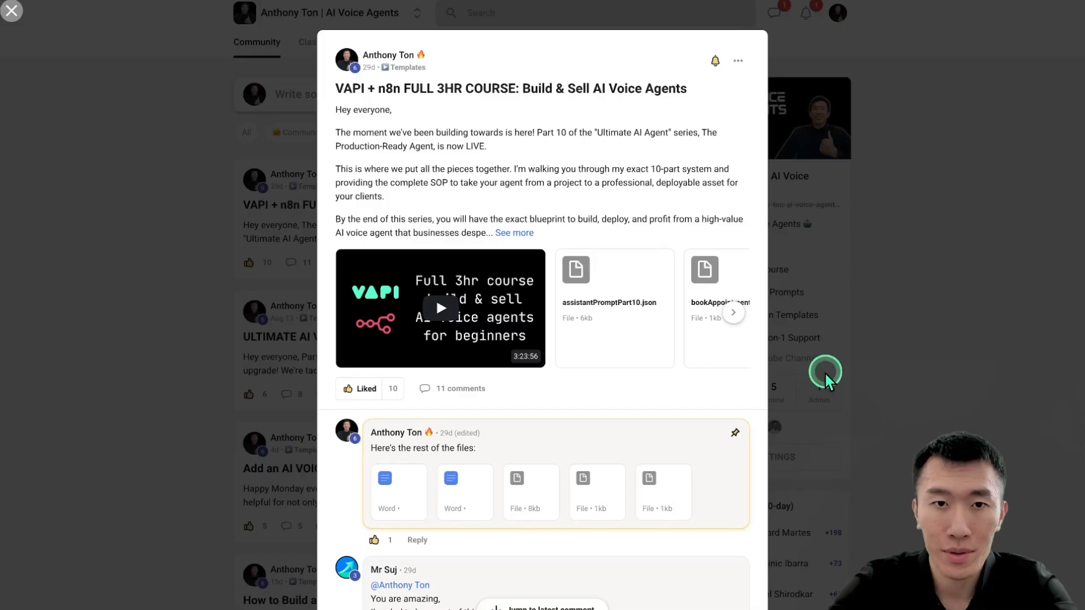
click(11, 10)
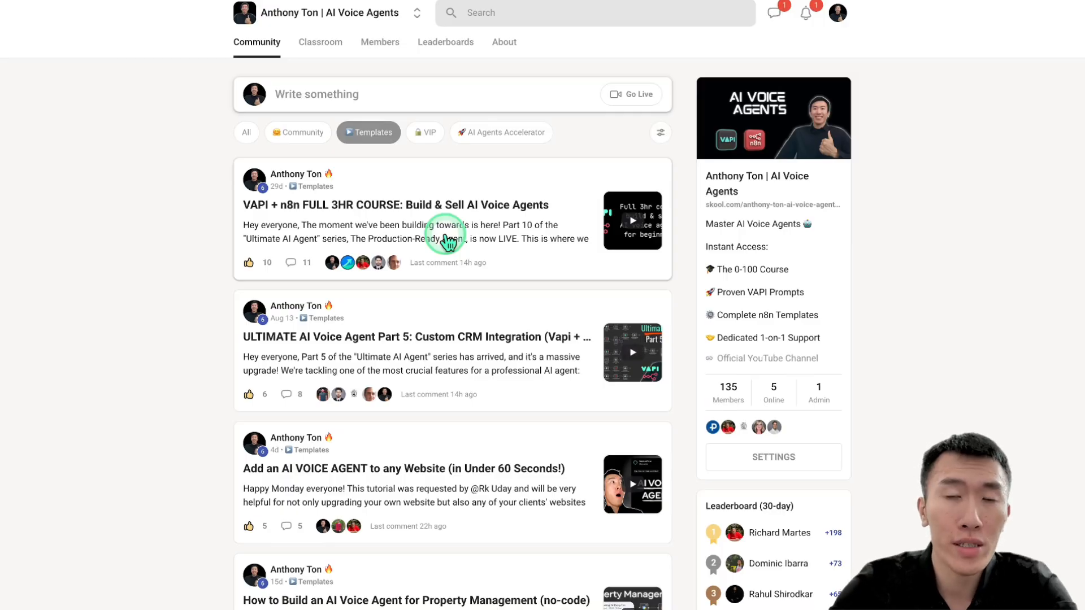
click(298, 132)
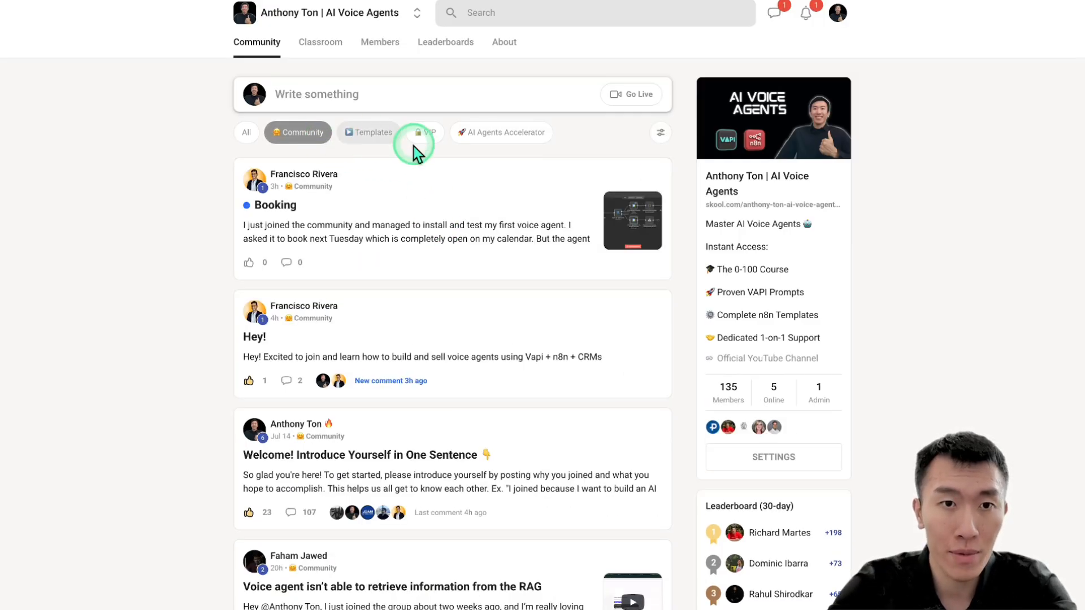
mouse_move(431, 296)
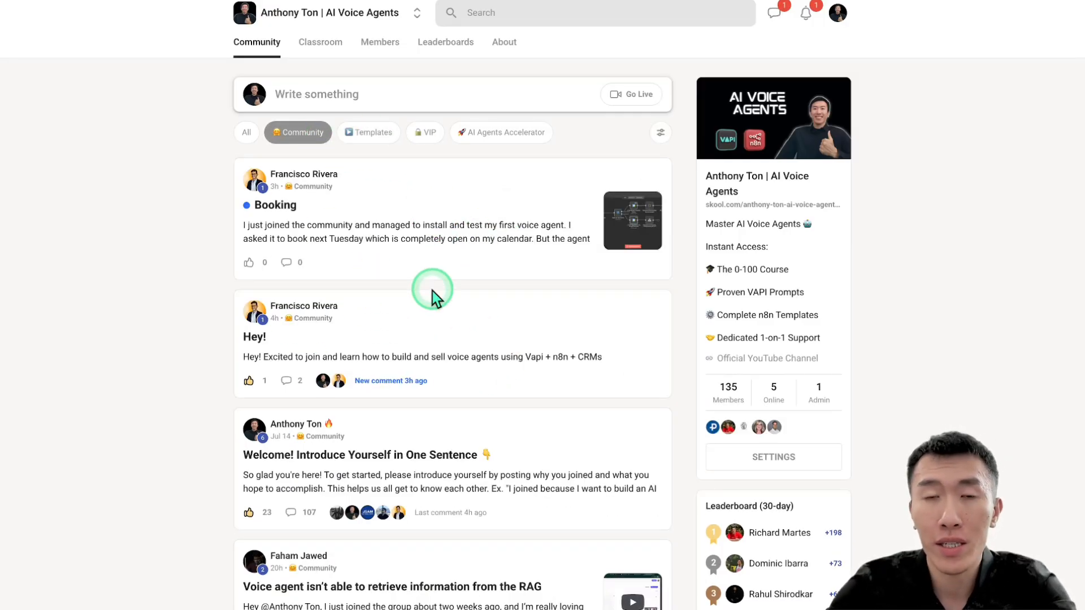